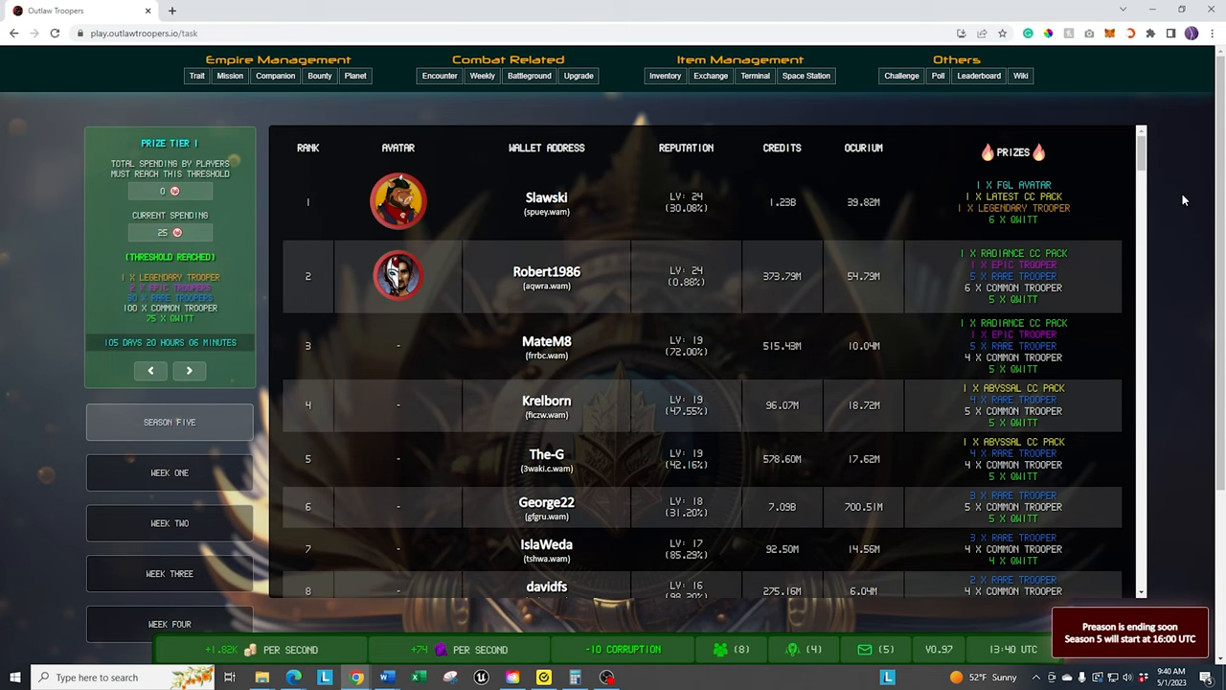
{"action": "mouse_move", "coordinate": [1168, 200]}
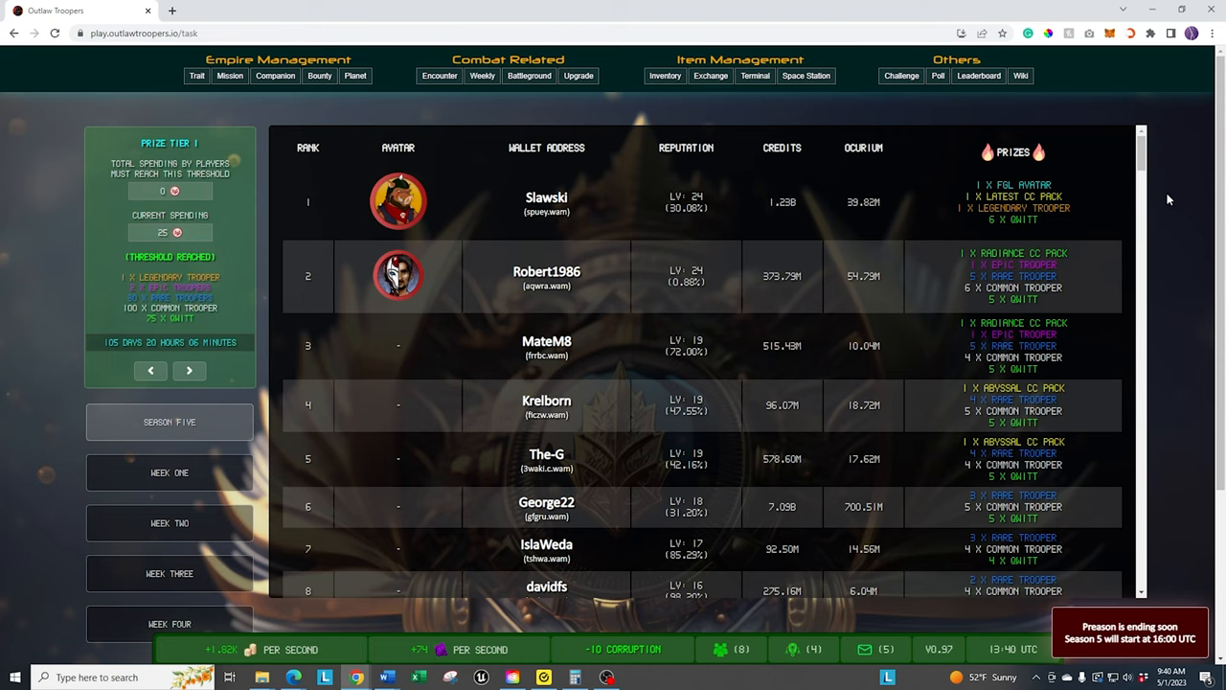
{"action": "mouse_move", "coordinate": [559, 61]}
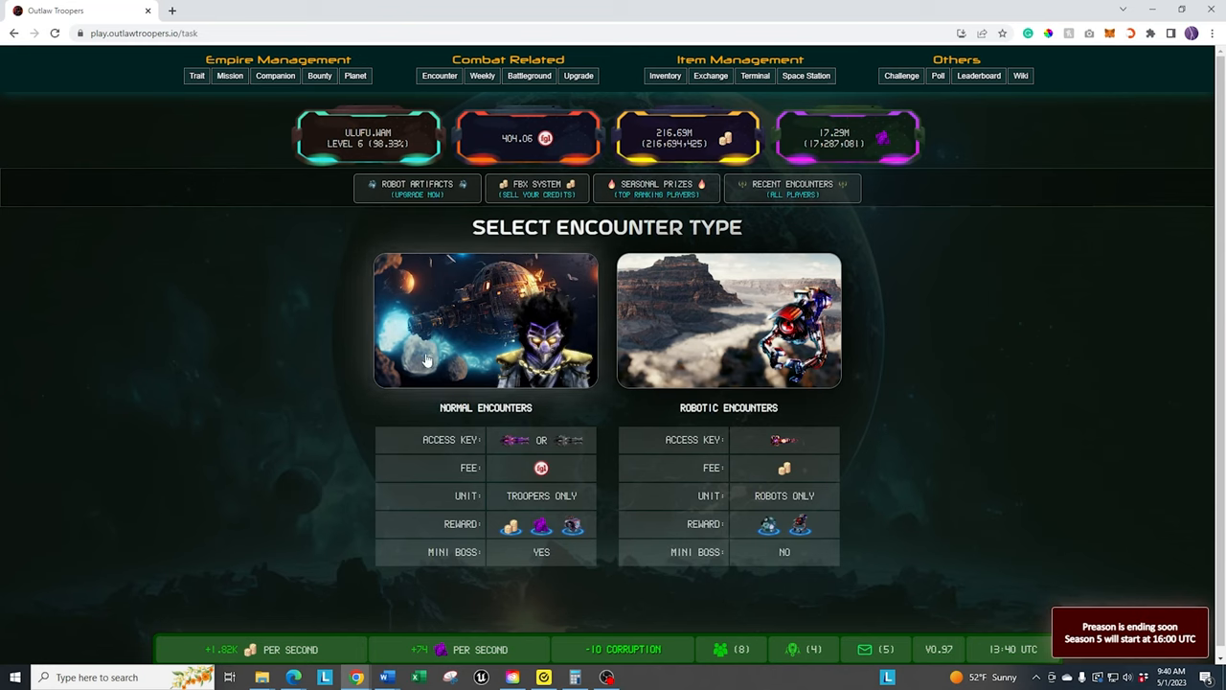
{"action": "mouse_move", "coordinate": [499, 336]}
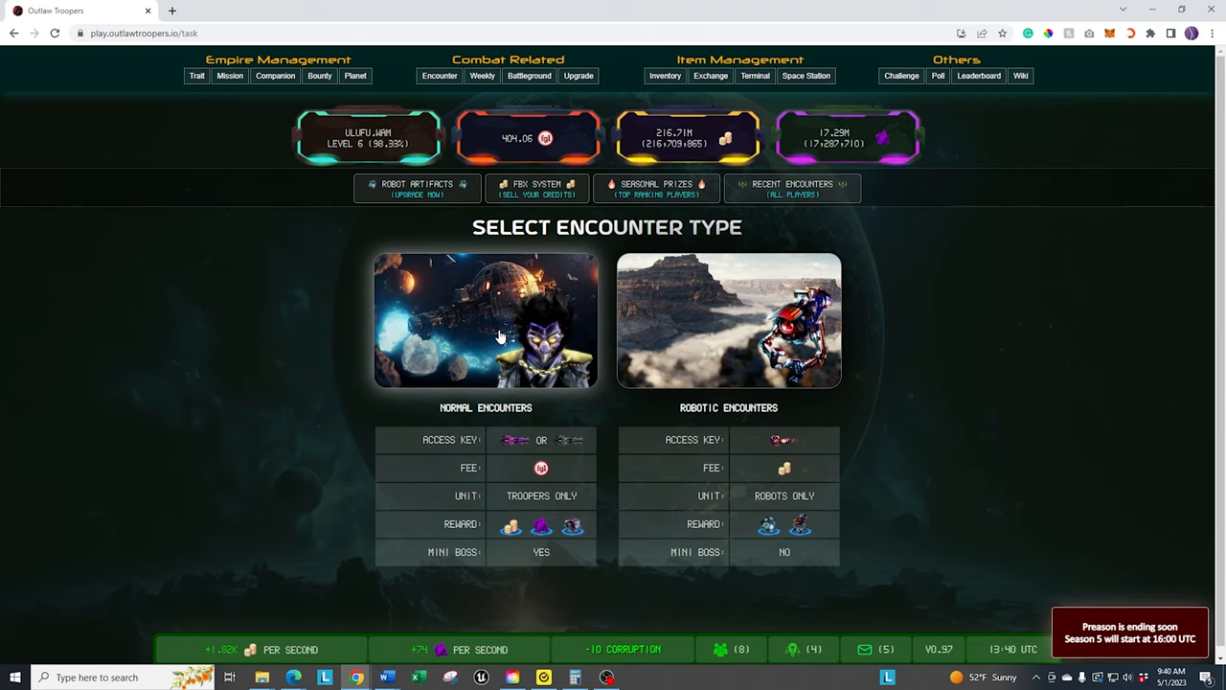
{"action": "mouse_move", "coordinate": [560, 405]}
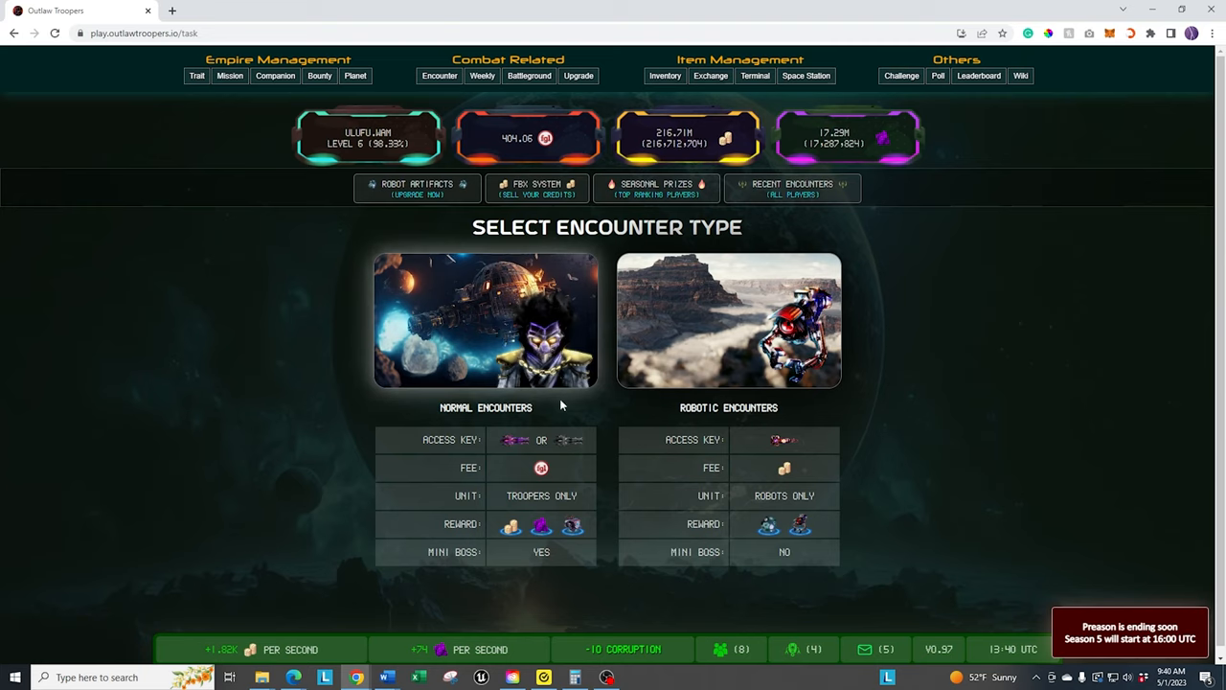
{"action": "mouse_move", "coordinate": [1006, 326]}
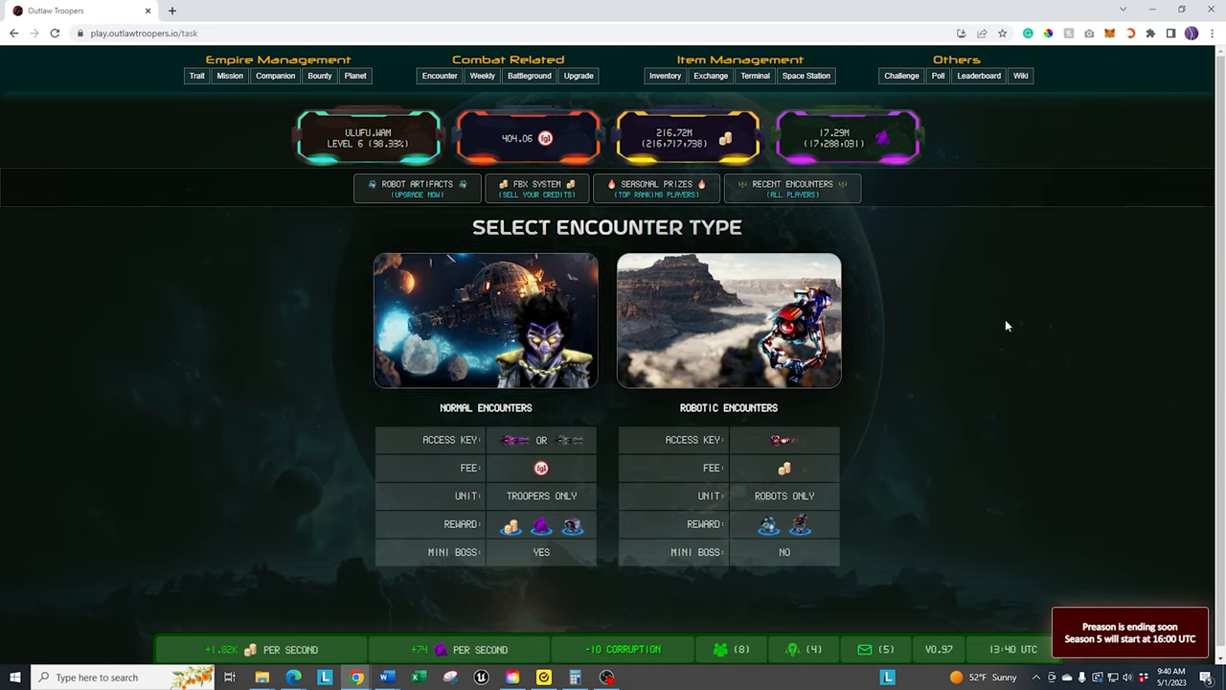
{"action": "mouse_move", "coordinate": [1113, 393]}
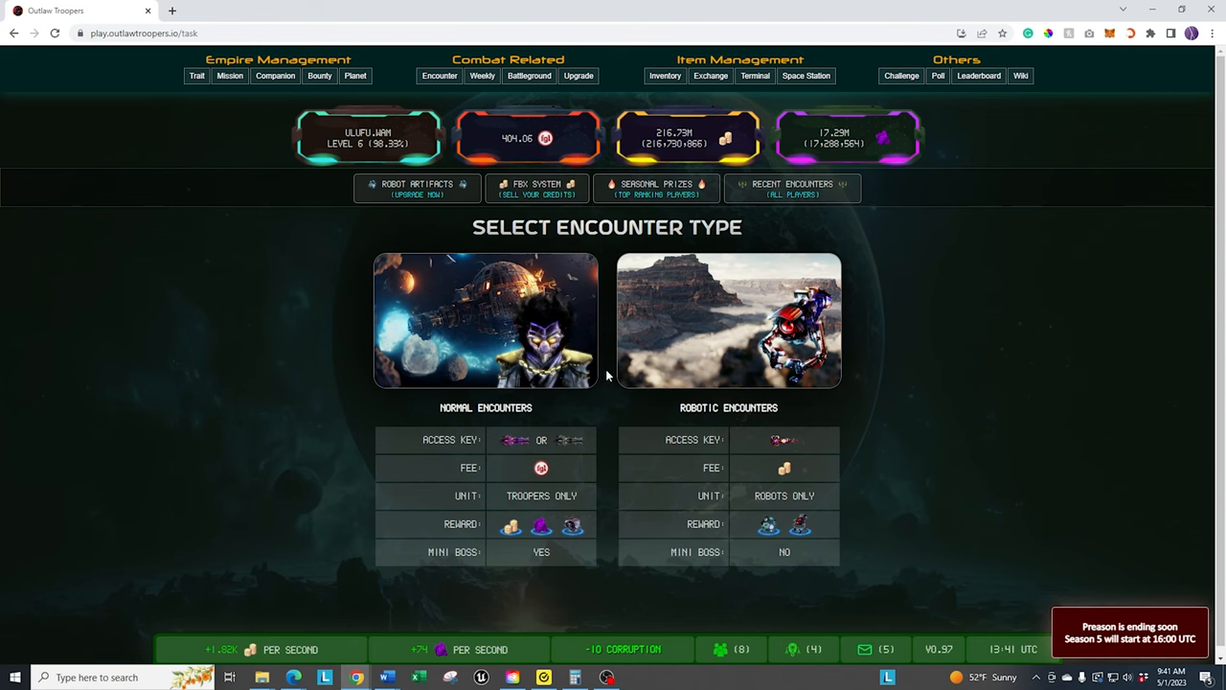
{"action": "mouse_move", "coordinate": [469, 342]}
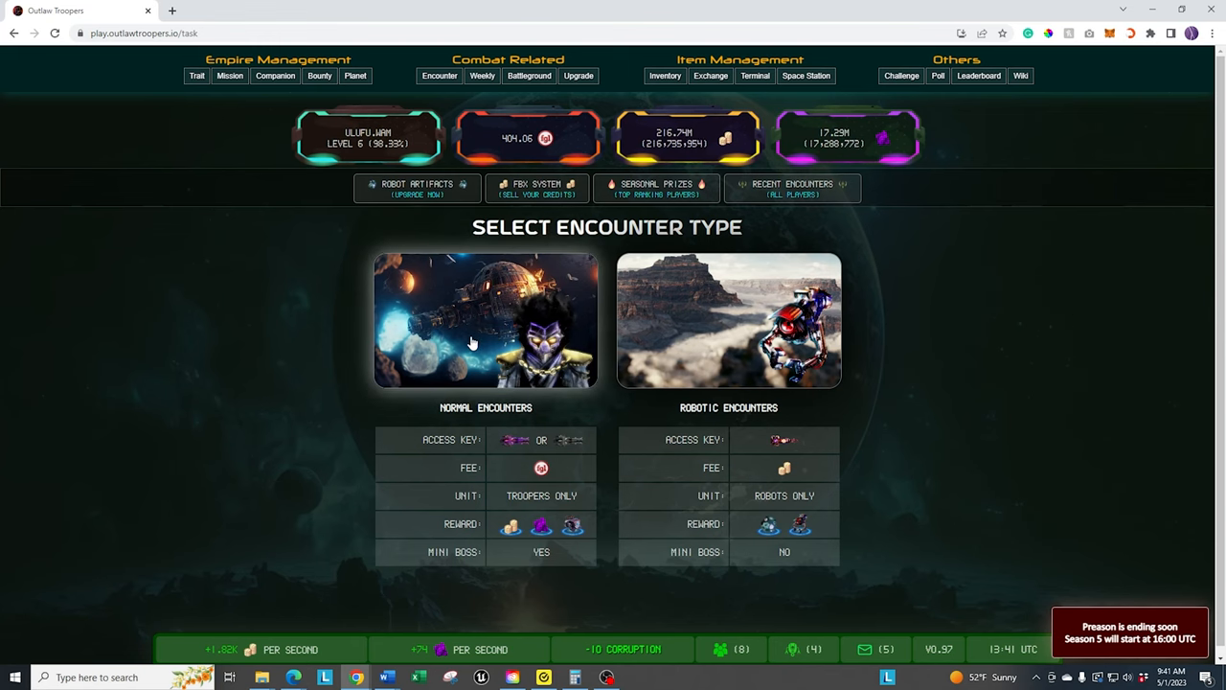
- Open Normal Encounters and scroll to the Tier 12 Floerian node rewards and rules
{"action": "left_click", "coordinate": [485, 320]}
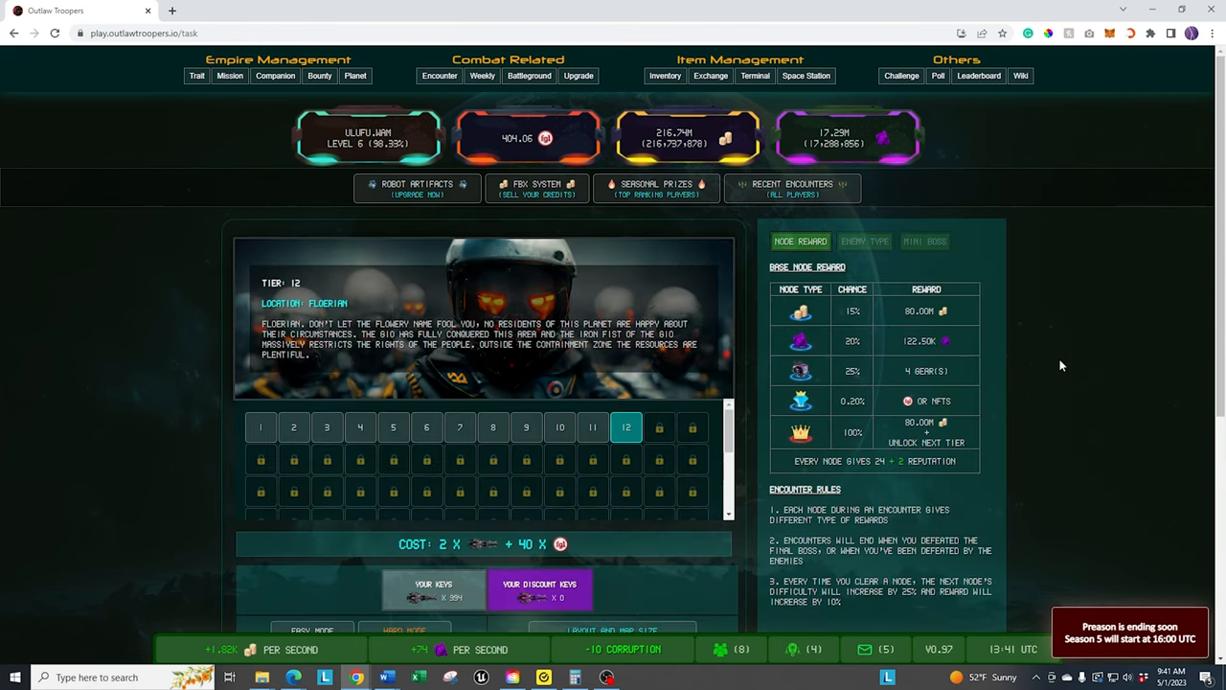
{"action": "scroll", "scroll_direction": "down", "scroll_amount": 3}
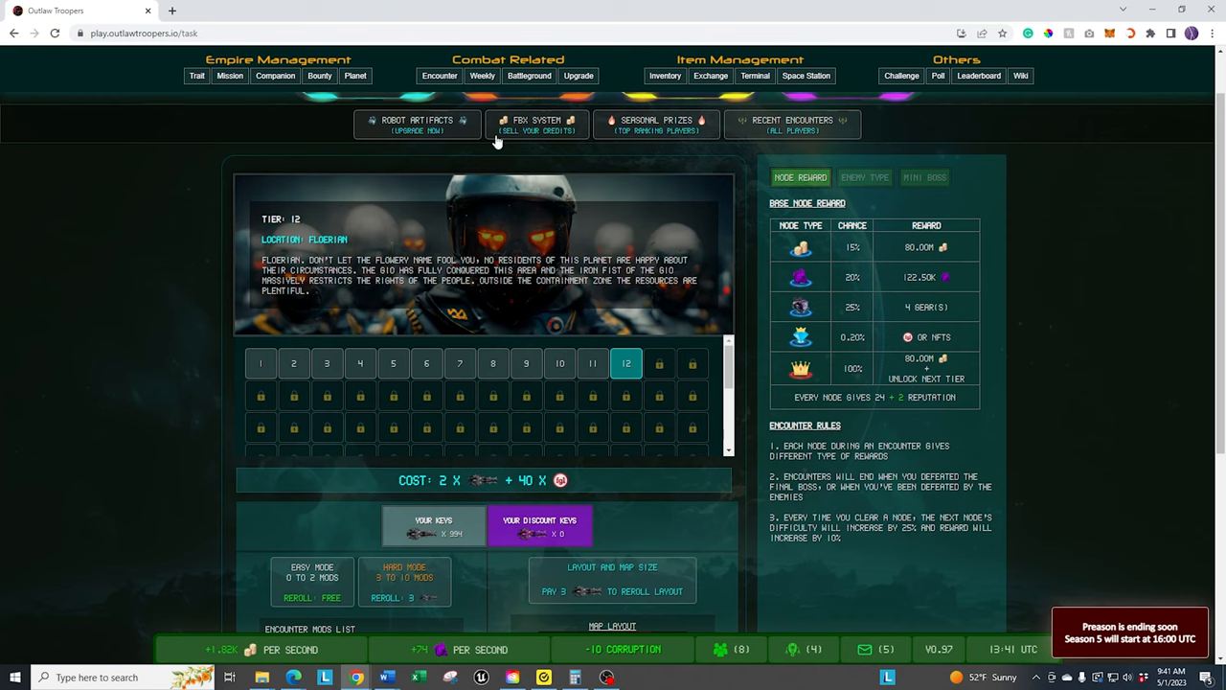
{"action": "mouse_move", "coordinate": [1106, 210]}
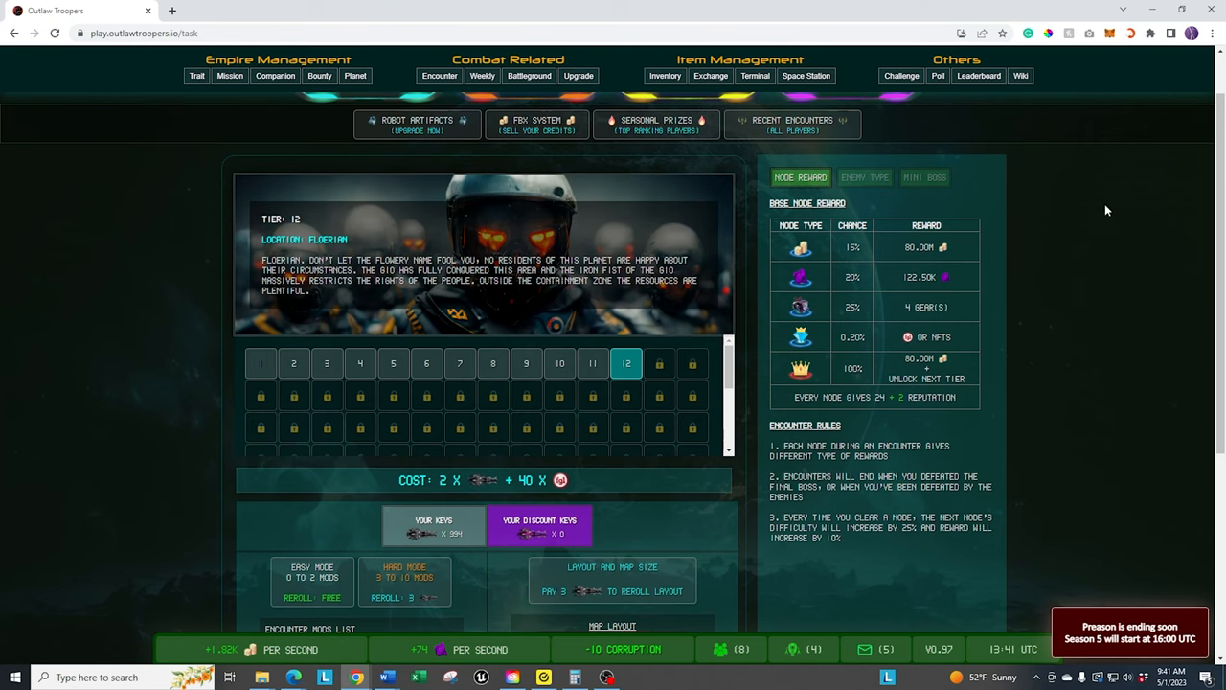
{"action": "mouse_move", "coordinate": [1117, 271]}
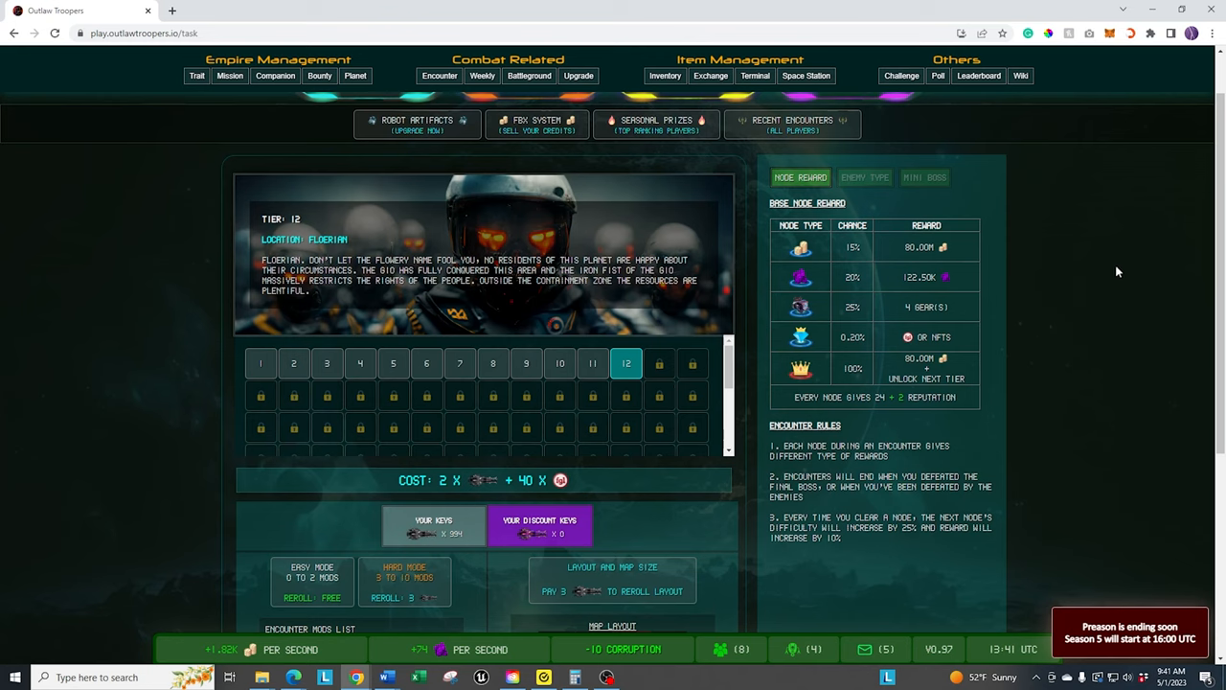
{"action": "mouse_move", "coordinate": [1142, 401]}
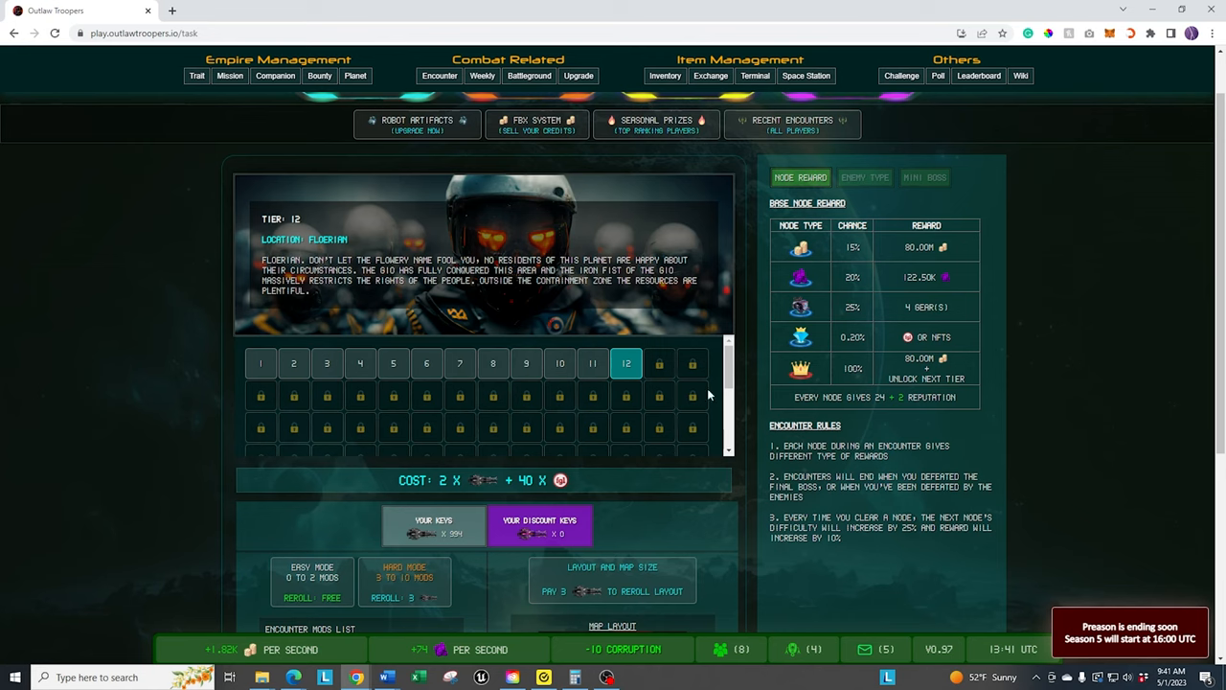
{"action": "mouse_move", "coordinate": [939, 240]}
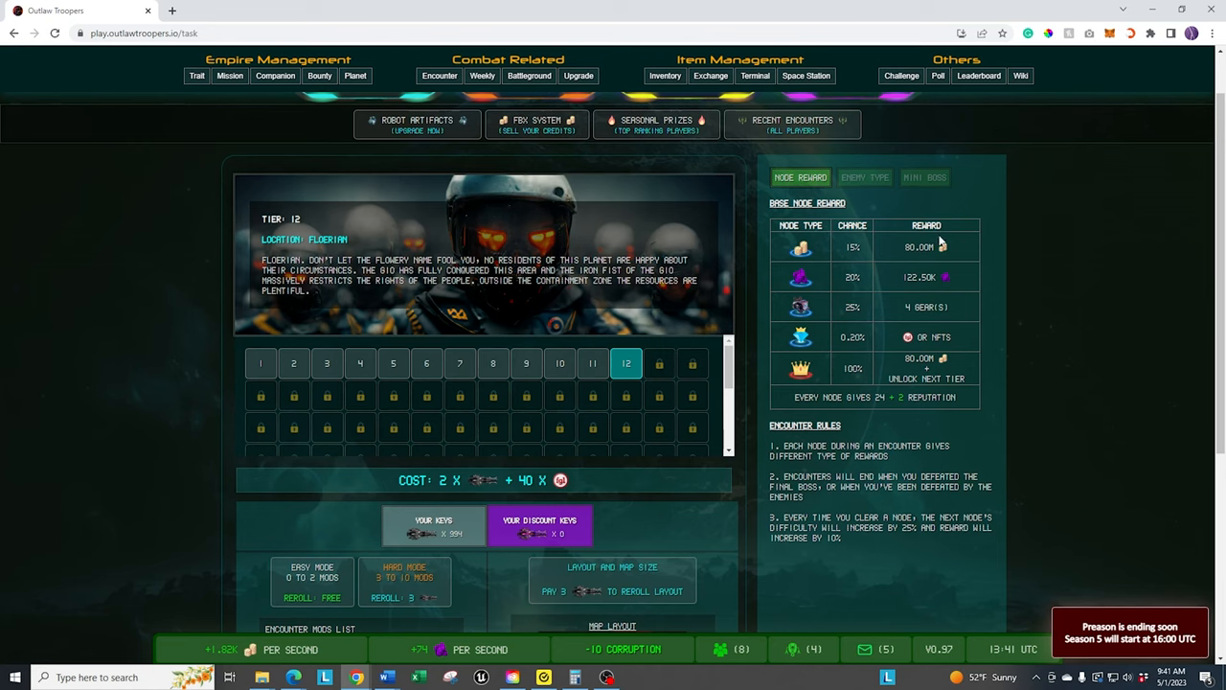
{"action": "mouse_move", "coordinate": [847, 324]}
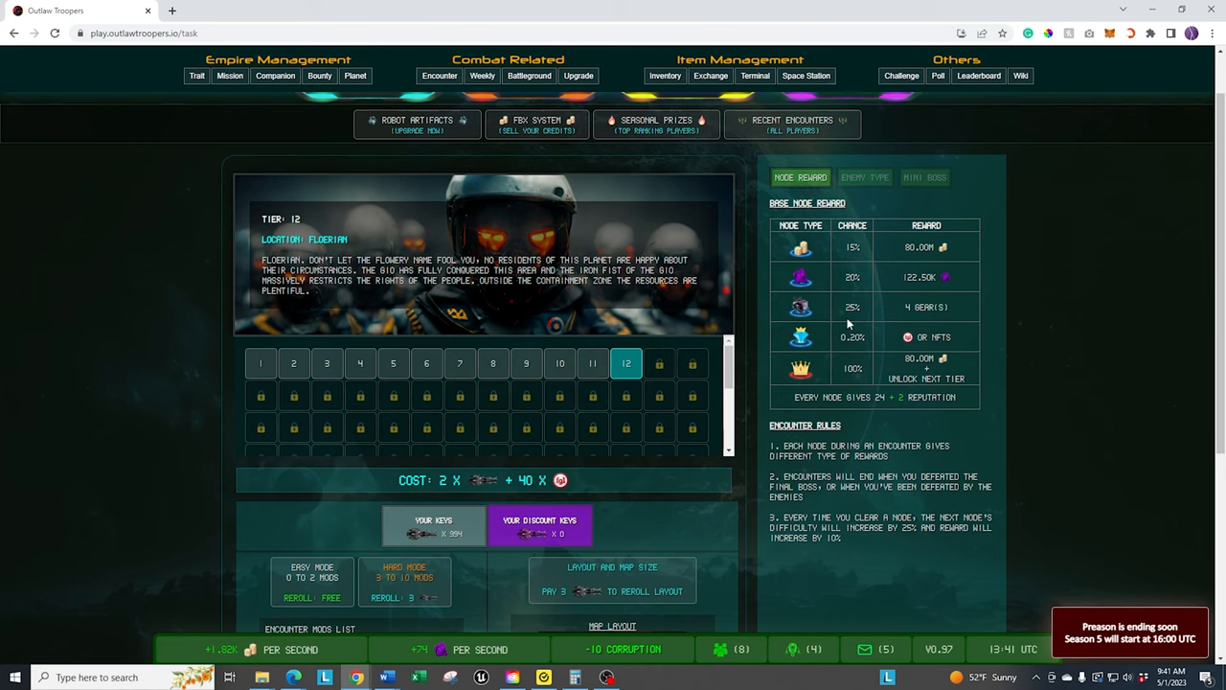
{"action": "mouse_move", "coordinate": [857, 308]}
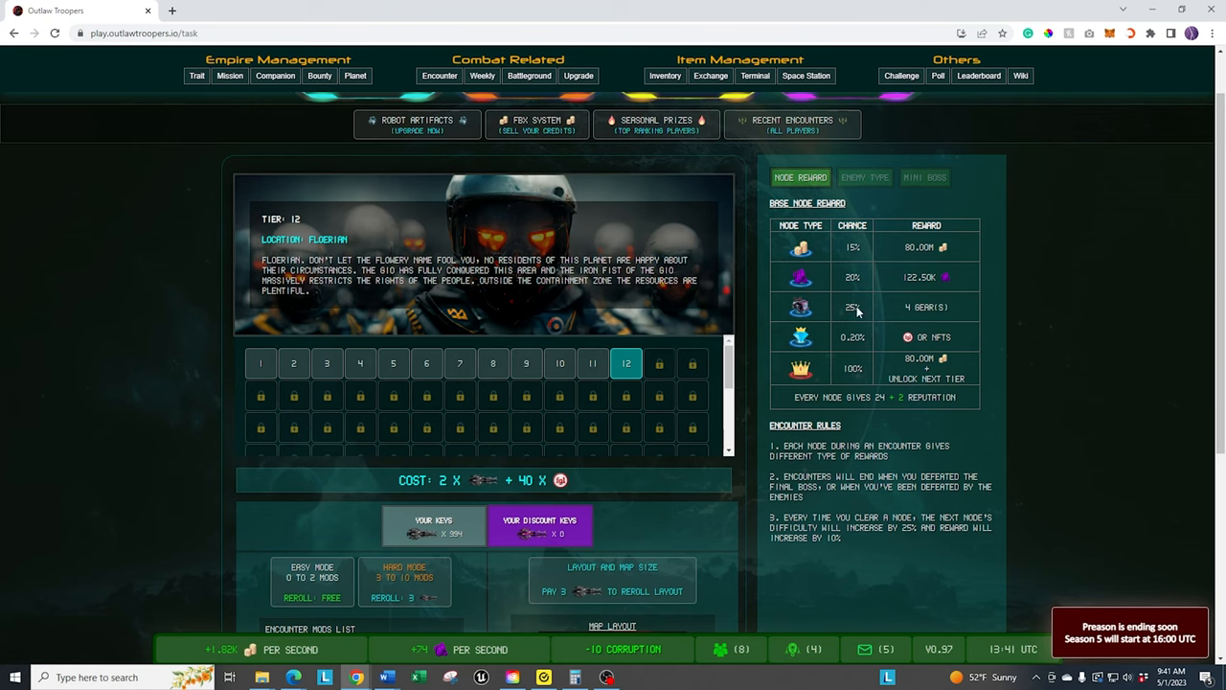
{"action": "mouse_move", "coordinate": [899, 415]}
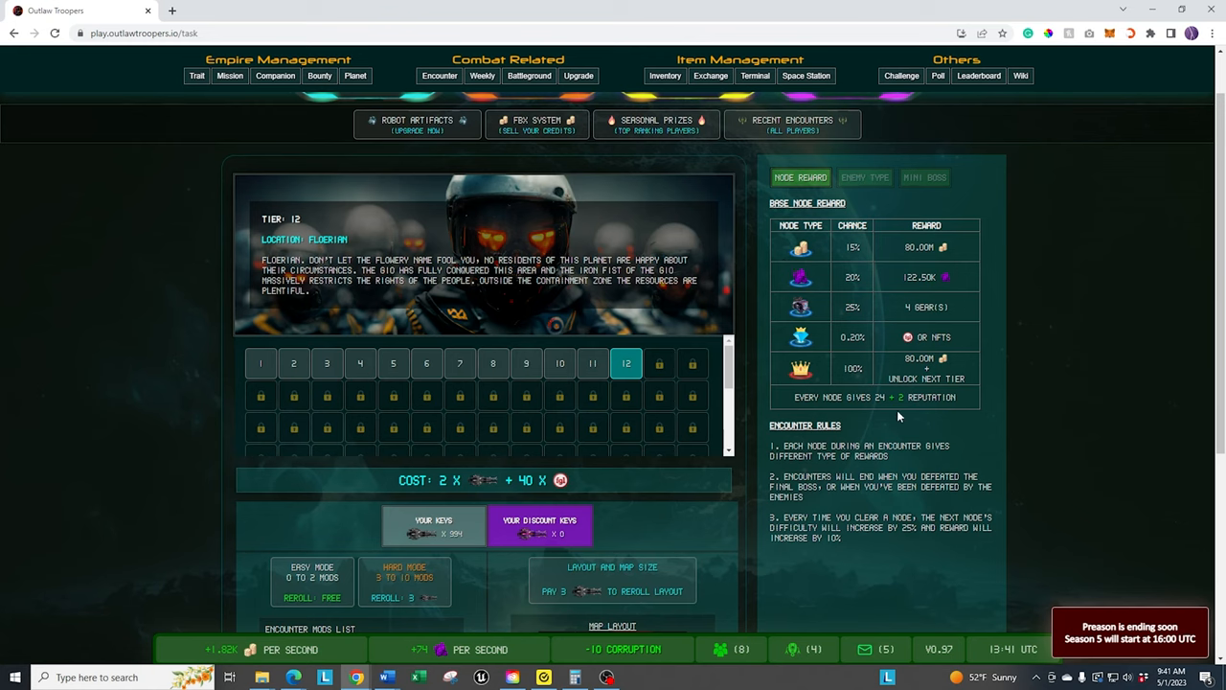
{"action": "mouse_move", "coordinate": [812, 254]}
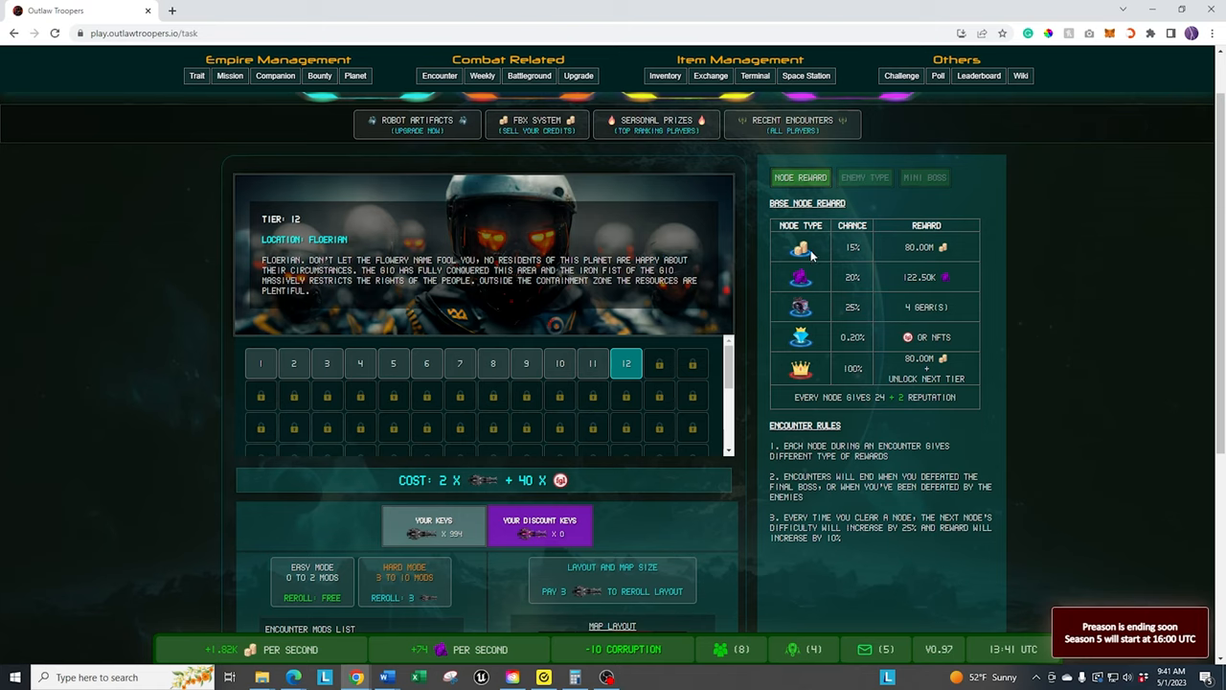
{"action": "mouse_move", "coordinate": [811, 308]}
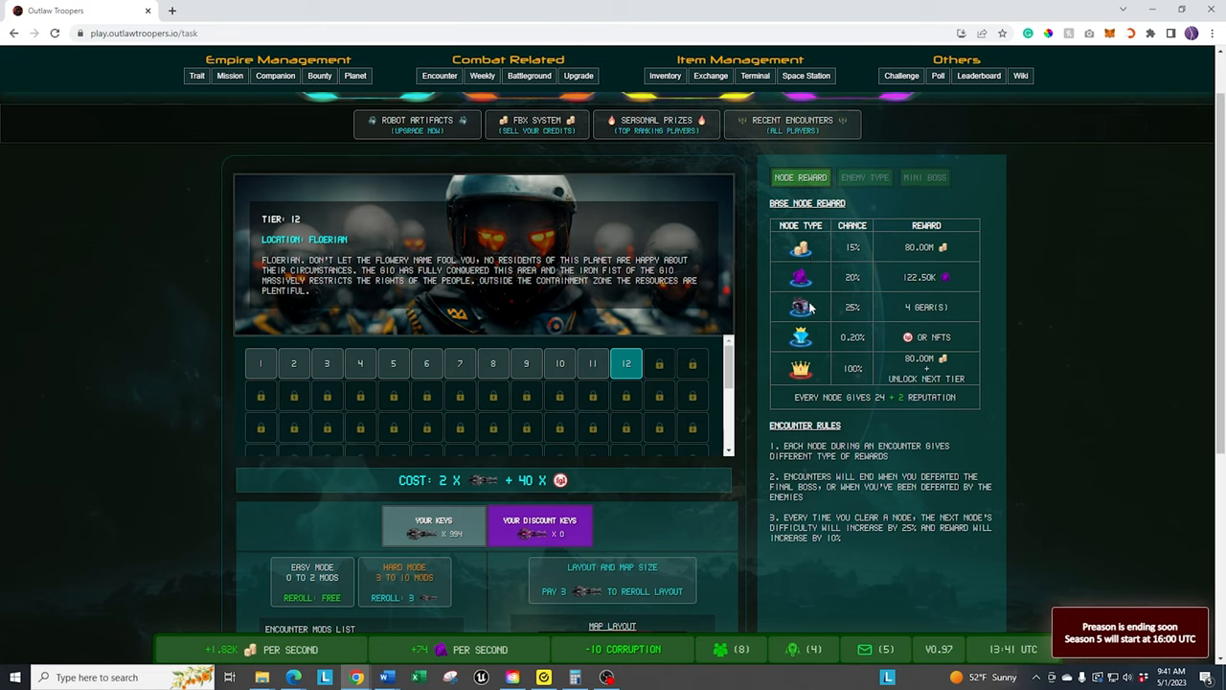
{"action": "mouse_move", "coordinate": [809, 337]}
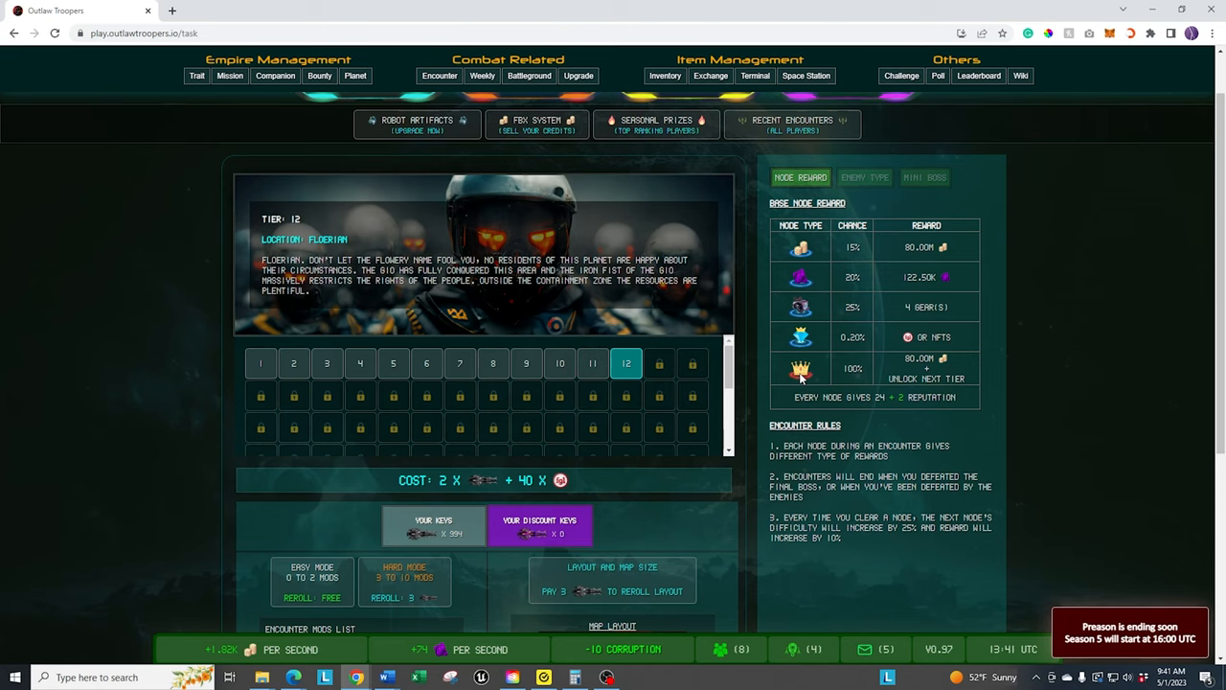
{"action": "mouse_move", "coordinate": [908, 366]}
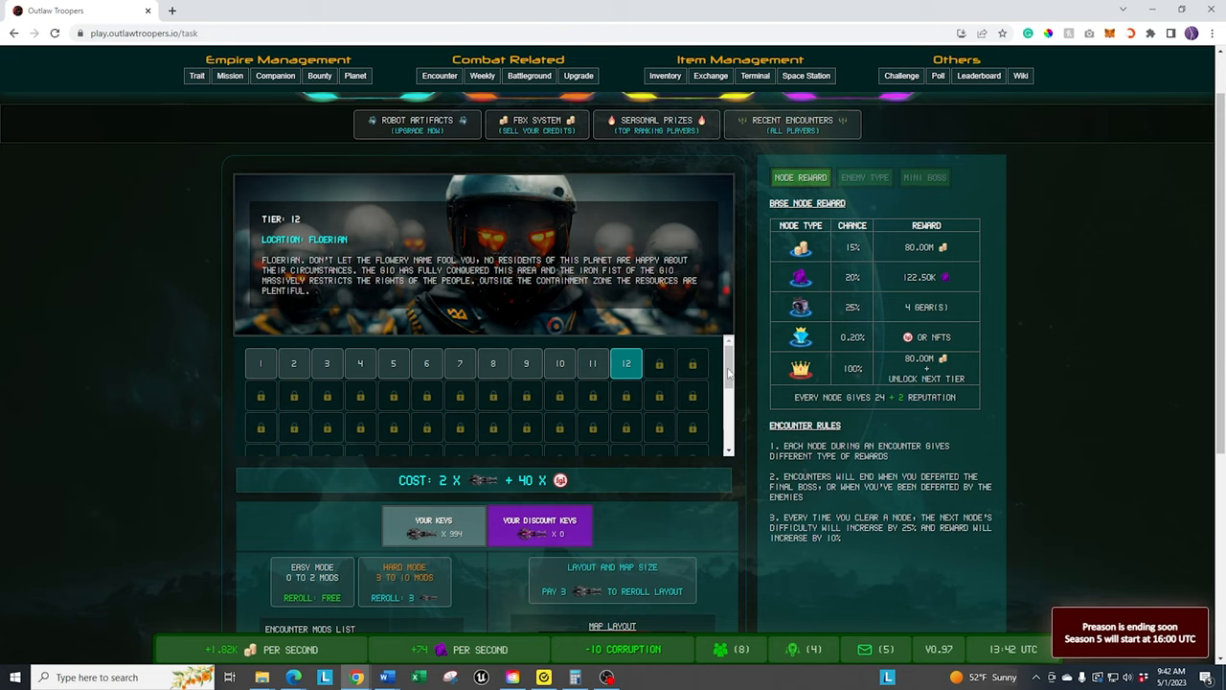
{"action": "mouse_move", "coordinate": [900, 428]}
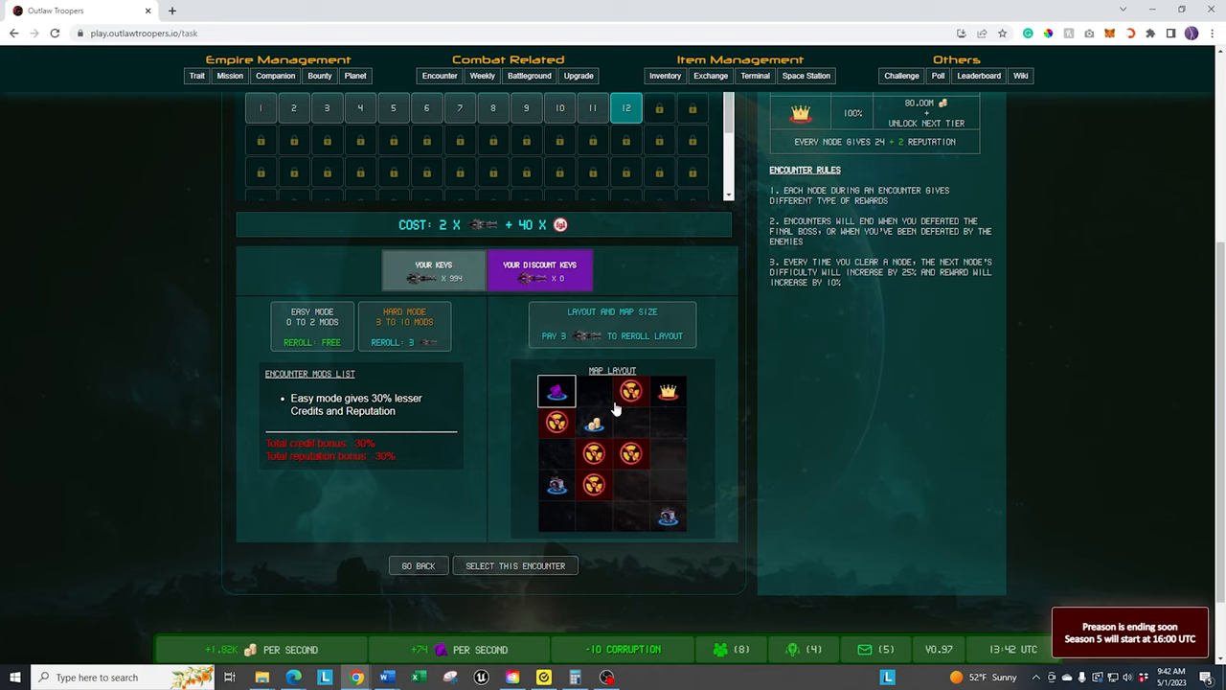
{"action": "mouse_move", "coordinate": [669, 391]}
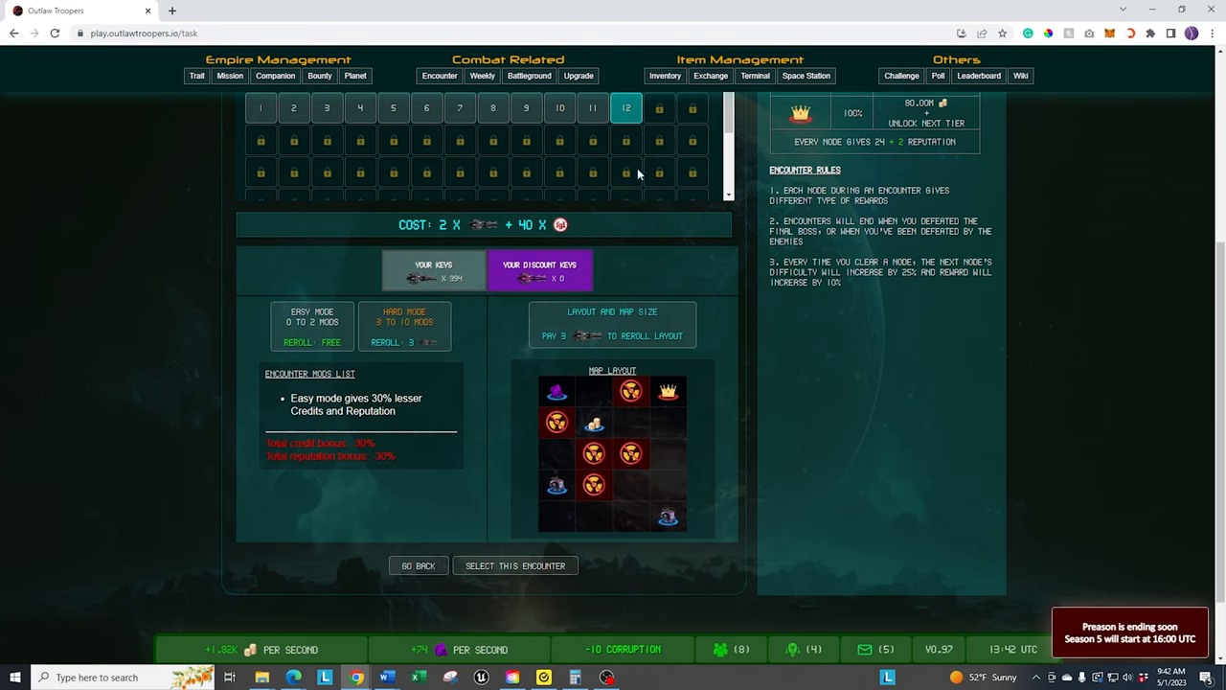
{"action": "mouse_move", "coordinate": [874, 169]}
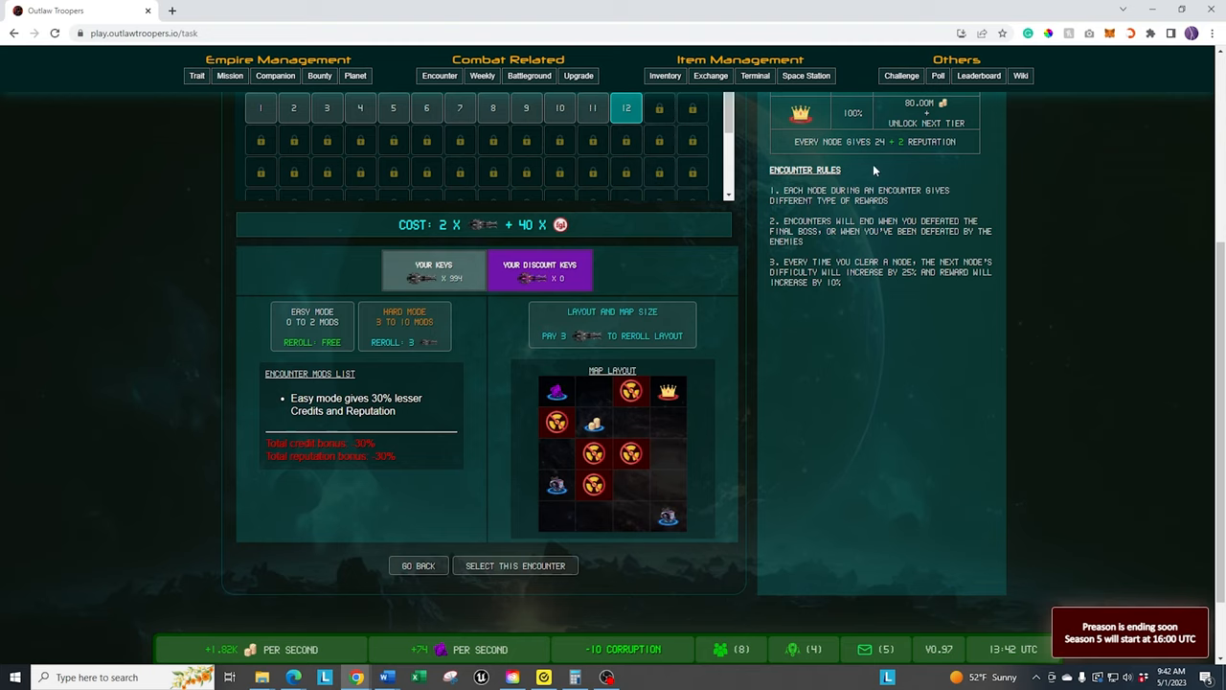
{"action": "mouse_move", "coordinate": [898, 144]}
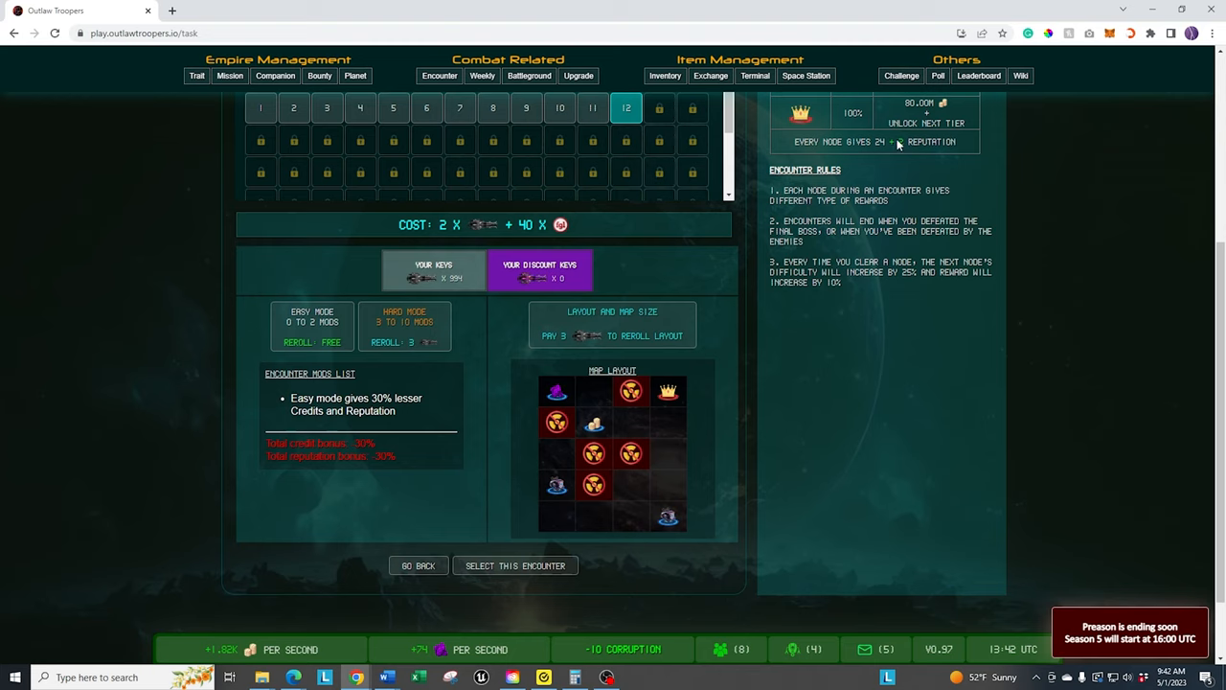
{"action": "mouse_move", "coordinate": [870, 333]}
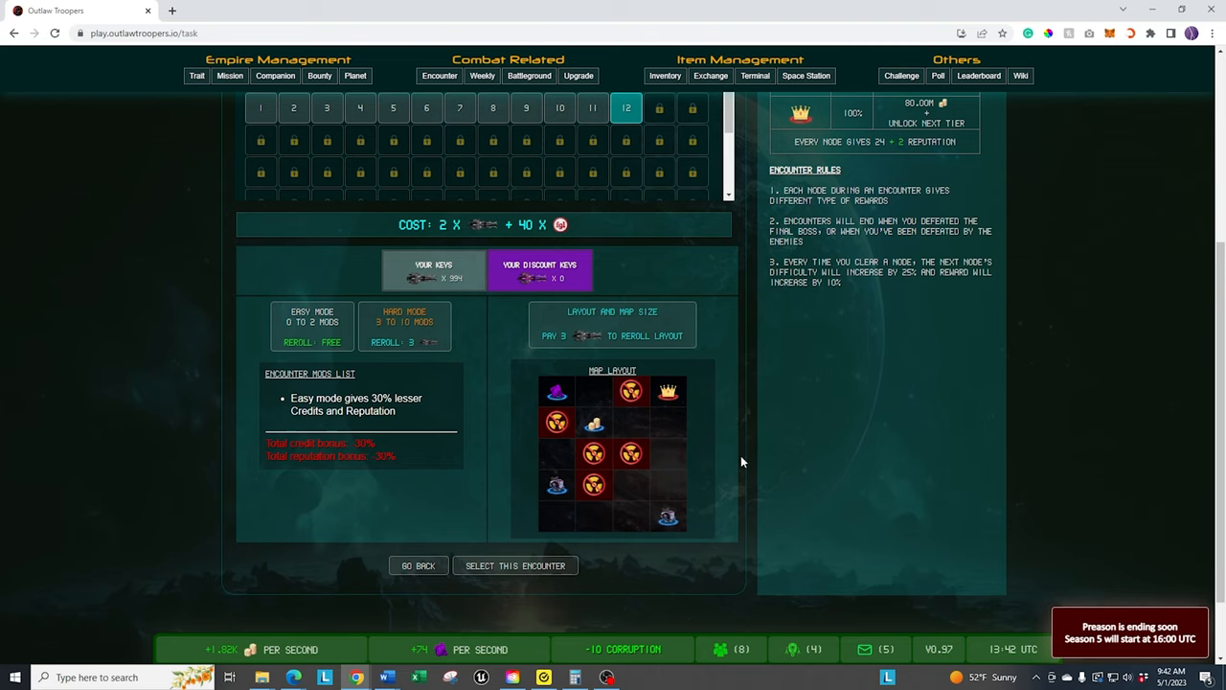
{"action": "mouse_move", "coordinate": [839, 449]}
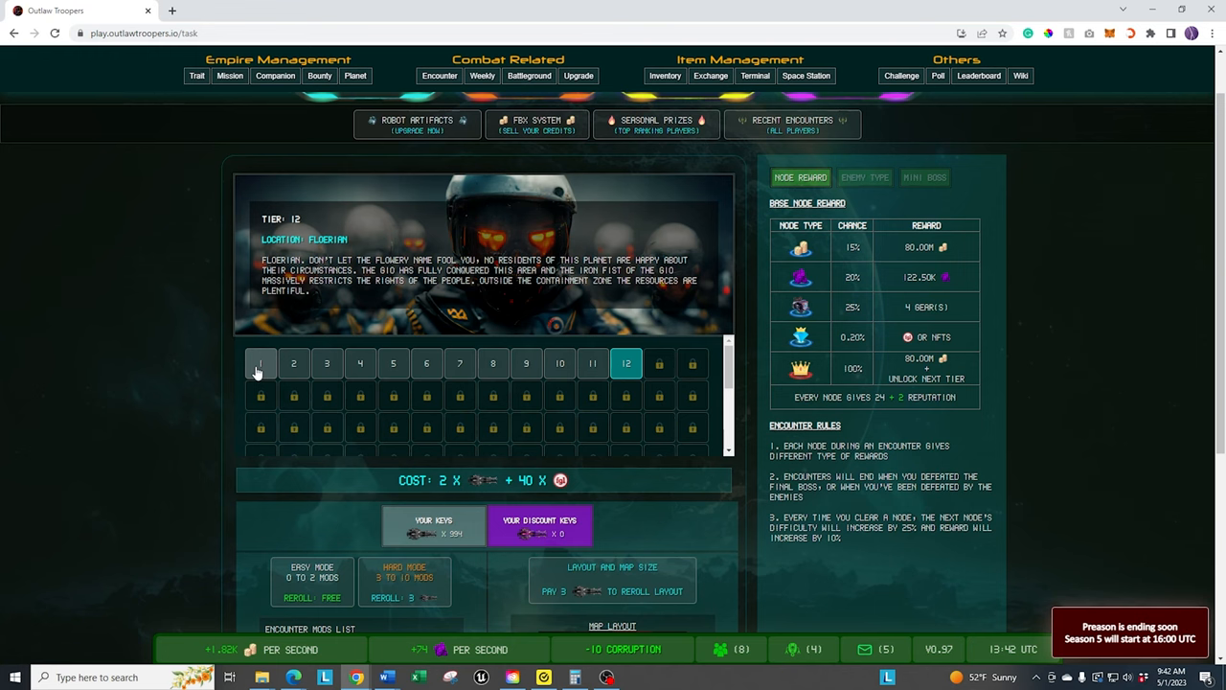
{"action": "left_click", "coordinate": [259, 363]}
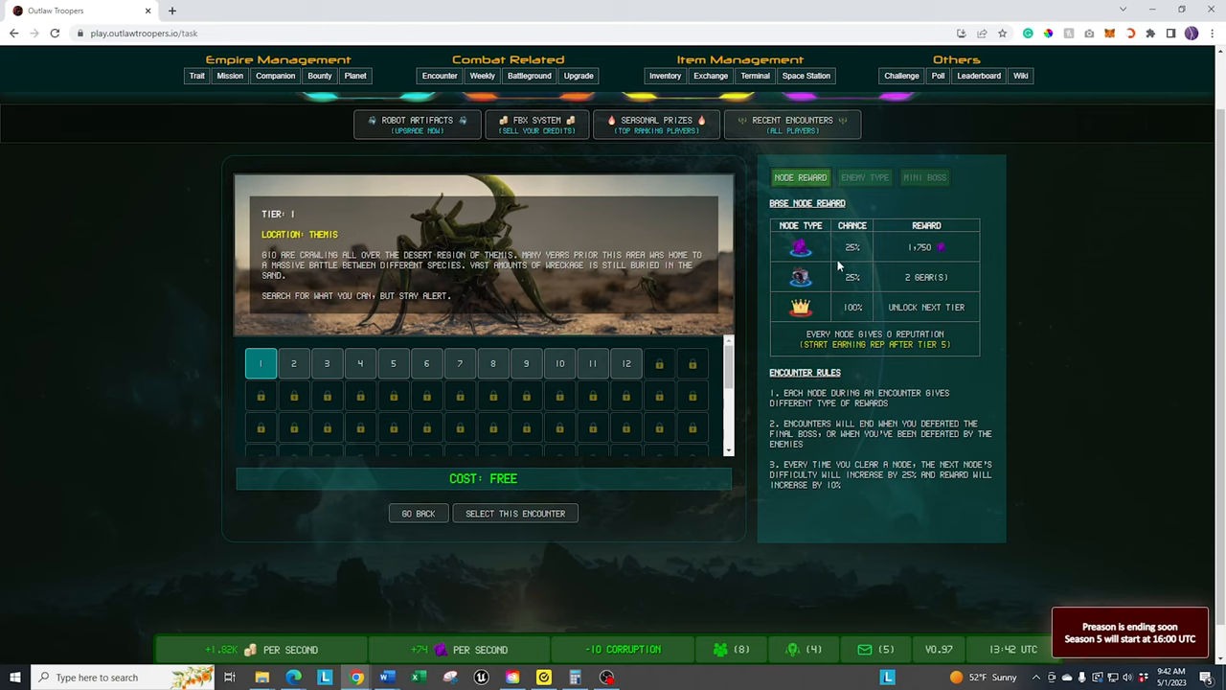
{"action": "mouse_move", "coordinate": [412, 372]}
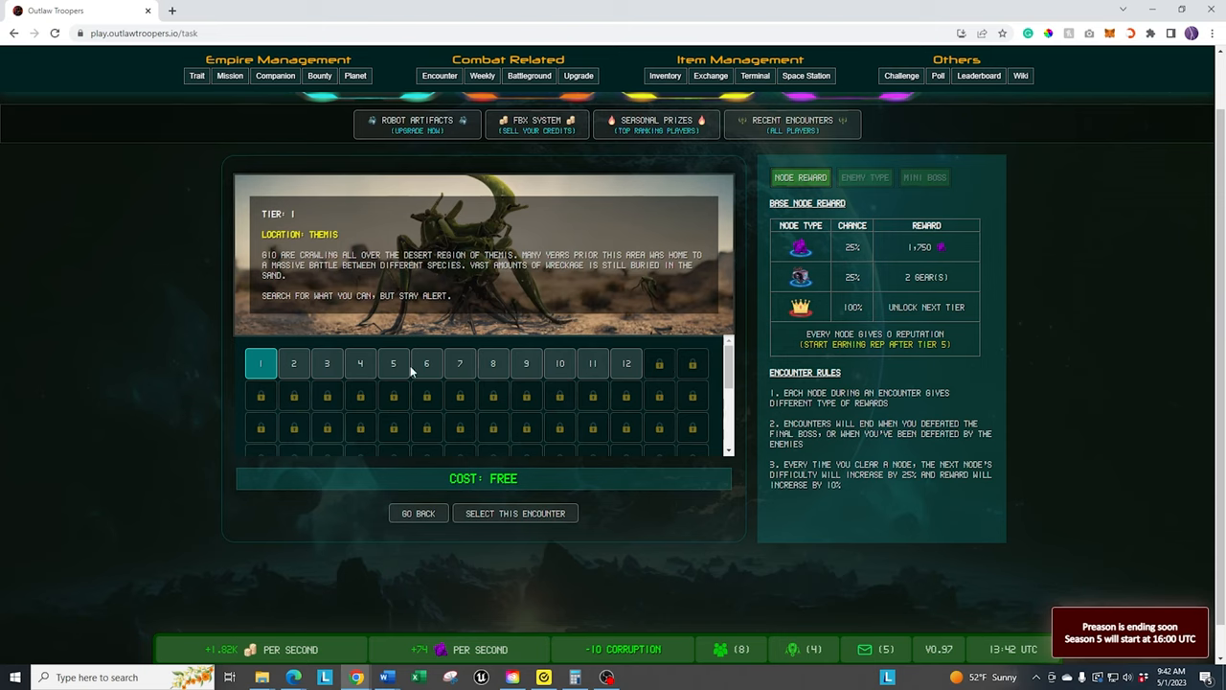
{"action": "left_click", "coordinate": [393, 363]}
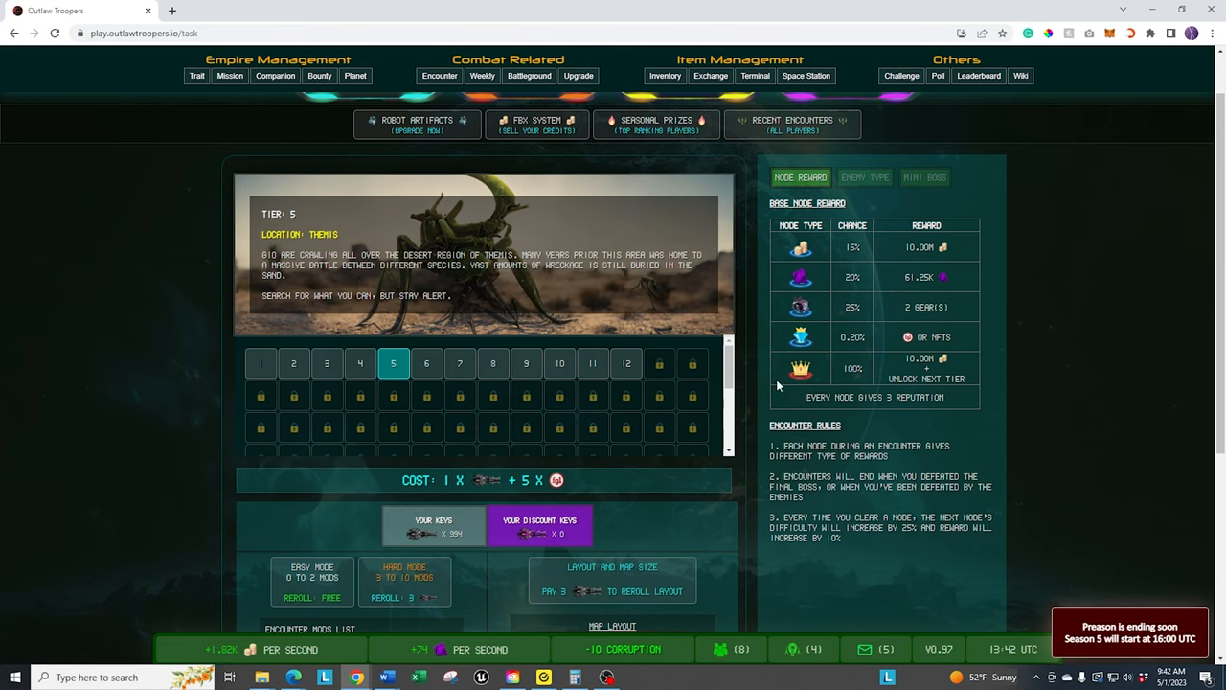
{"action": "left_click", "coordinate": [626, 363]}
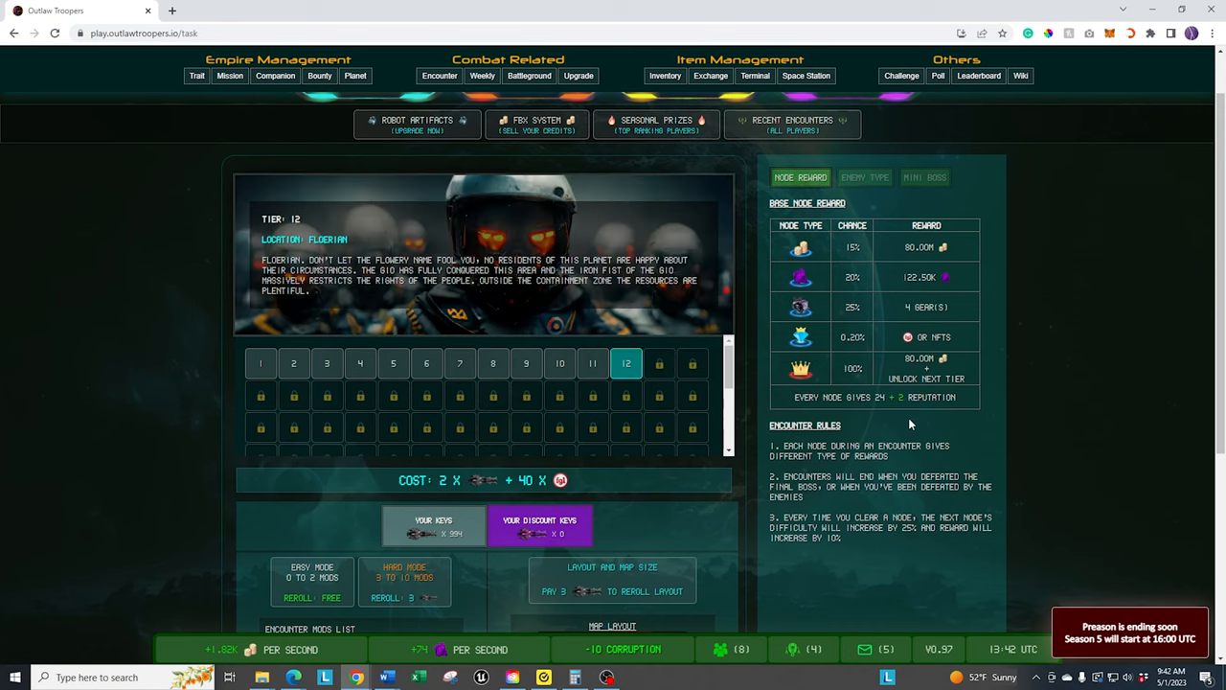
{"action": "mouse_move", "coordinate": [301, 469]}
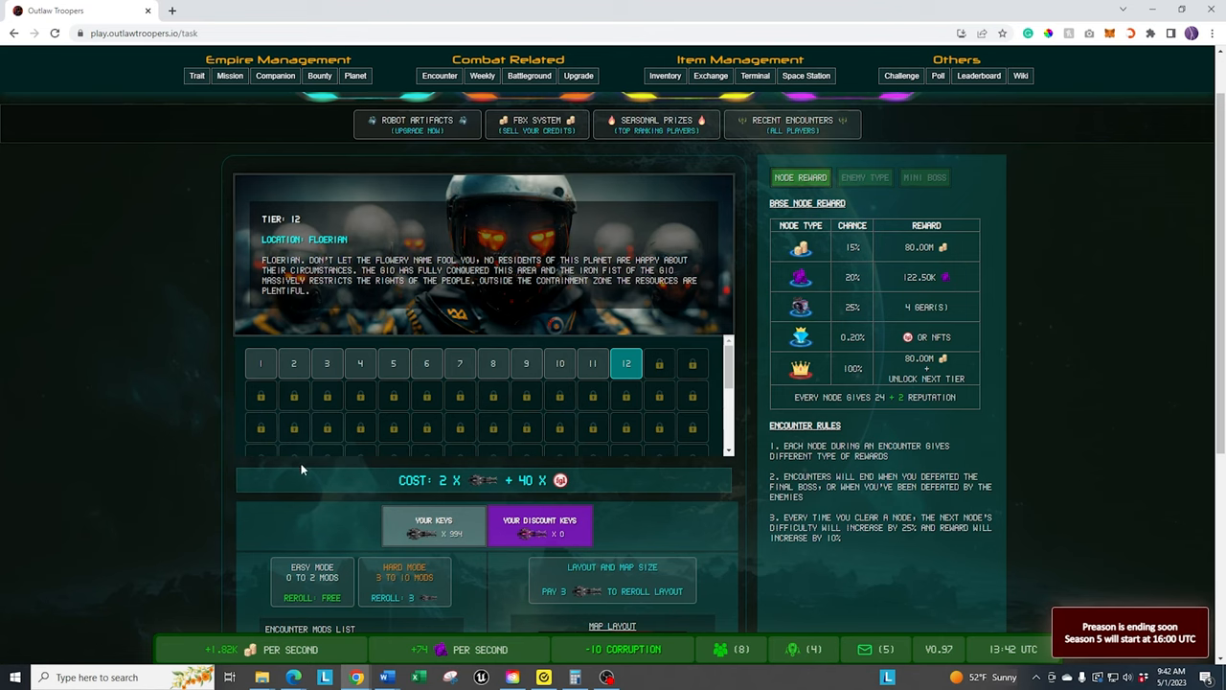
{"action": "scroll", "scroll_direction": "down", "scroll_amount": 3}
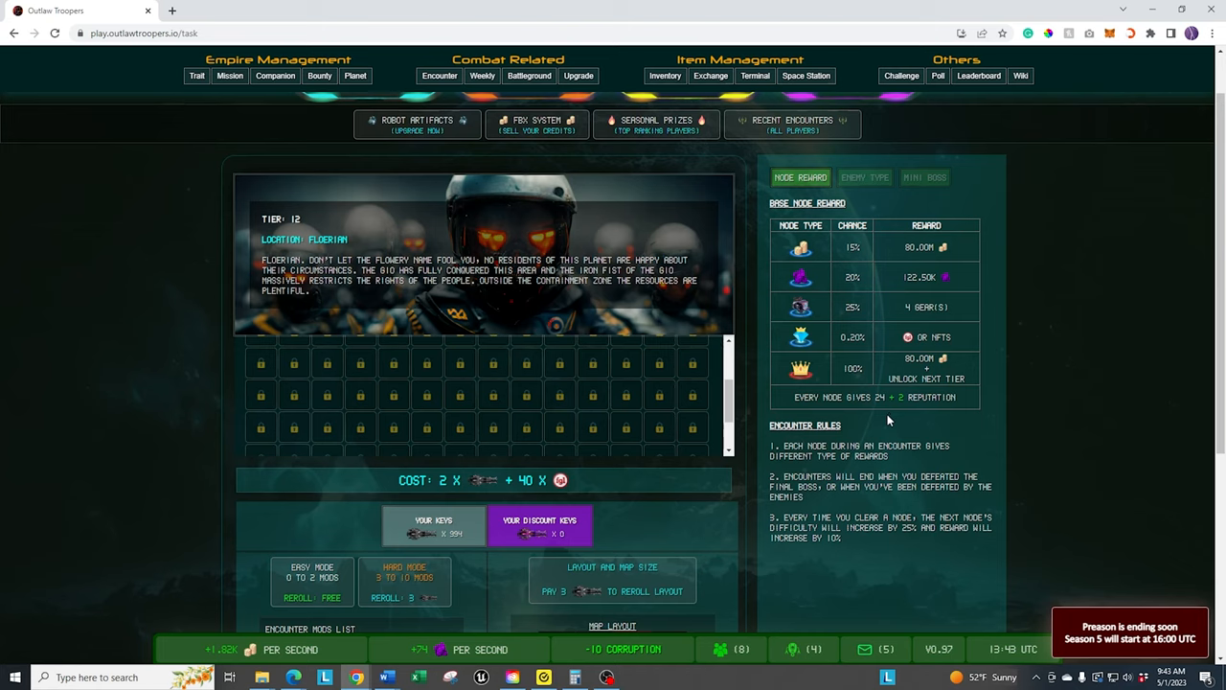
{"action": "mouse_move", "coordinate": [872, 481]}
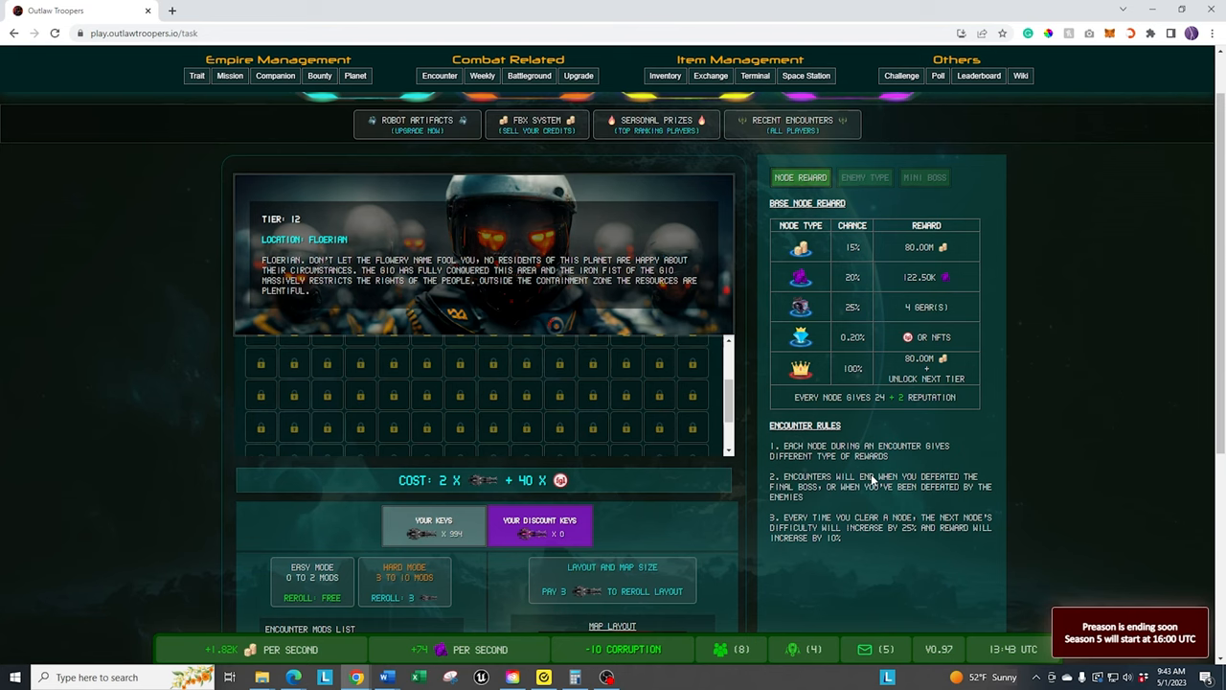
{"action": "scroll", "scroll_direction": "down", "scroll_amount": 3}
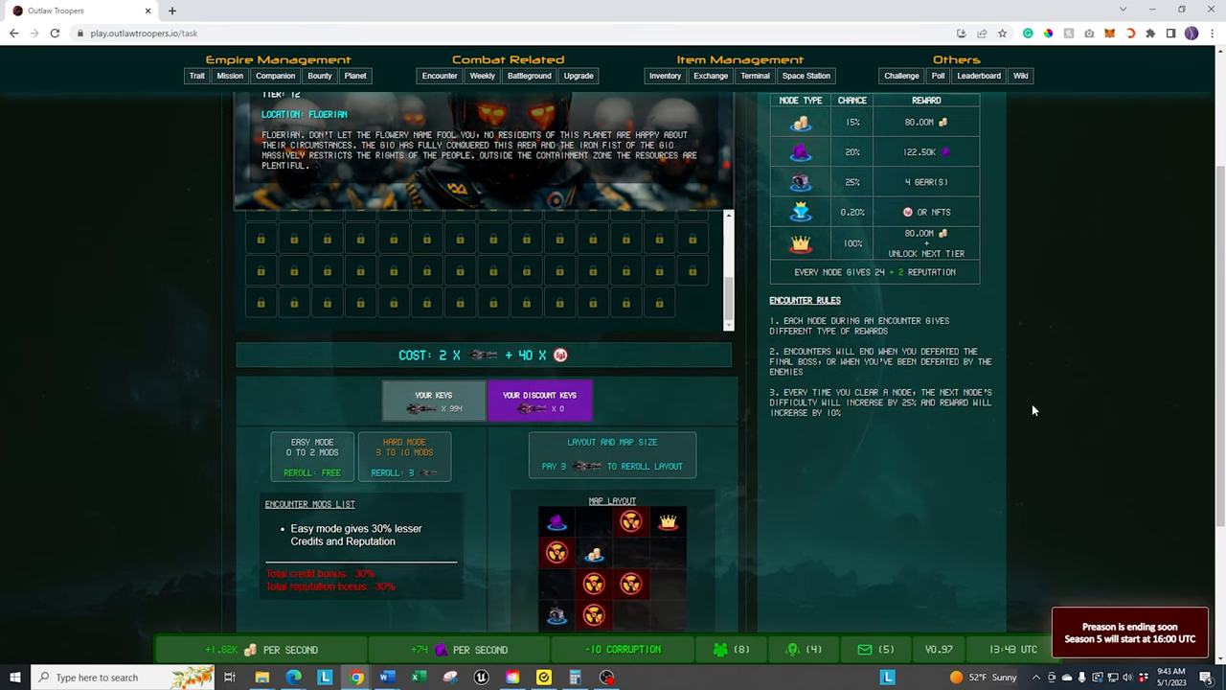
{"action": "scroll", "scroll_direction": "down", "scroll_amount": 3}
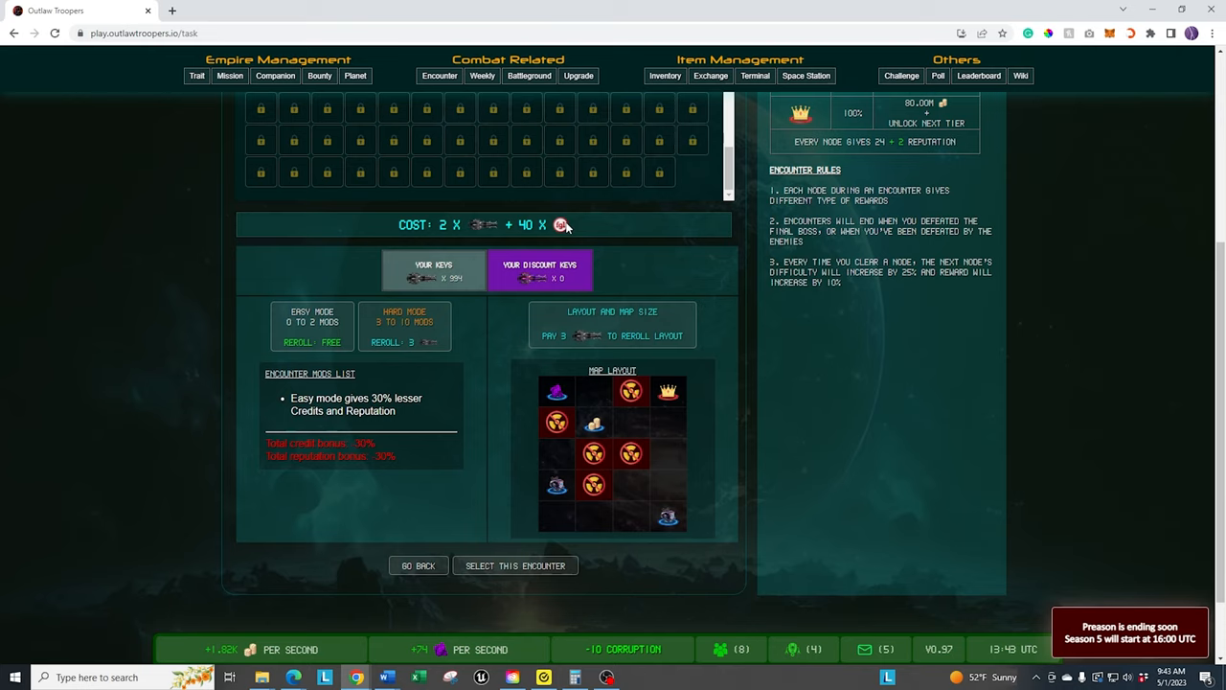
{"action": "mouse_move", "coordinate": [824, 385]}
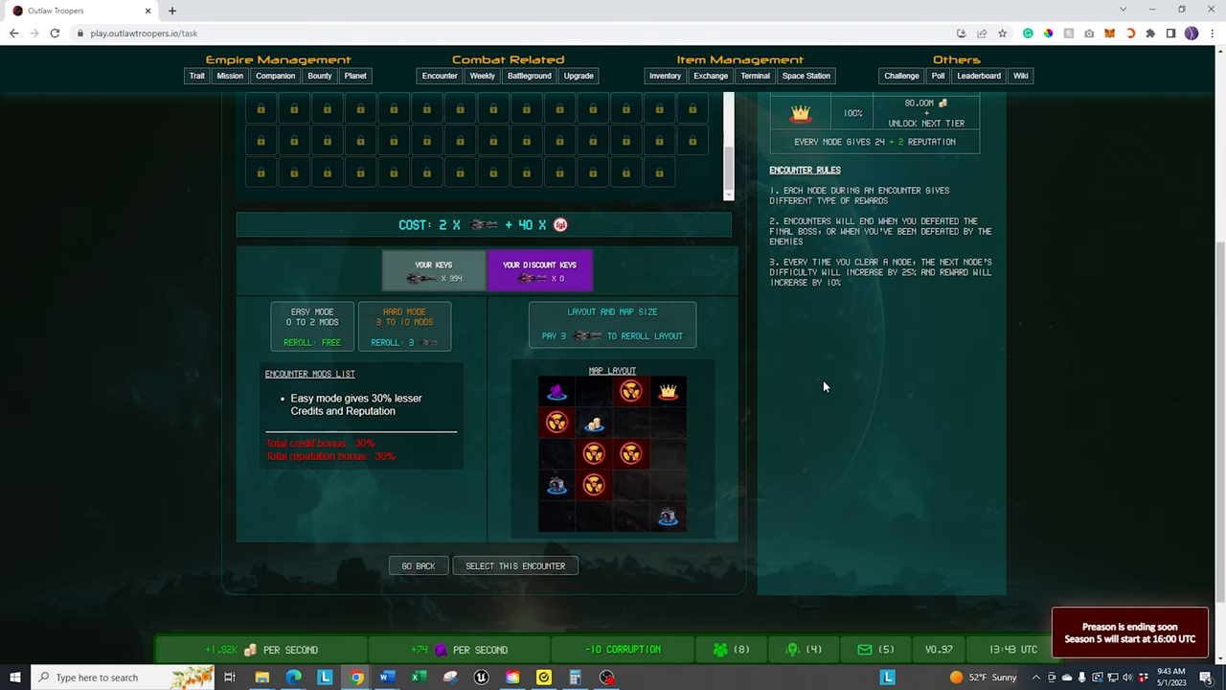
{"action": "mouse_move", "coordinate": [647, 267]}
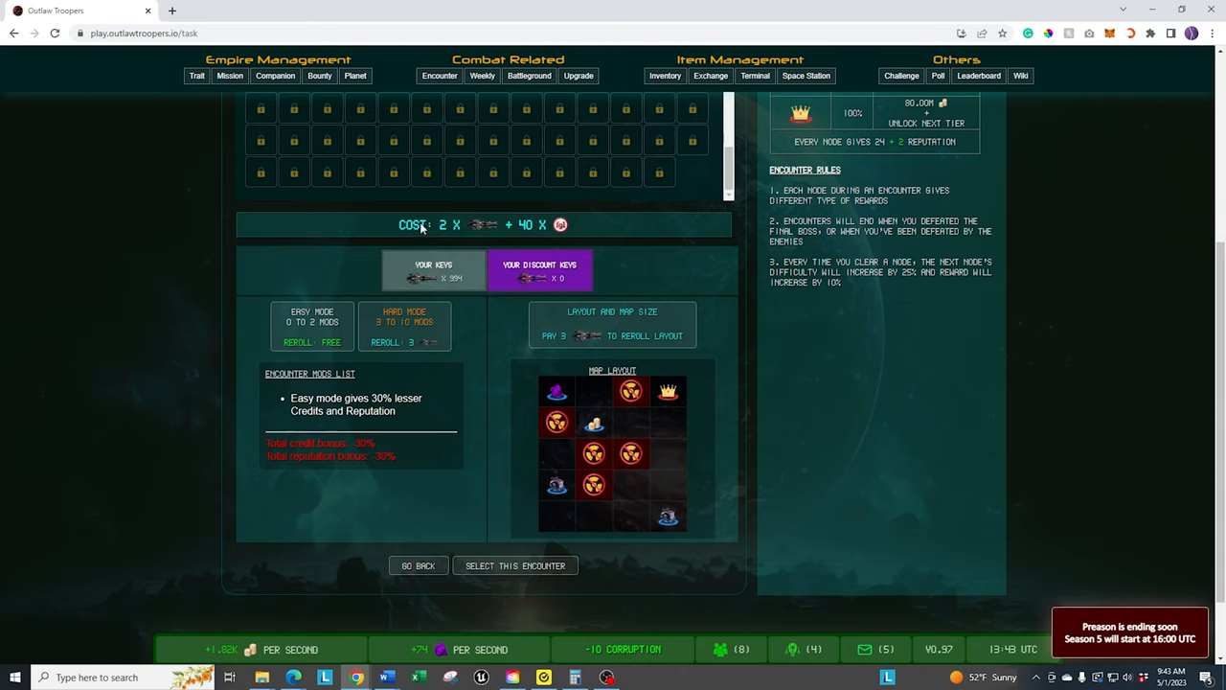
{"action": "mouse_move", "coordinate": [588, 229]}
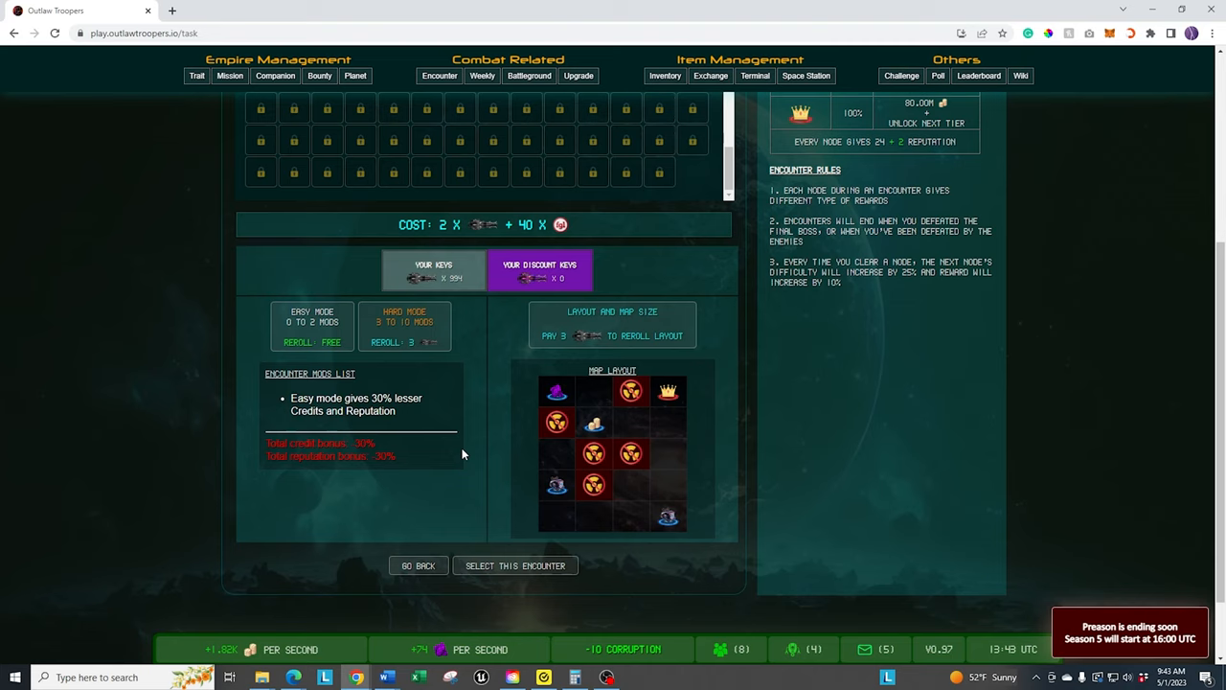
{"action": "mouse_move", "coordinate": [316, 395]}
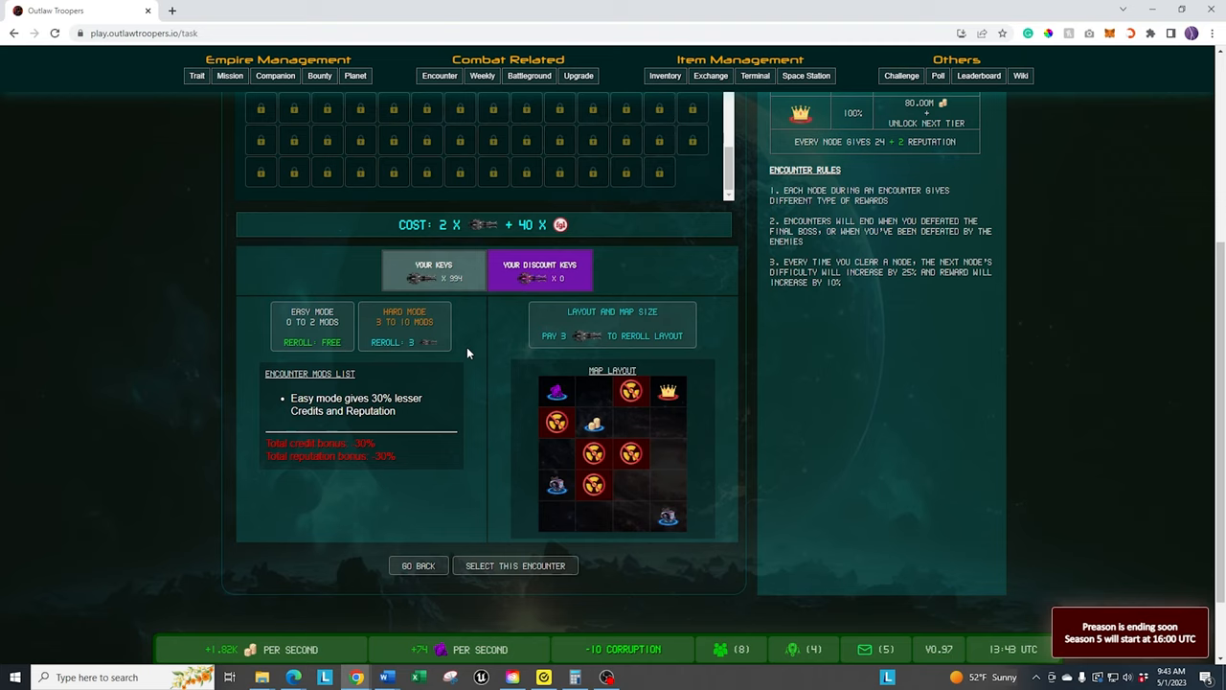
{"action": "mouse_move", "coordinate": [282, 456]}
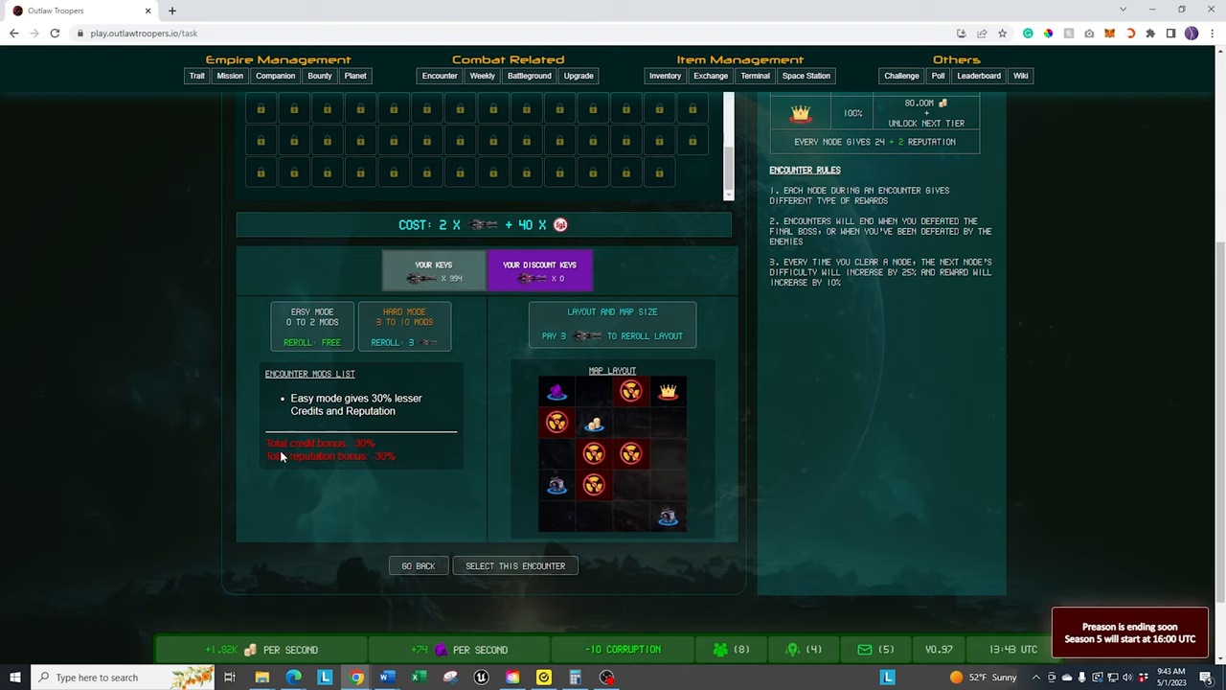
{"action": "mouse_move", "coordinate": [376, 452]}
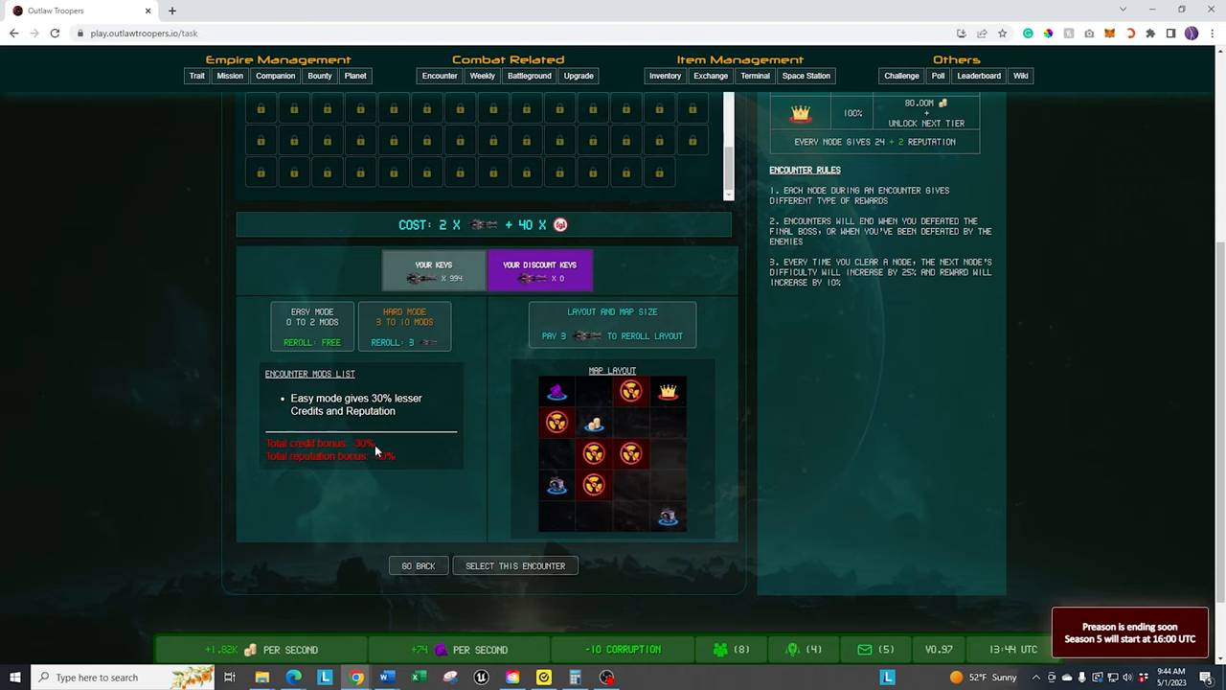
{"action": "mouse_move", "coordinate": [368, 457]}
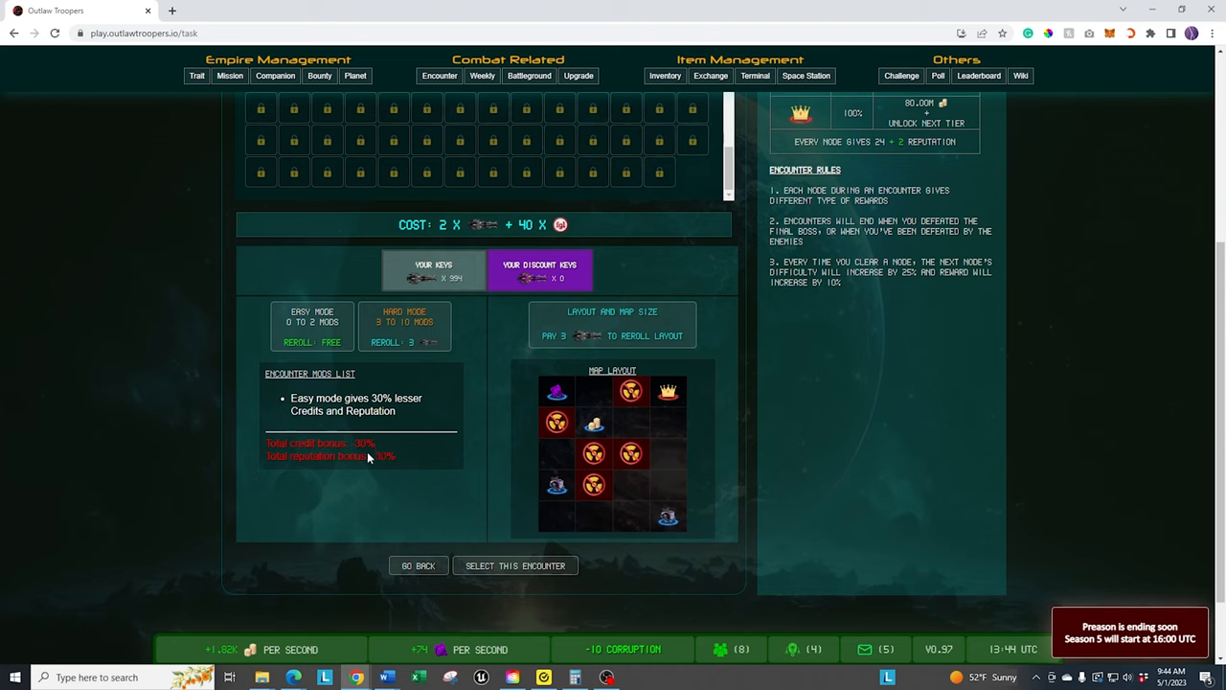
{"action": "mouse_move", "coordinate": [345, 448]}
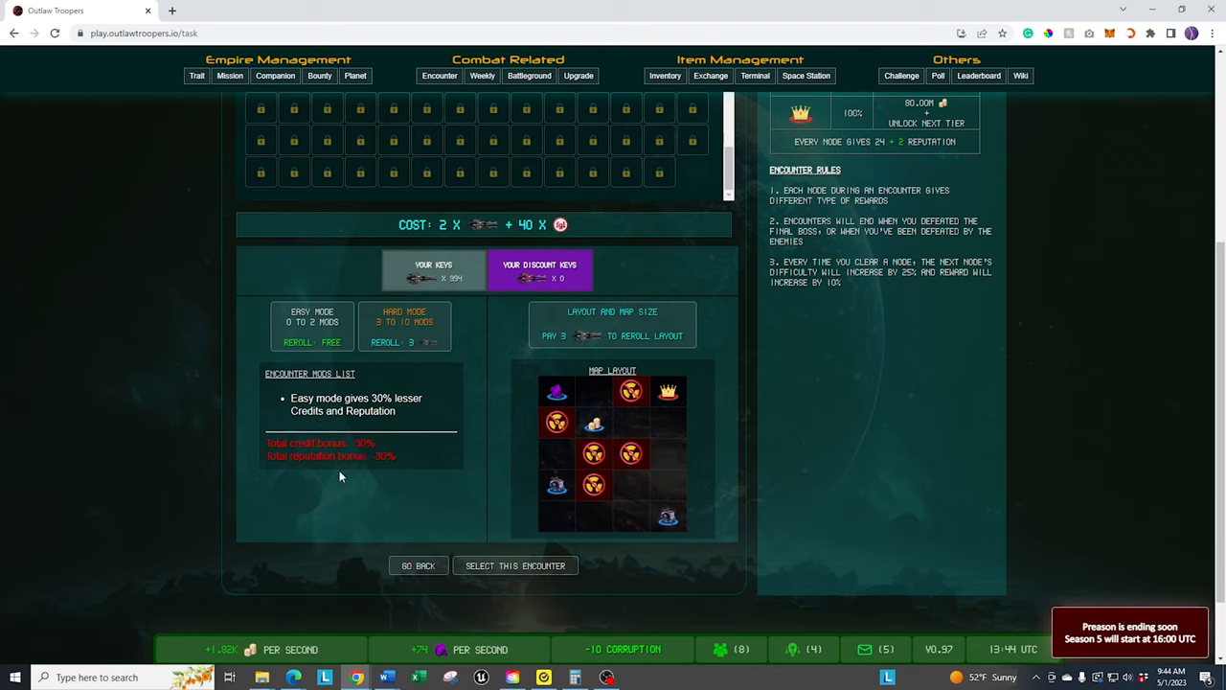
{"action": "mouse_move", "coordinate": [418, 481]}
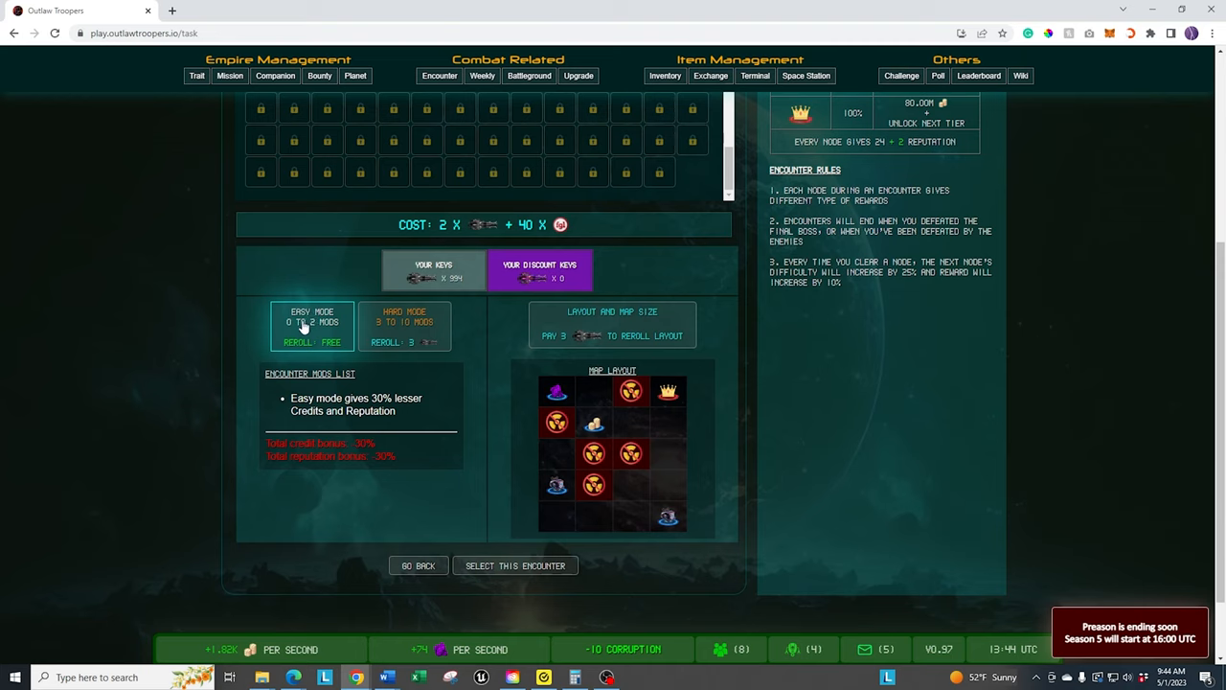
{"action": "mouse_move", "coordinate": [304, 316]}
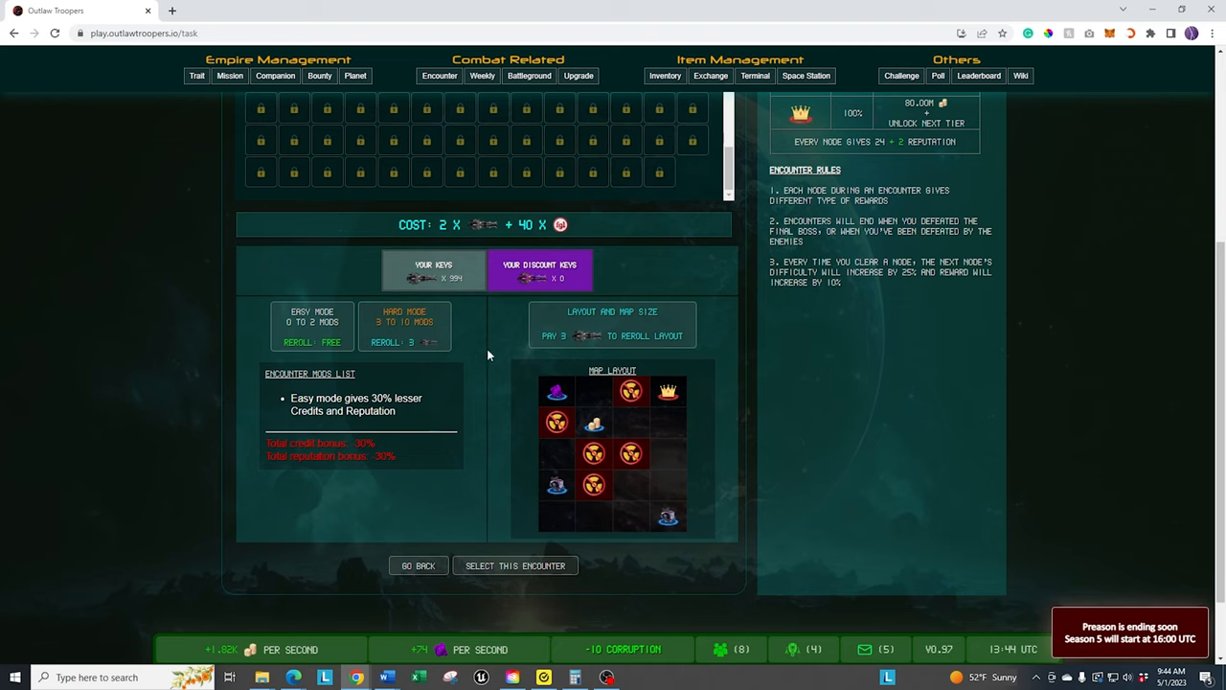
{"action": "mouse_move", "coordinate": [462, 423]}
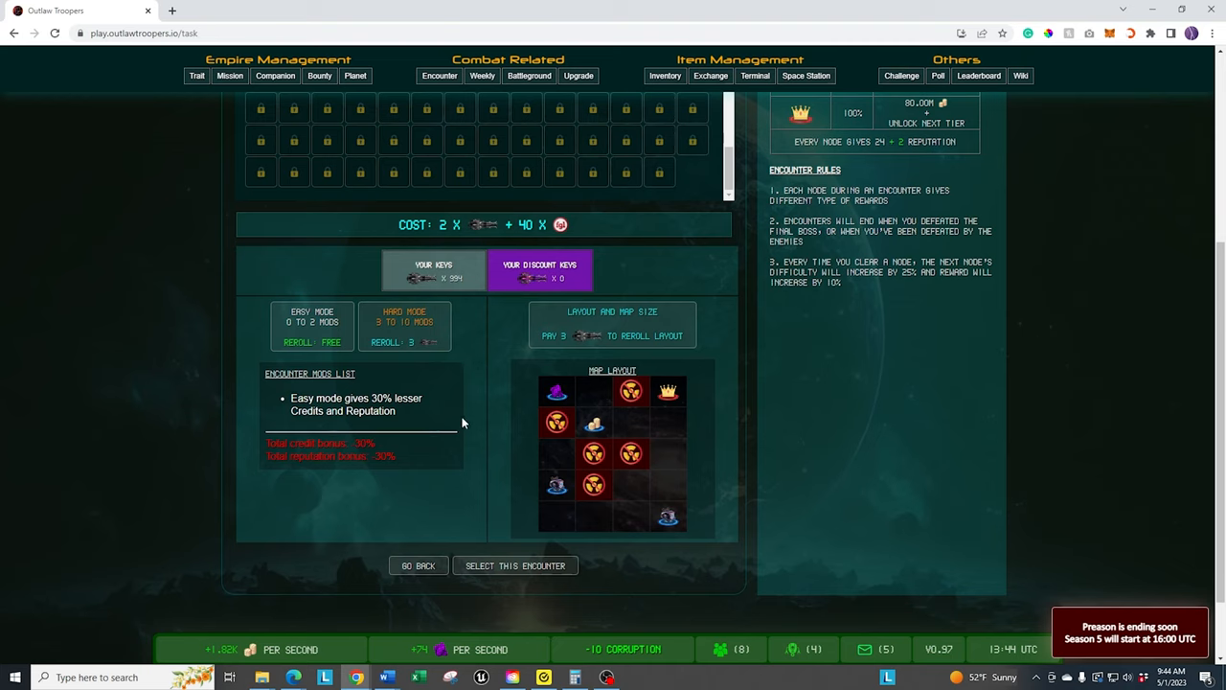
{"action": "mouse_move", "coordinate": [738, 470]}
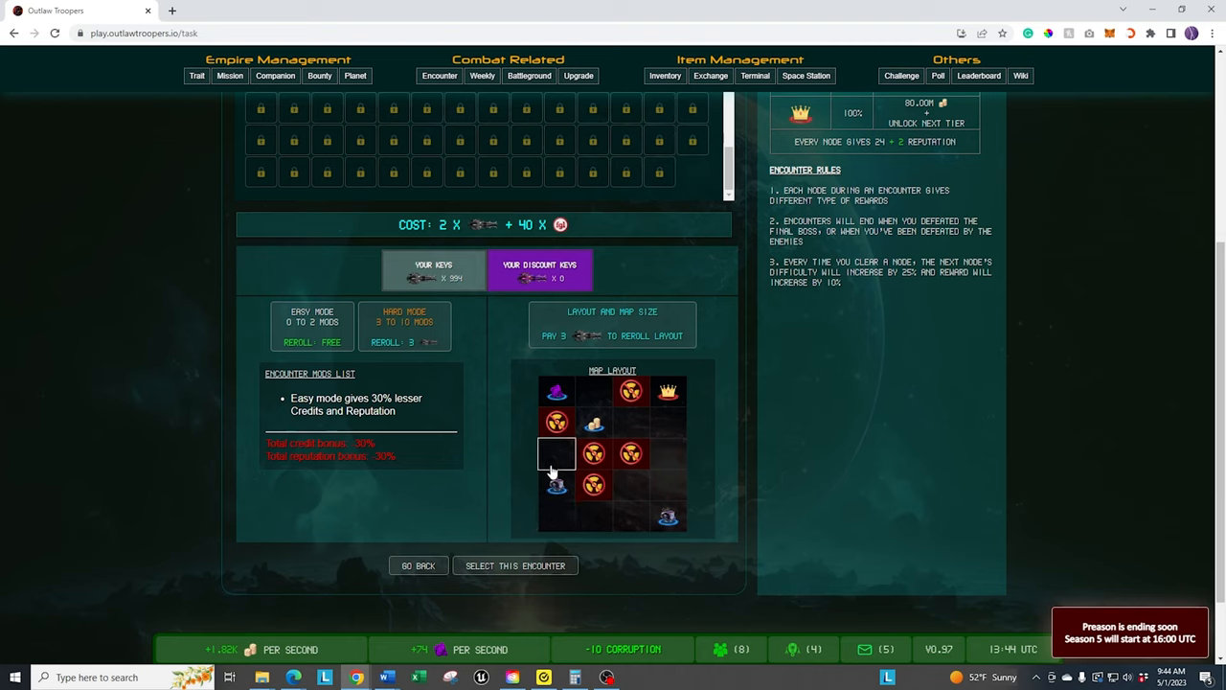
{"action": "mouse_move", "coordinate": [555, 517]}
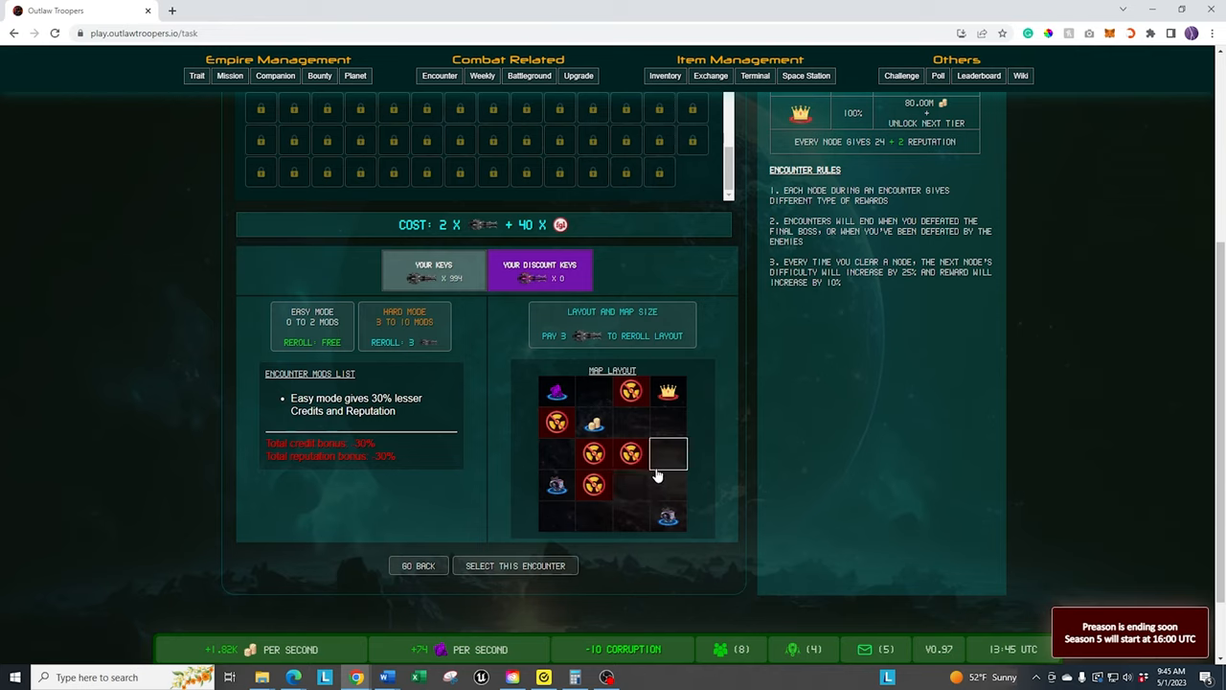
{"action": "mouse_move", "coordinate": [670, 426]}
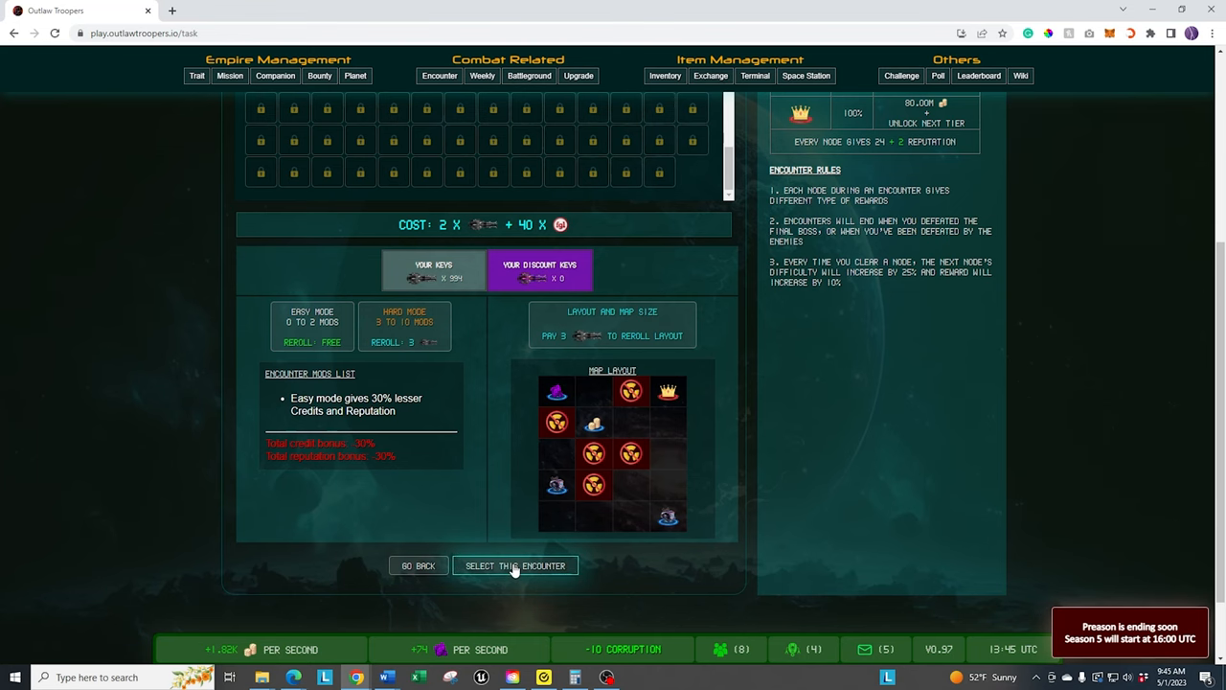
- Select the Tier 12 Floerian encounter to reach its ship, trooper and gear deployment
{"action": "left_click", "coordinate": [515, 565]}
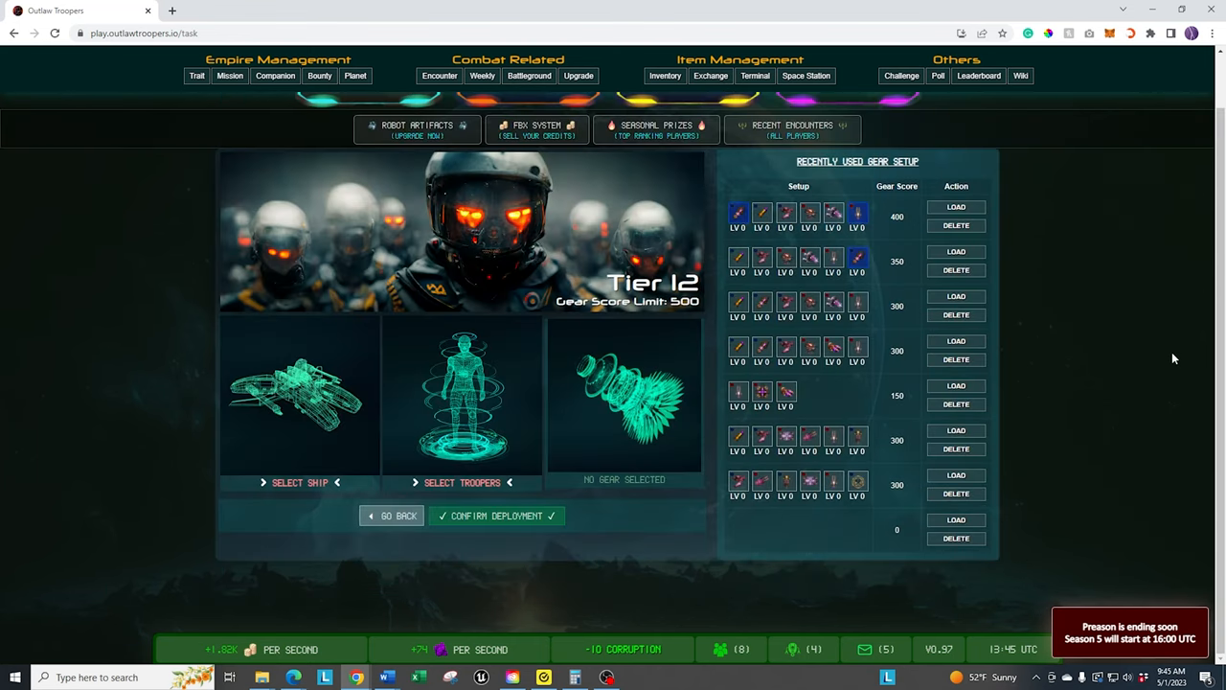
{"action": "mouse_move", "coordinate": [310, 612]}
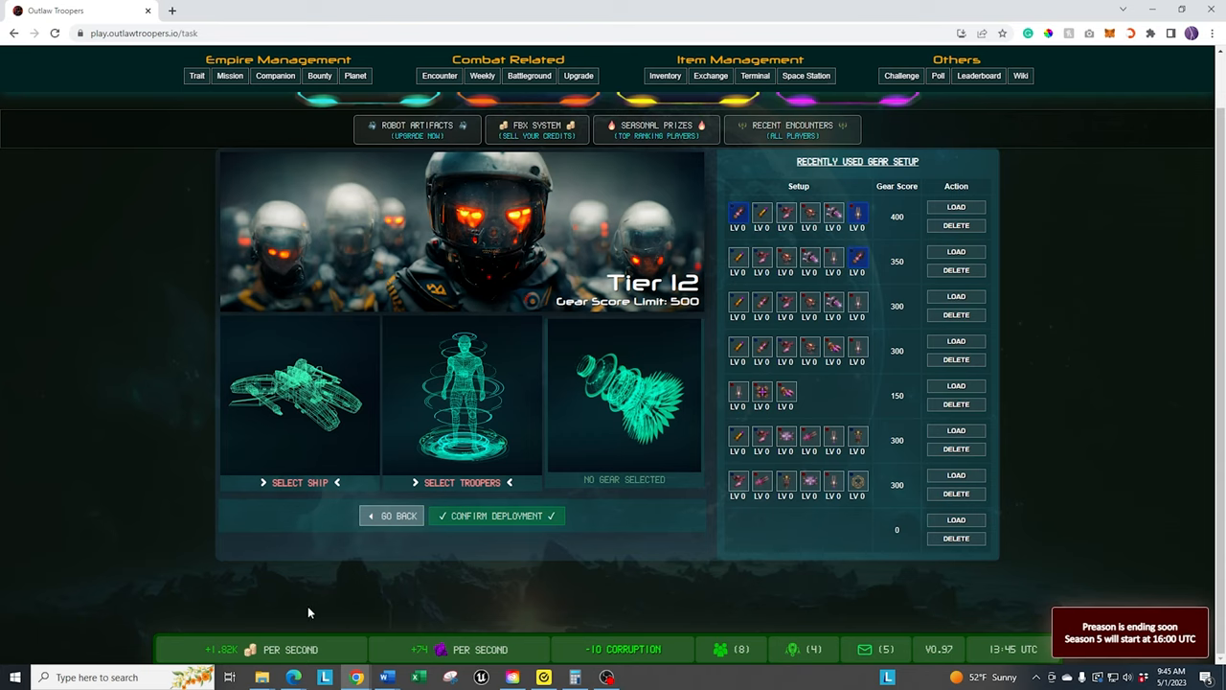
{"action": "mouse_move", "coordinate": [514, 395]}
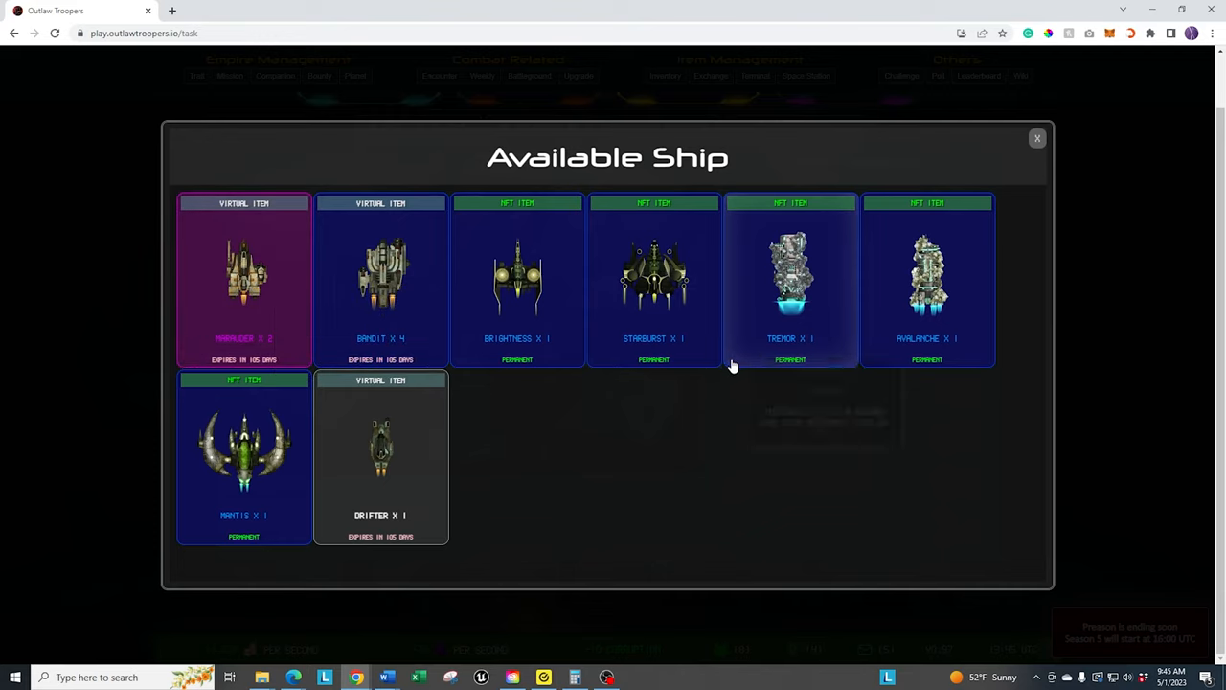
{"action": "mouse_move", "coordinate": [655, 278]}
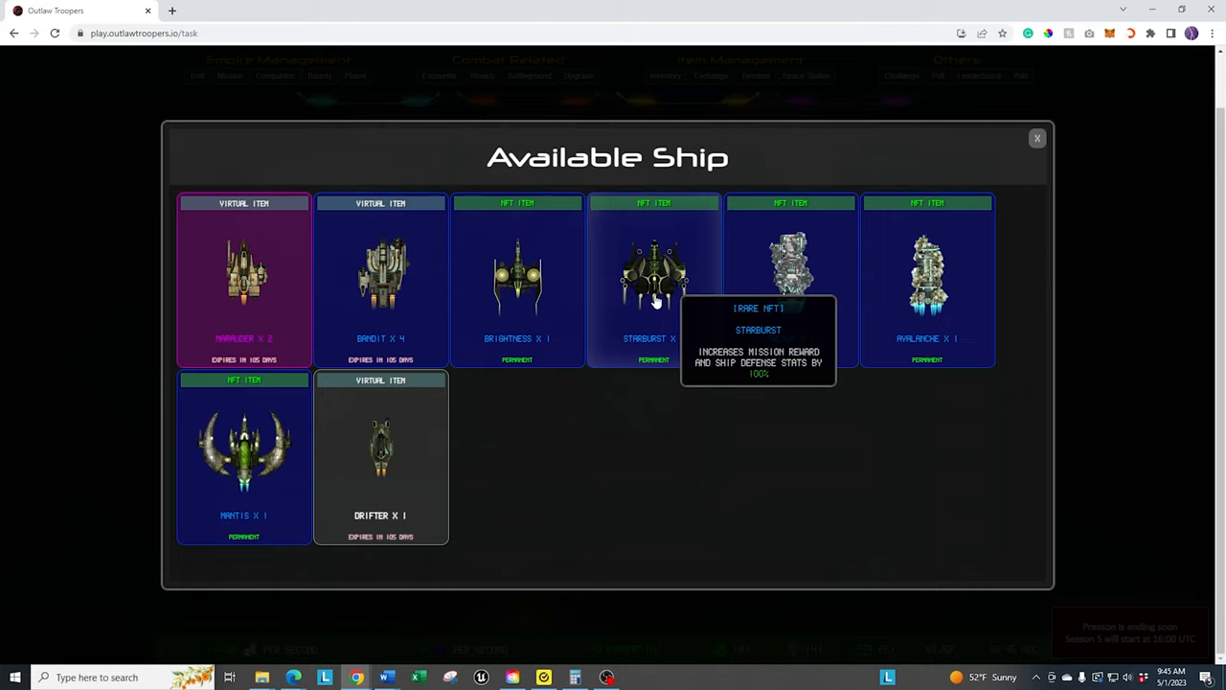
{"action": "mouse_move", "coordinate": [244, 278]}
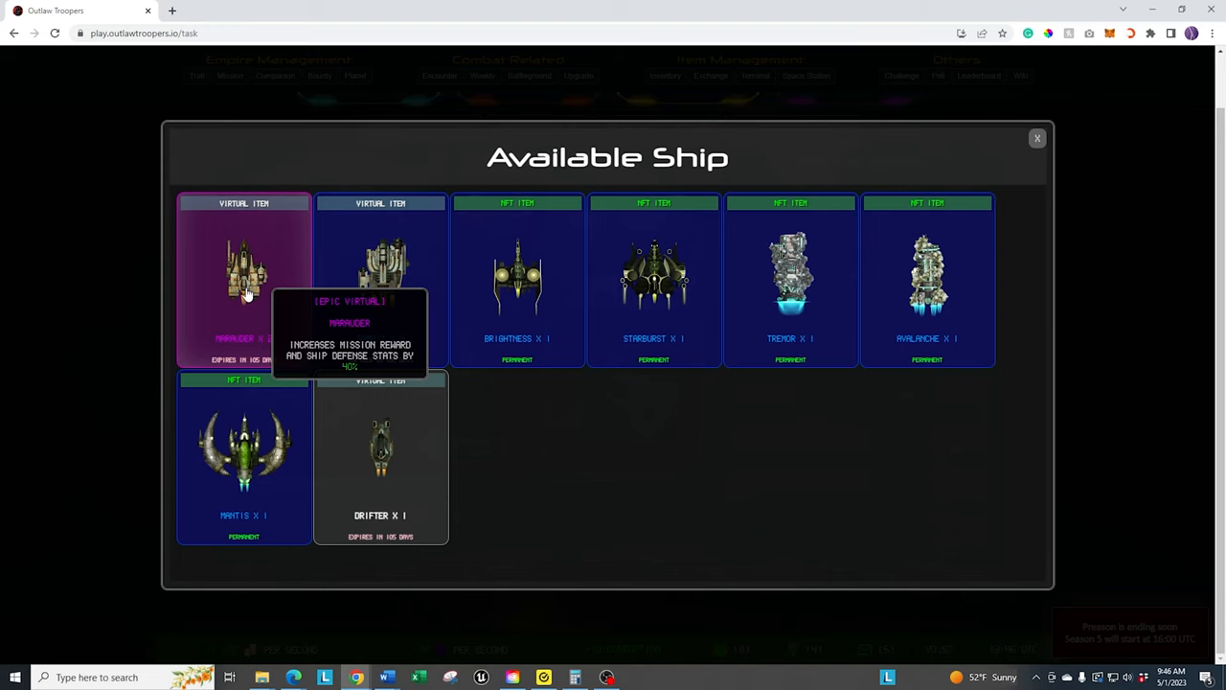
{"action": "mouse_move", "coordinate": [654, 277]}
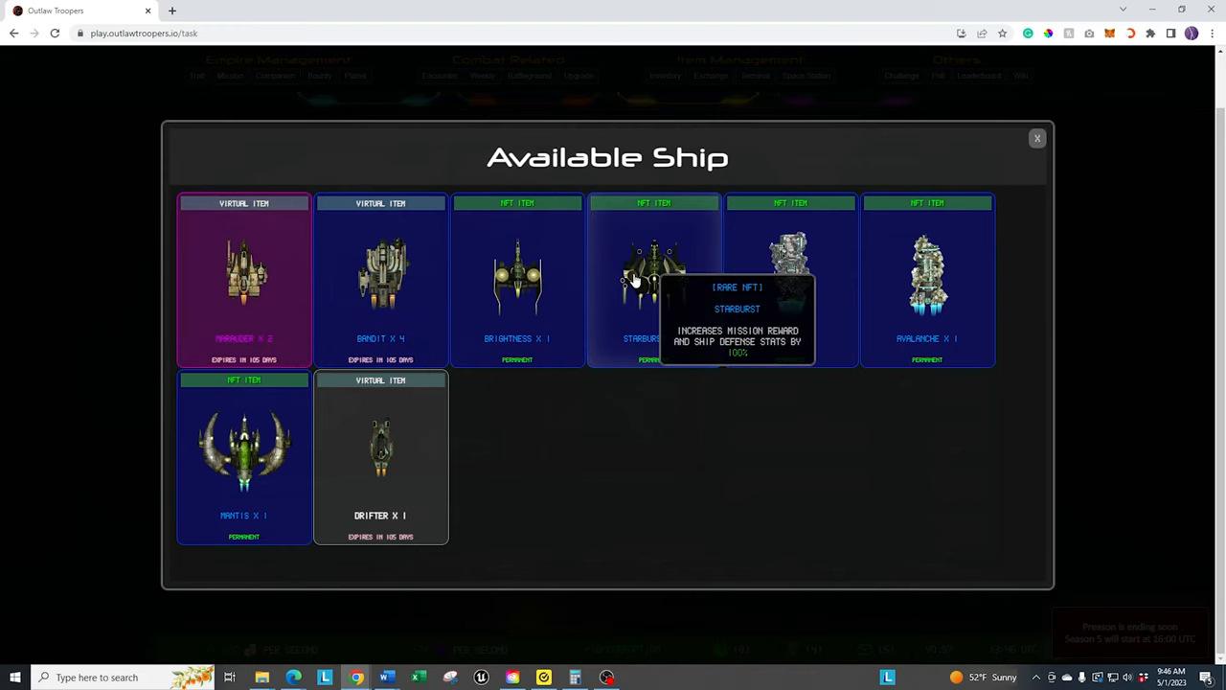
{"action": "mouse_move", "coordinate": [1036, 138]}
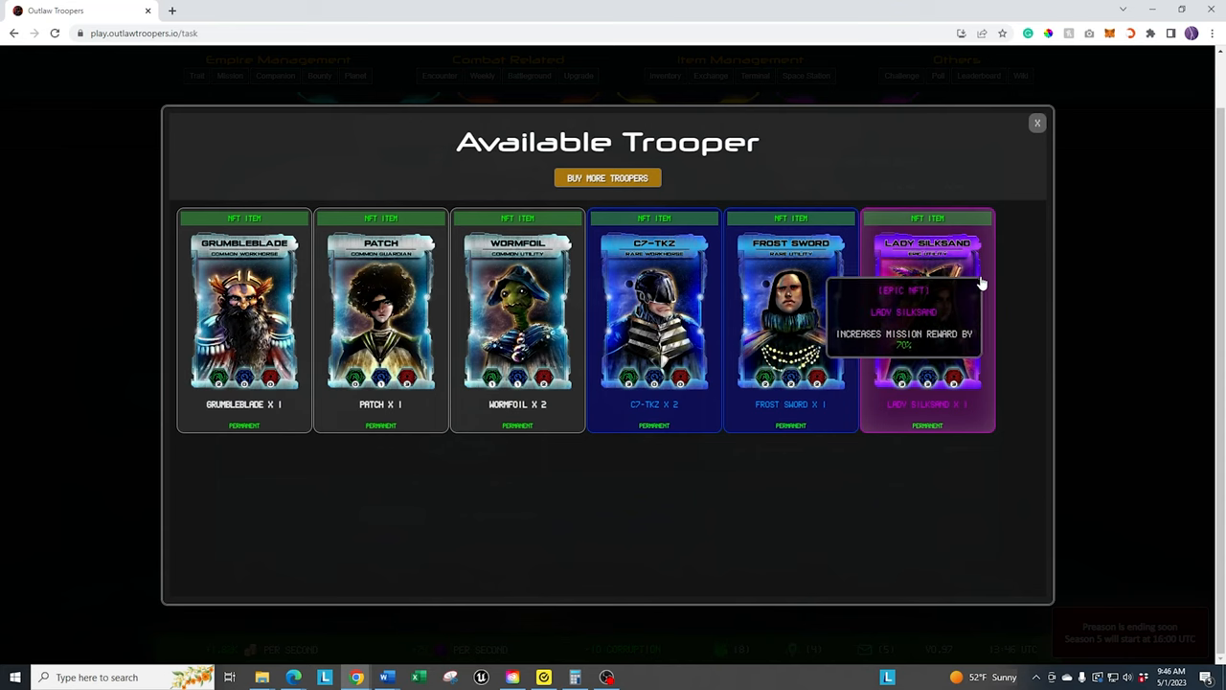
{"action": "mouse_move", "coordinate": [1025, 316]}
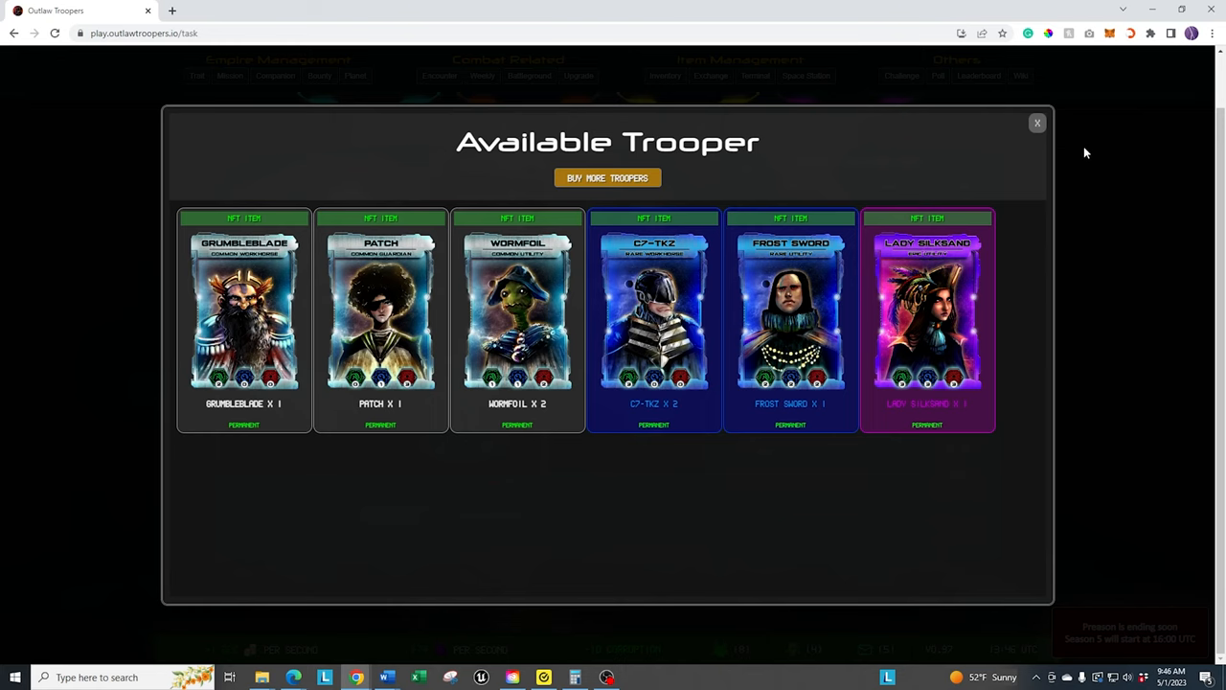
{"action": "mouse_move", "coordinate": [1050, 125]}
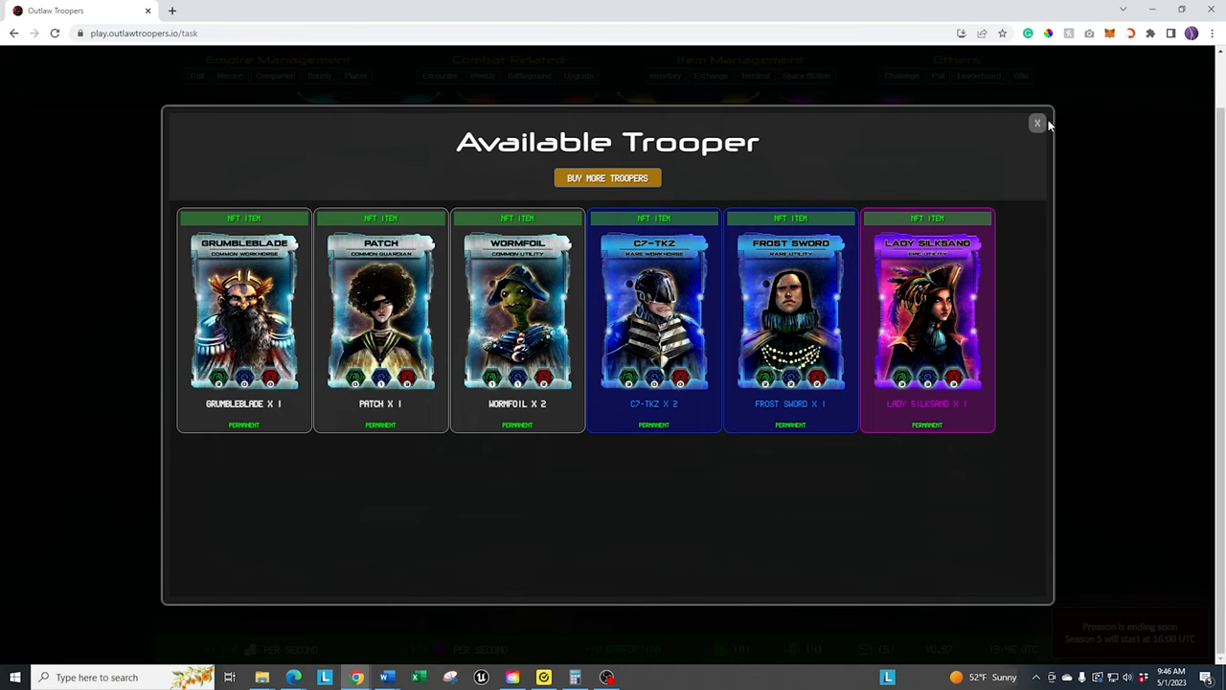
- Close the trooper list and load the top 400-score setup with Mantis and Lady Silksand
{"action": "left_click", "coordinate": [1037, 124]}
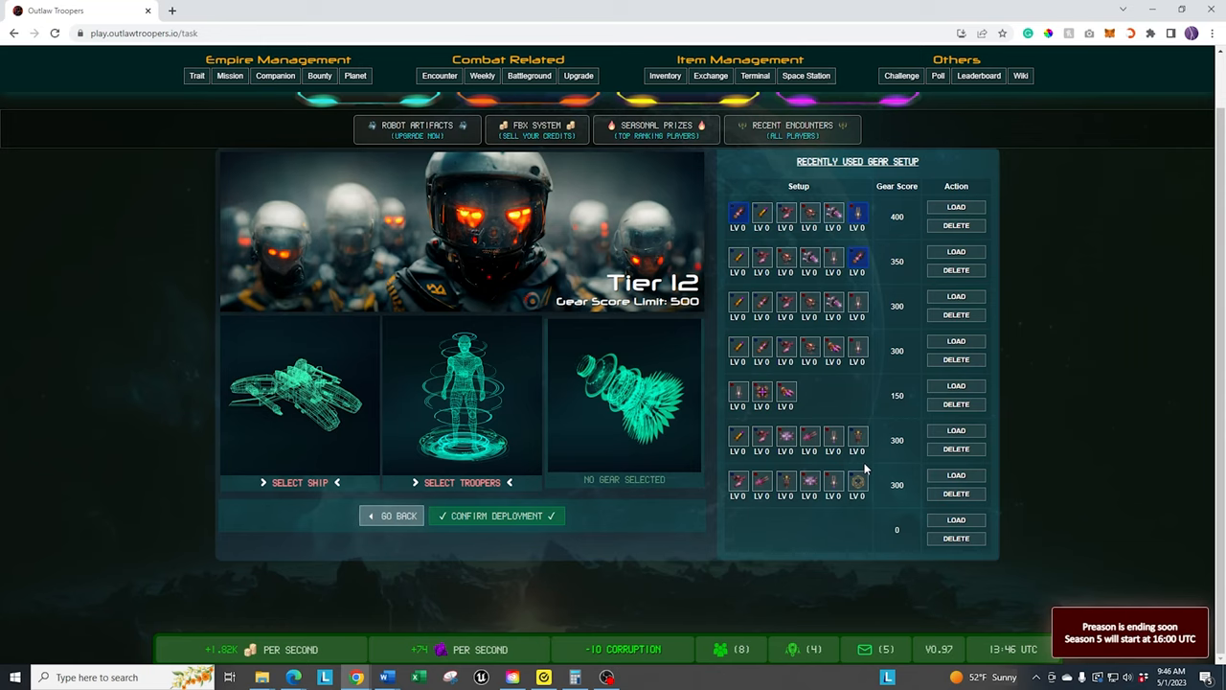
{"action": "mouse_move", "coordinate": [817, 168]}
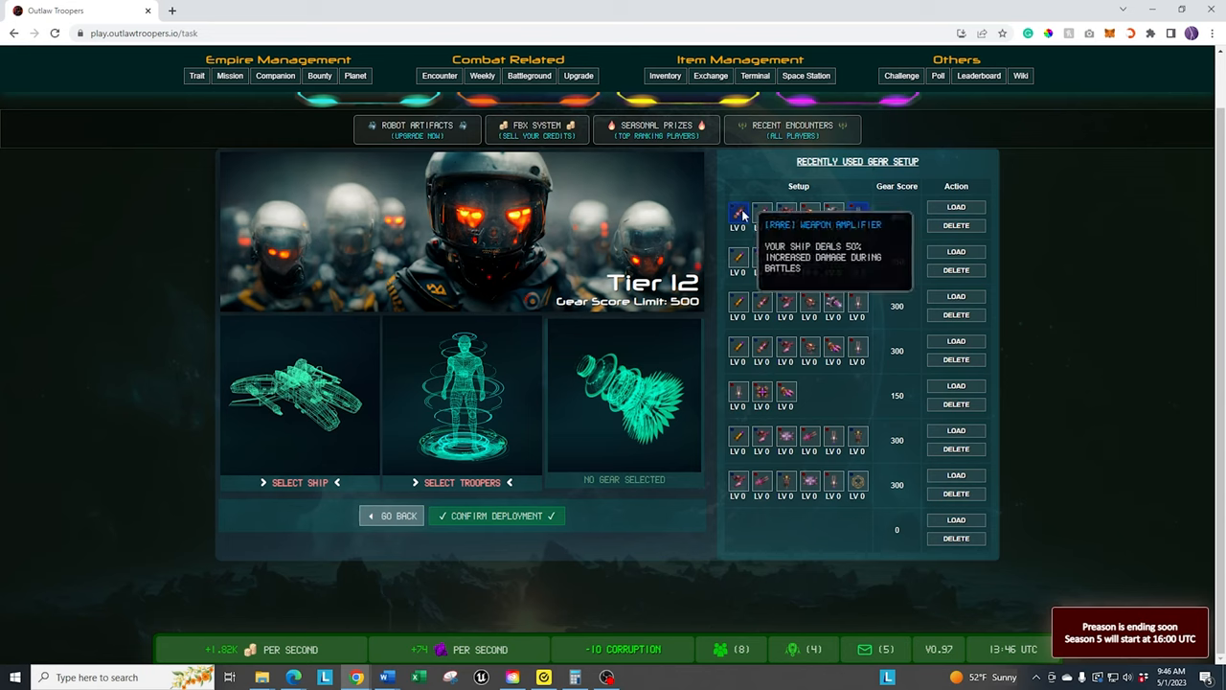
{"action": "mouse_move", "coordinate": [1051, 213]}
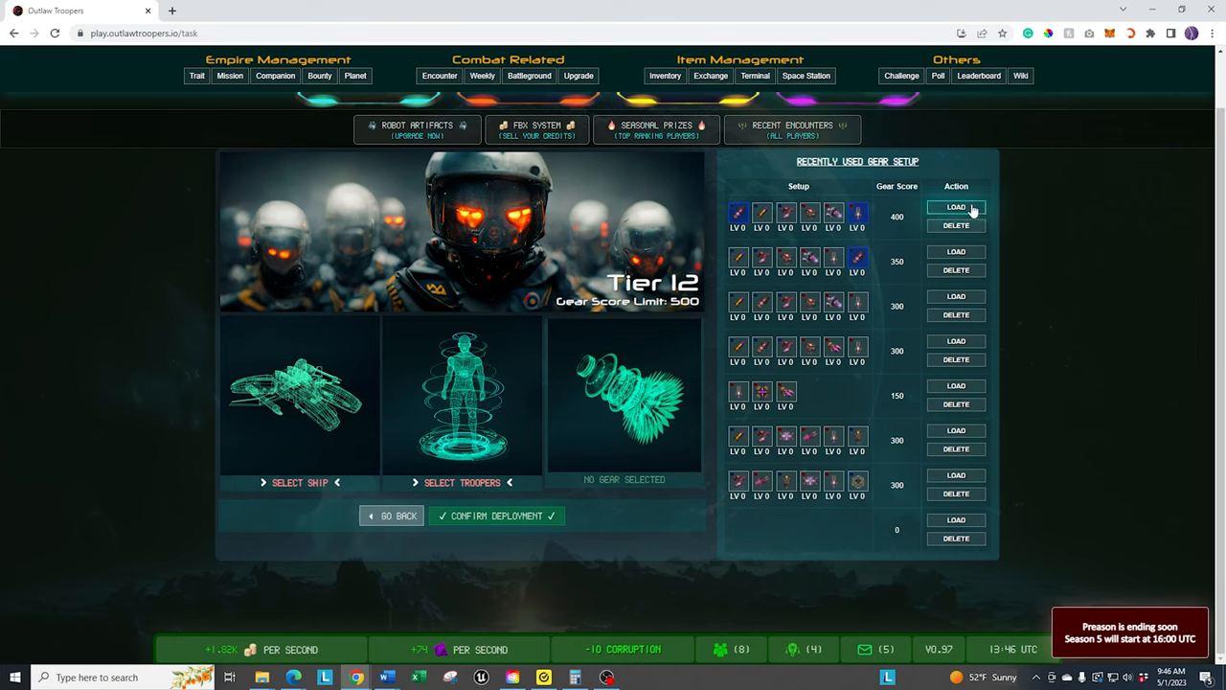
{"action": "left_click", "coordinate": [956, 207]}
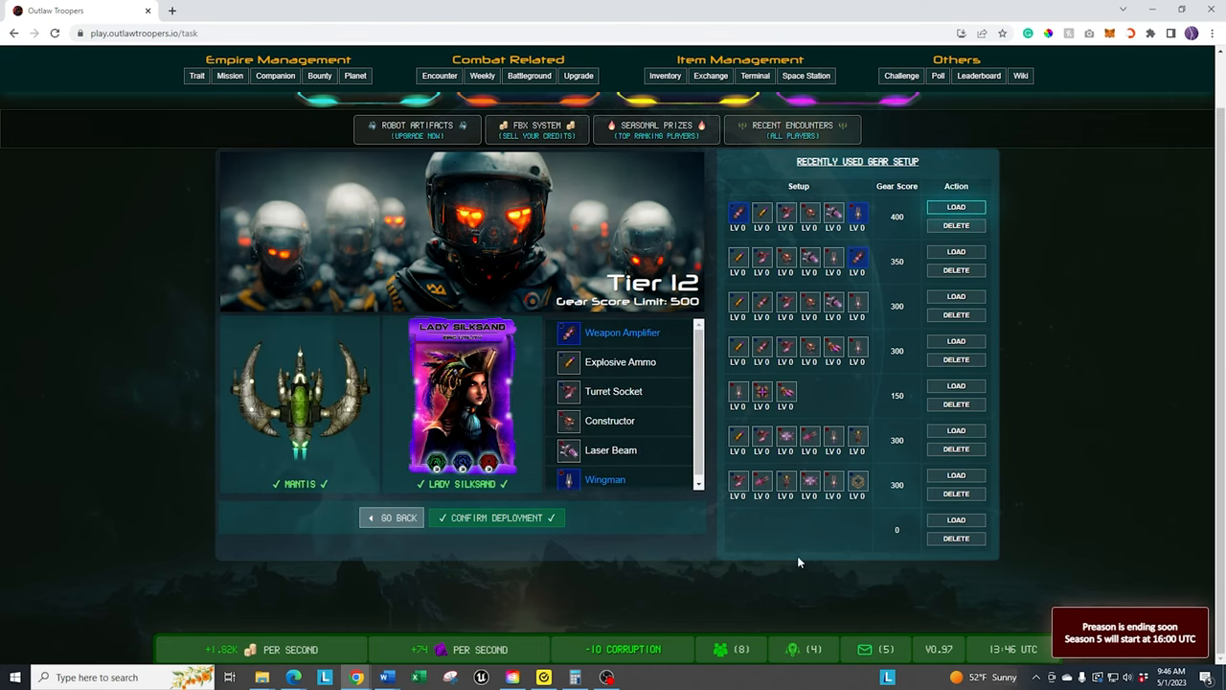
{"action": "mouse_move", "coordinate": [613, 390]}
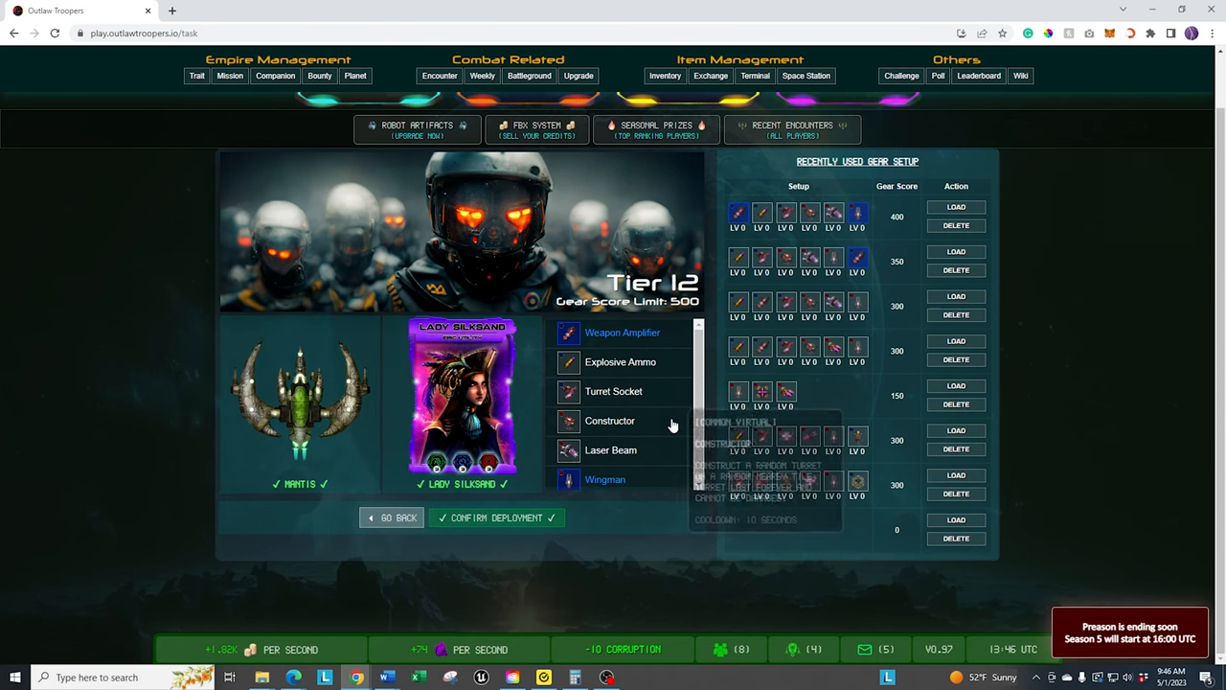
- Equip the Wingman NFT as power gear, bringing the gear score to 450/500
{"action": "left_click", "coordinate": [496, 517]}
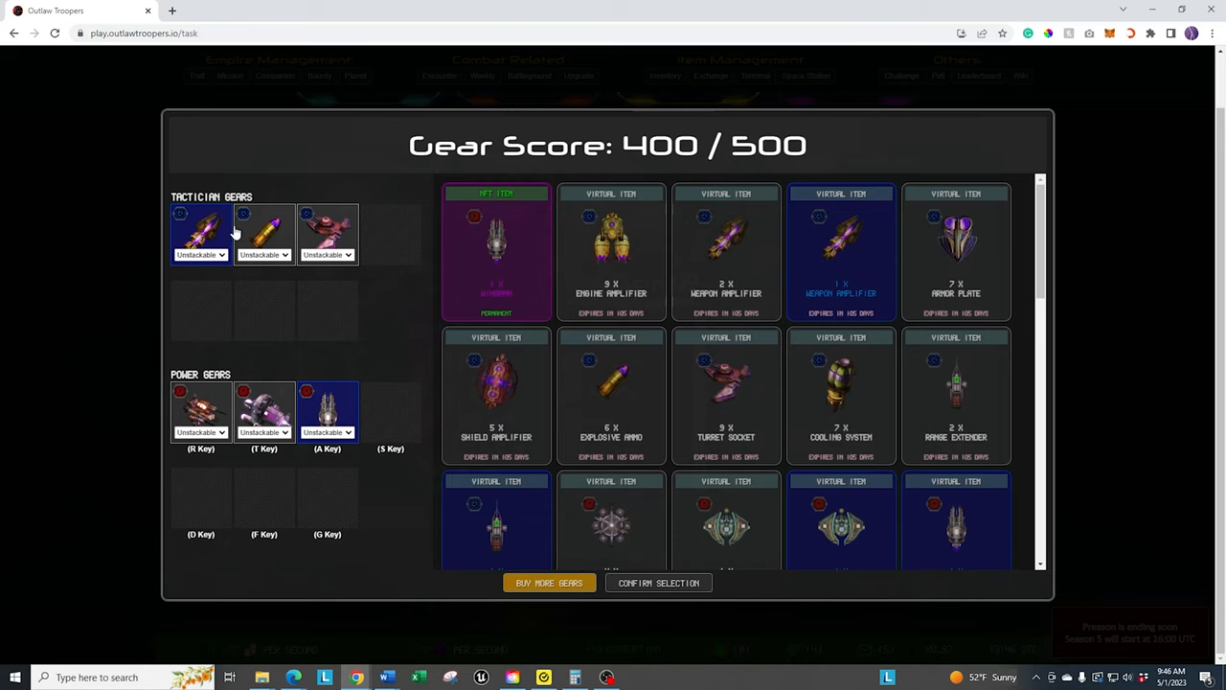
{"action": "mouse_move", "coordinate": [358, 496]}
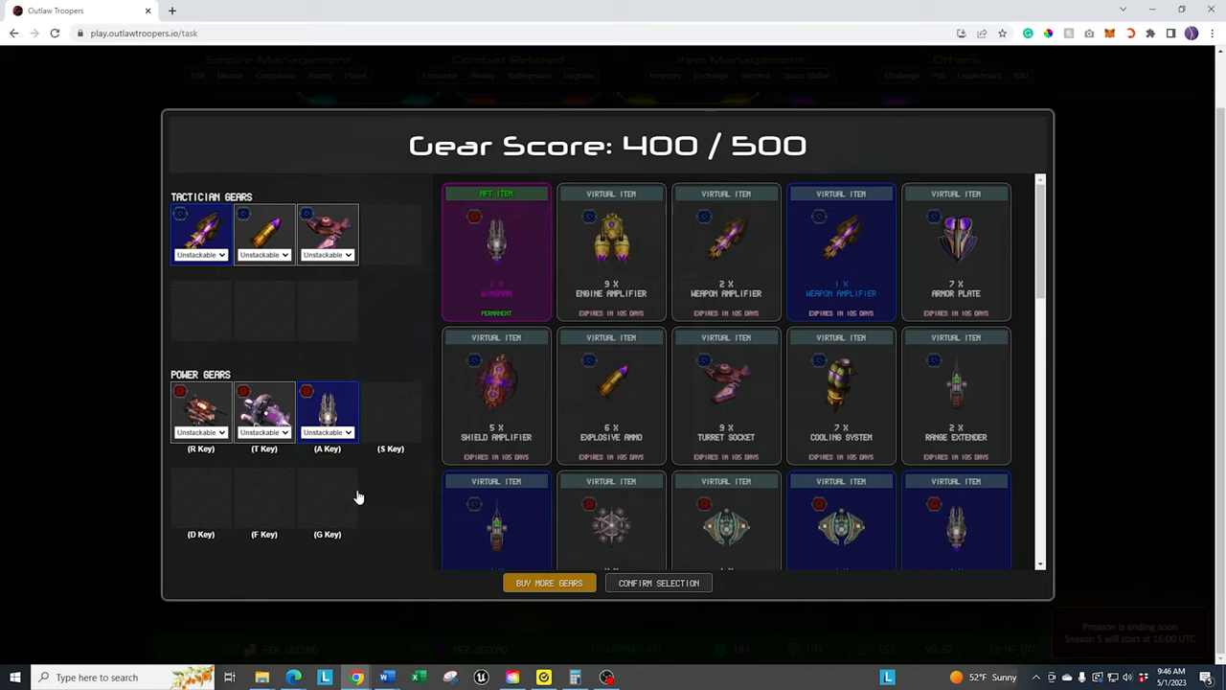
{"action": "mouse_move", "coordinate": [198, 461]}
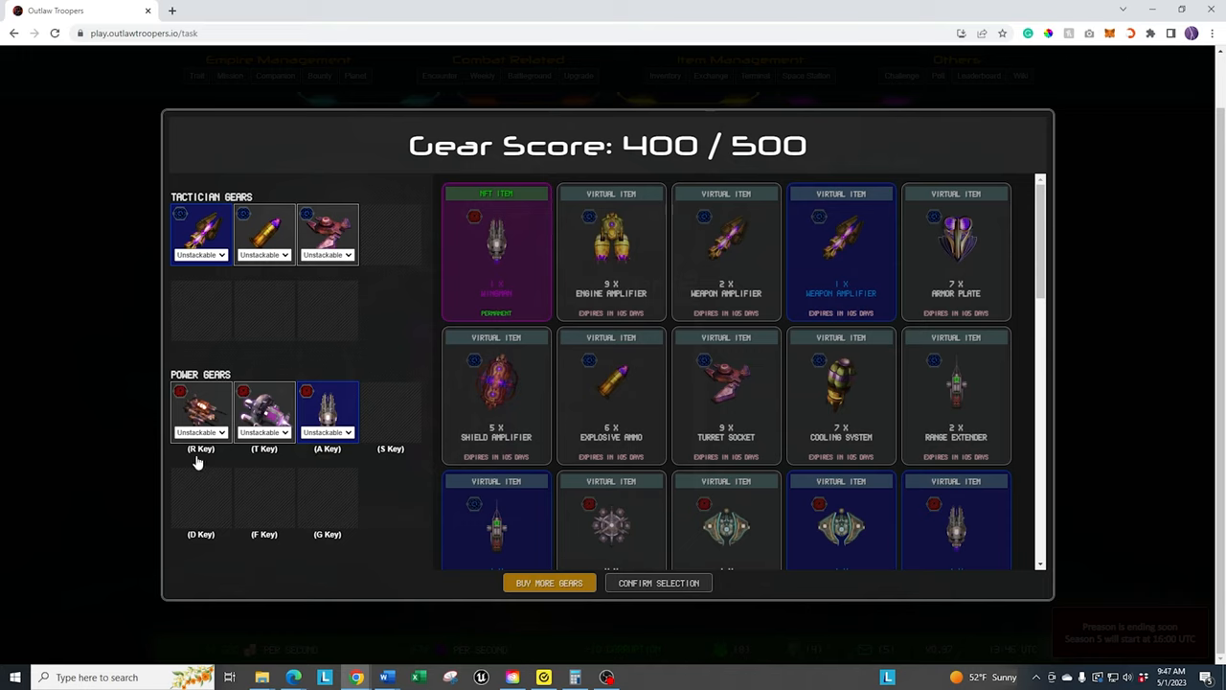
{"action": "mouse_move", "coordinate": [362, 469]}
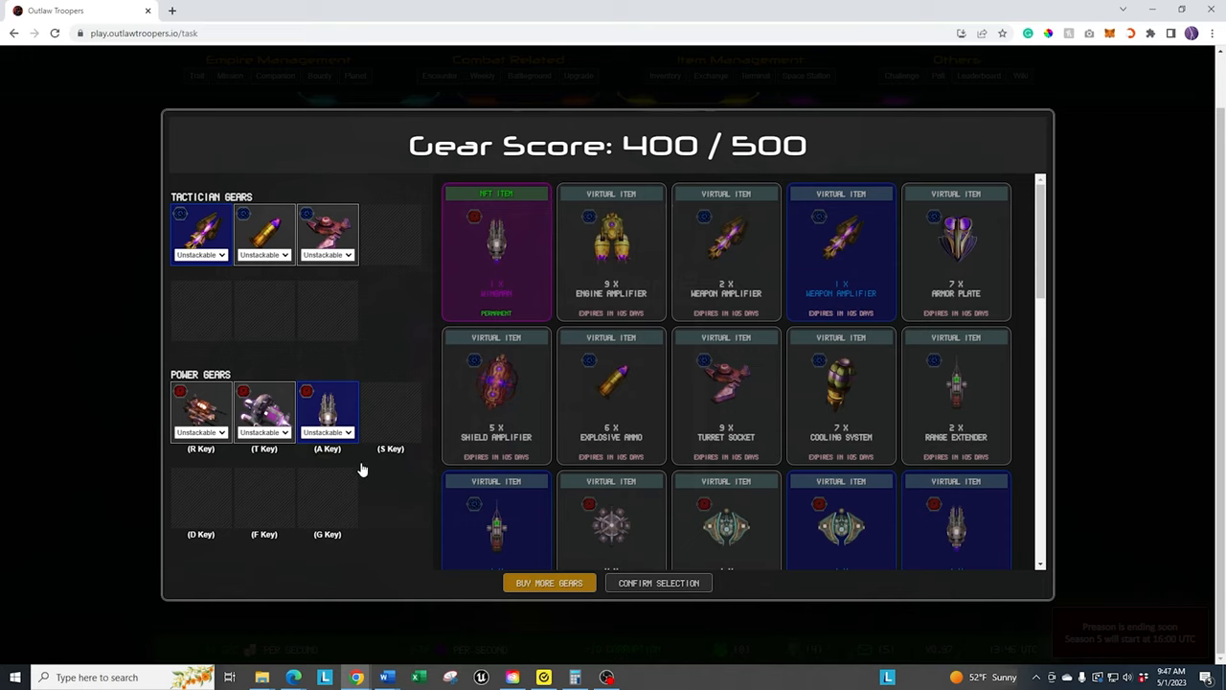
{"action": "mouse_move", "coordinate": [363, 469]}
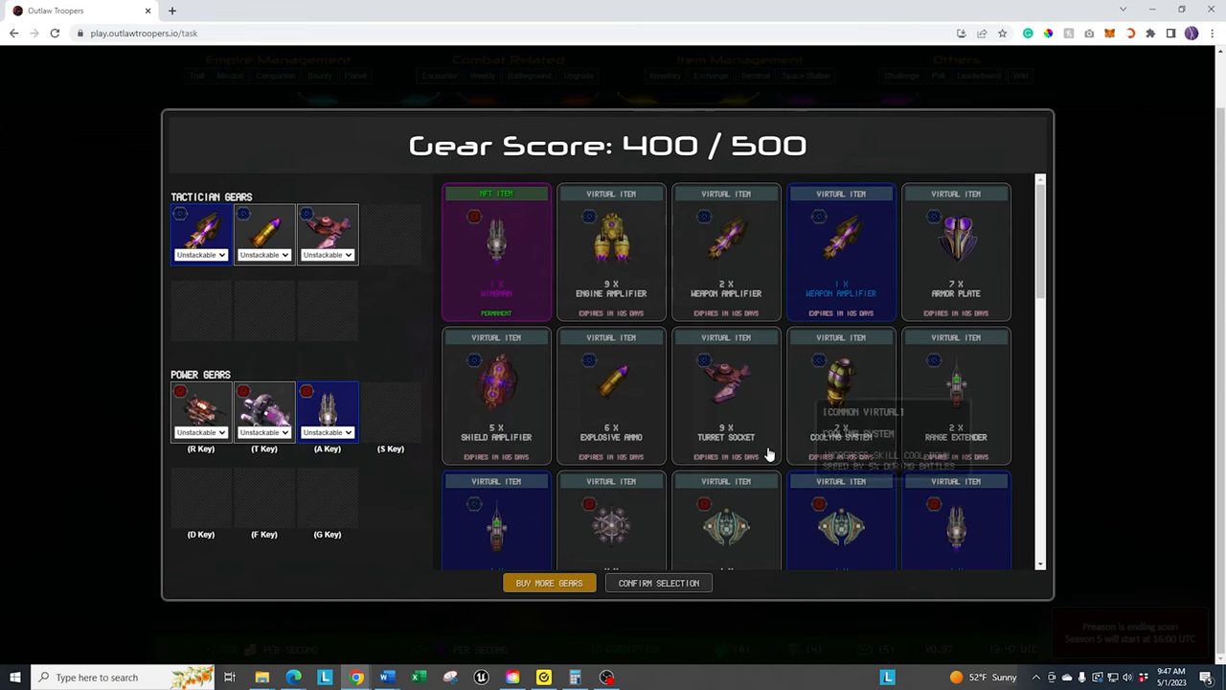
{"action": "mouse_move", "coordinate": [1016, 224]}
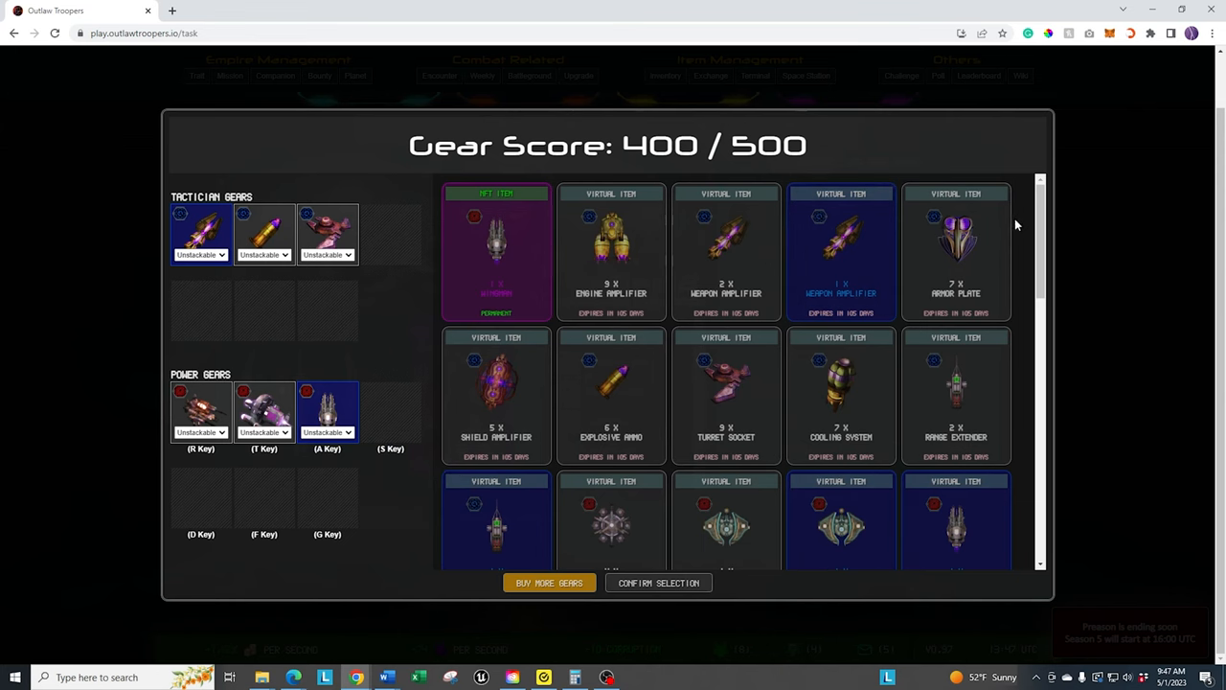
{"action": "mouse_move", "coordinate": [499, 249]}
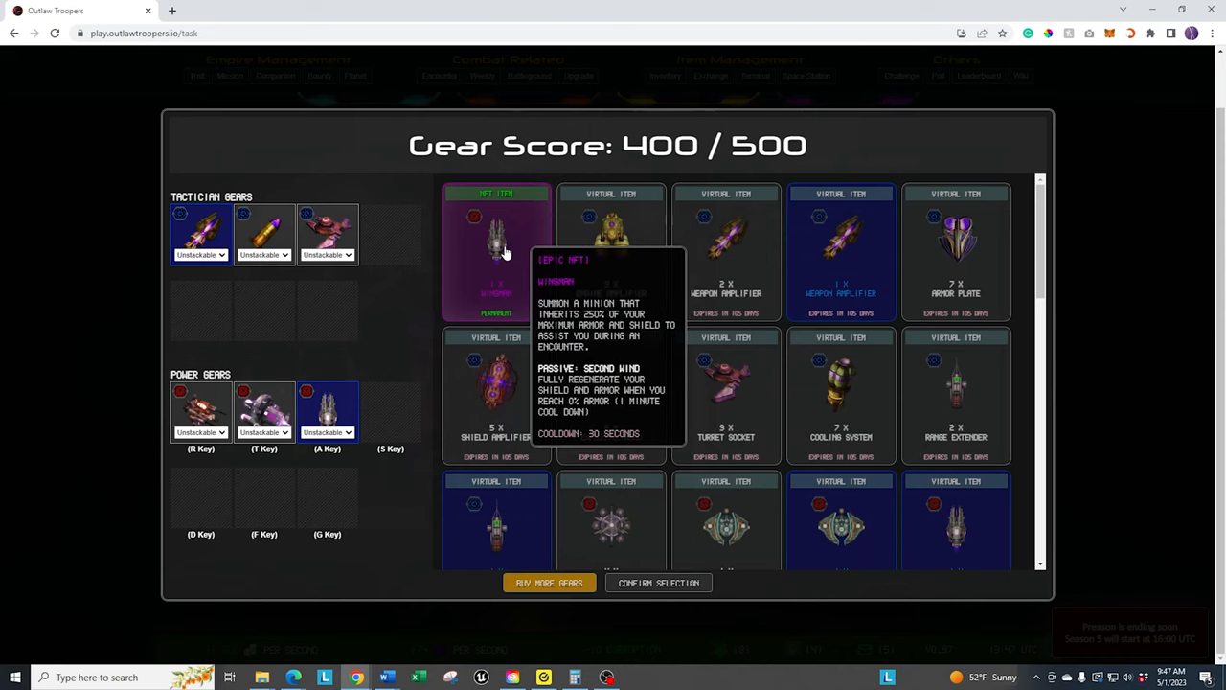
{"action": "left_click", "coordinate": [327, 412]}
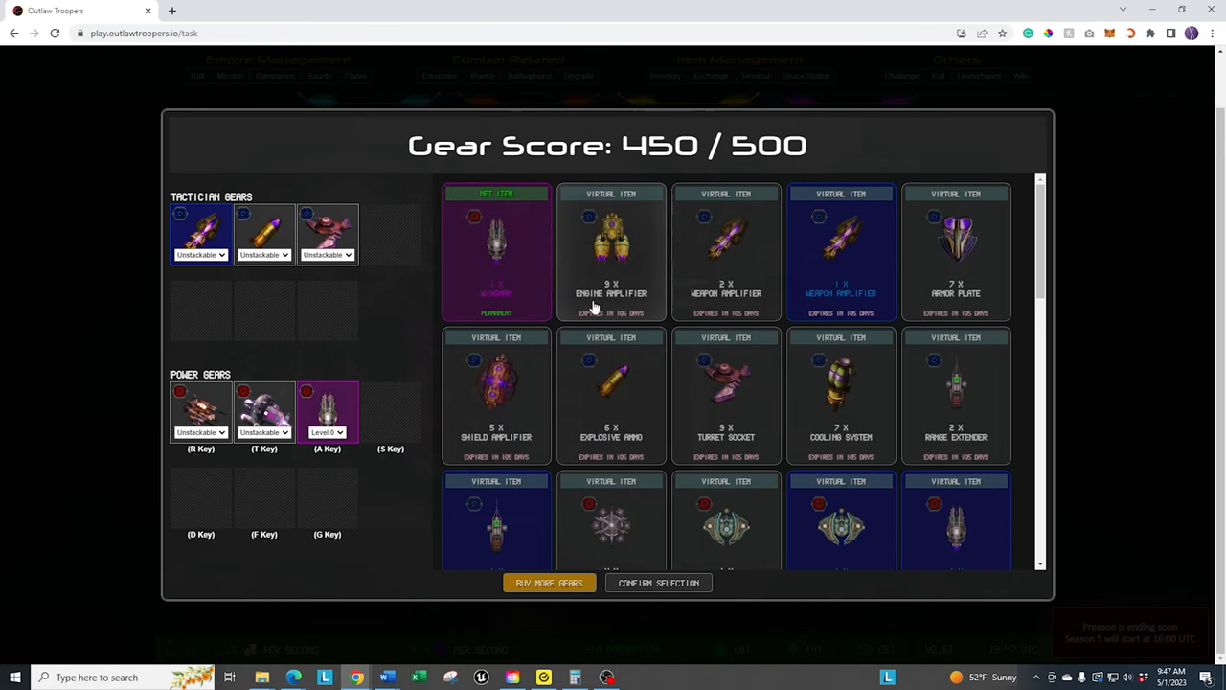
{"action": "mouse_move", "coordinate": [623, 123]}
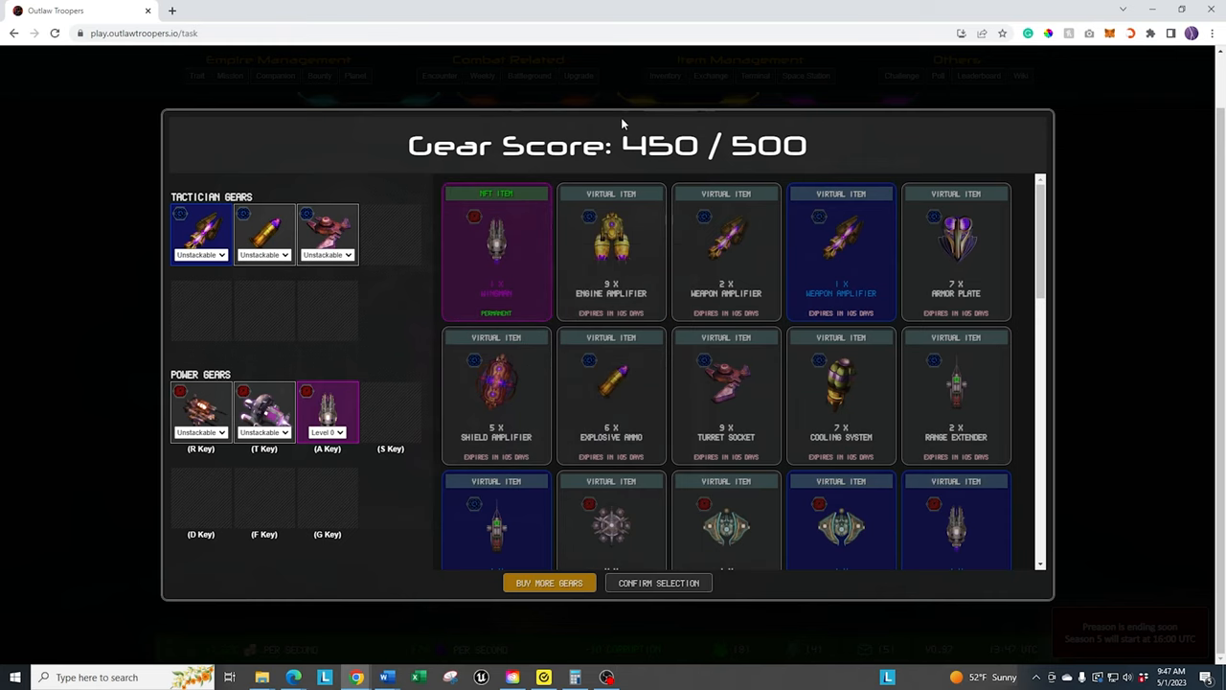
{"action": "mouse_move", "coordinate": [571, 161]}
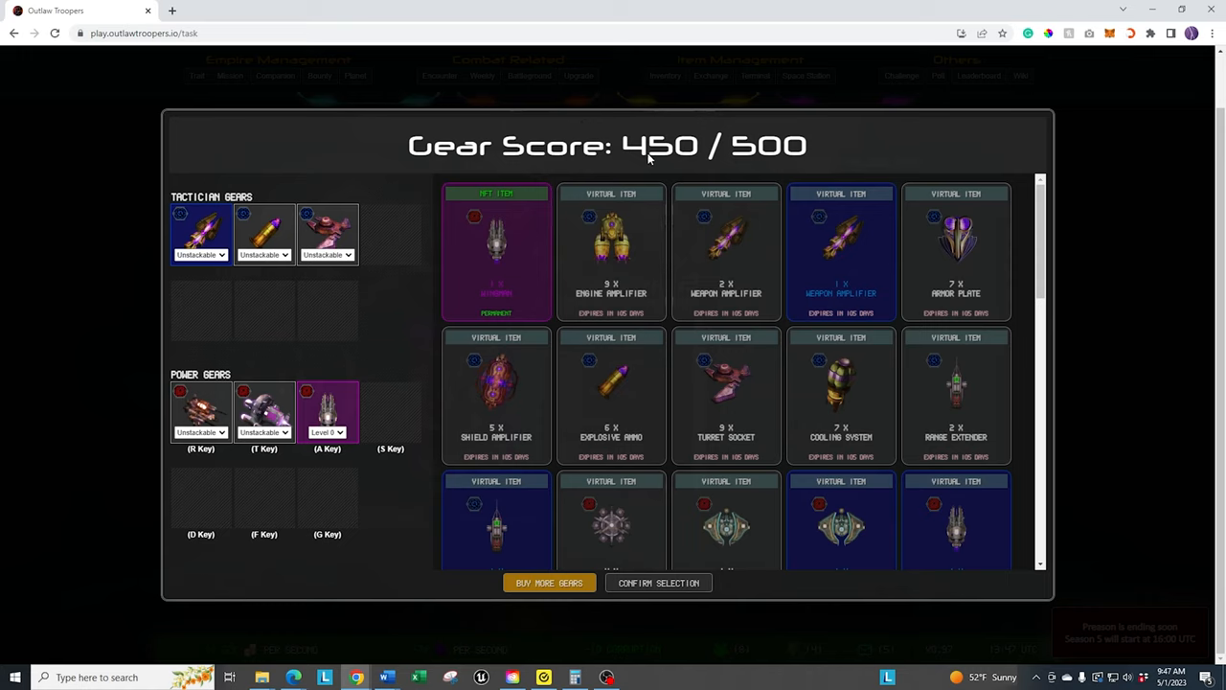
{"action": "mouse_move", "coordinate": [764, 150]}
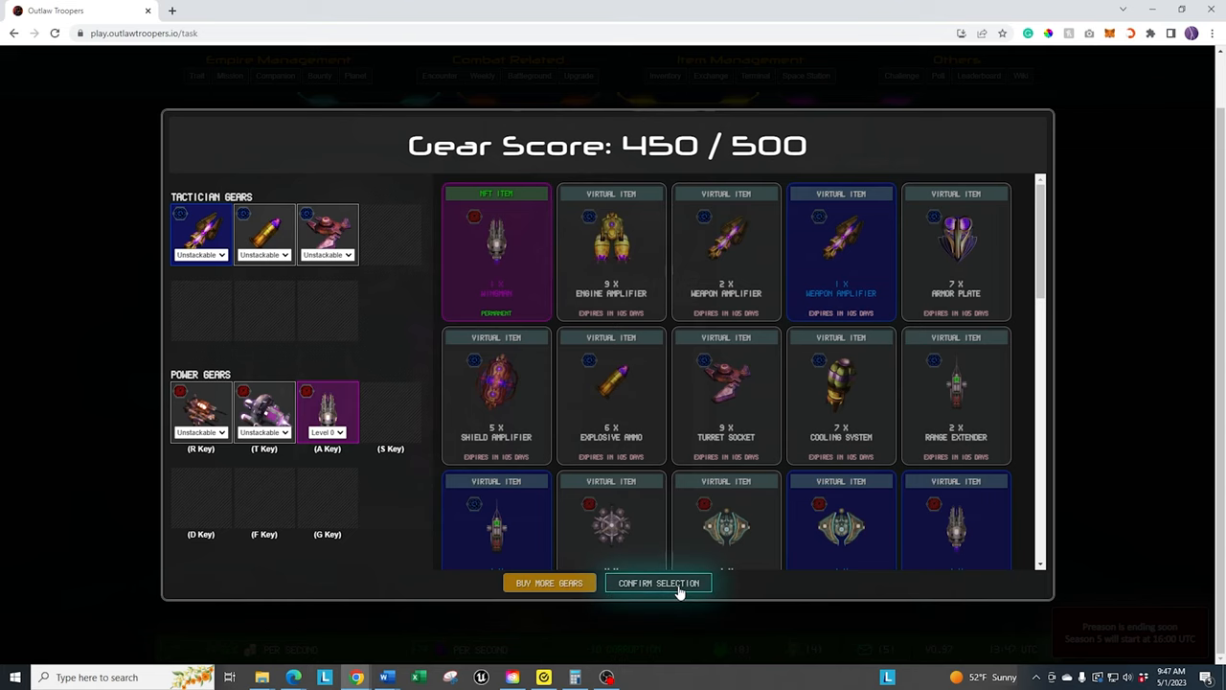
- Confirm the 450-score Wingman loadout and deploy into the Tier 12 battle
{"action": "left_click", "coordinate": [658, 582]}
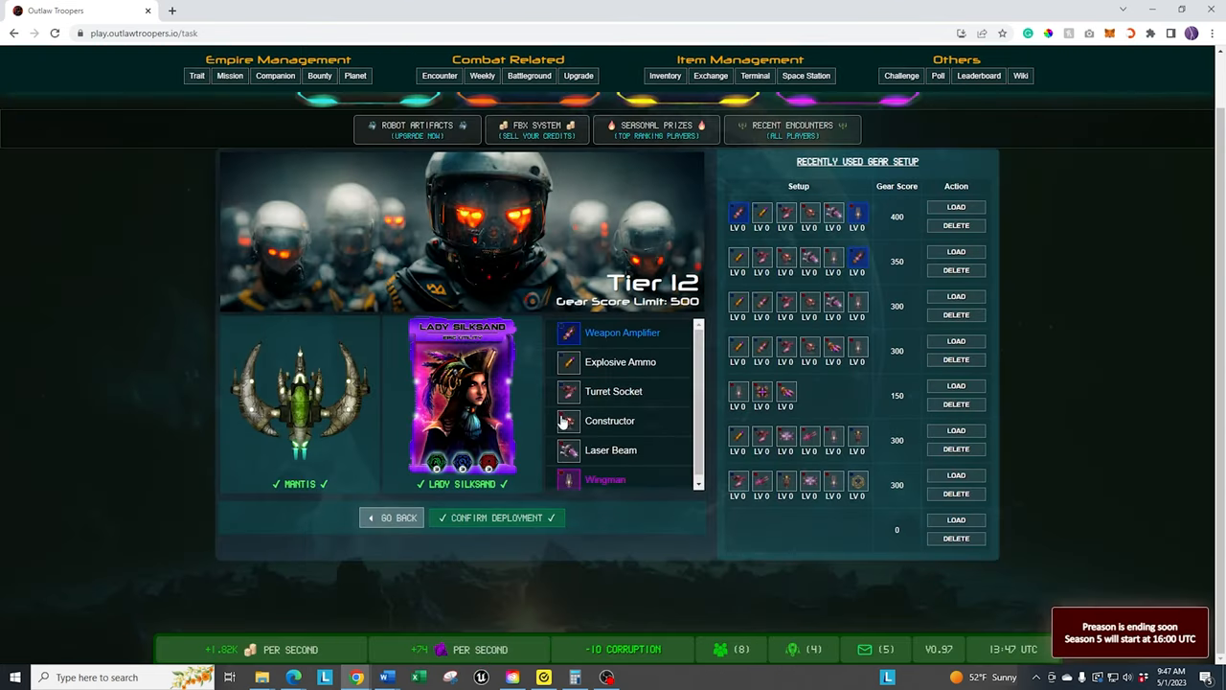
{"action": "mouse_move", "coordinate": [757, 666]}
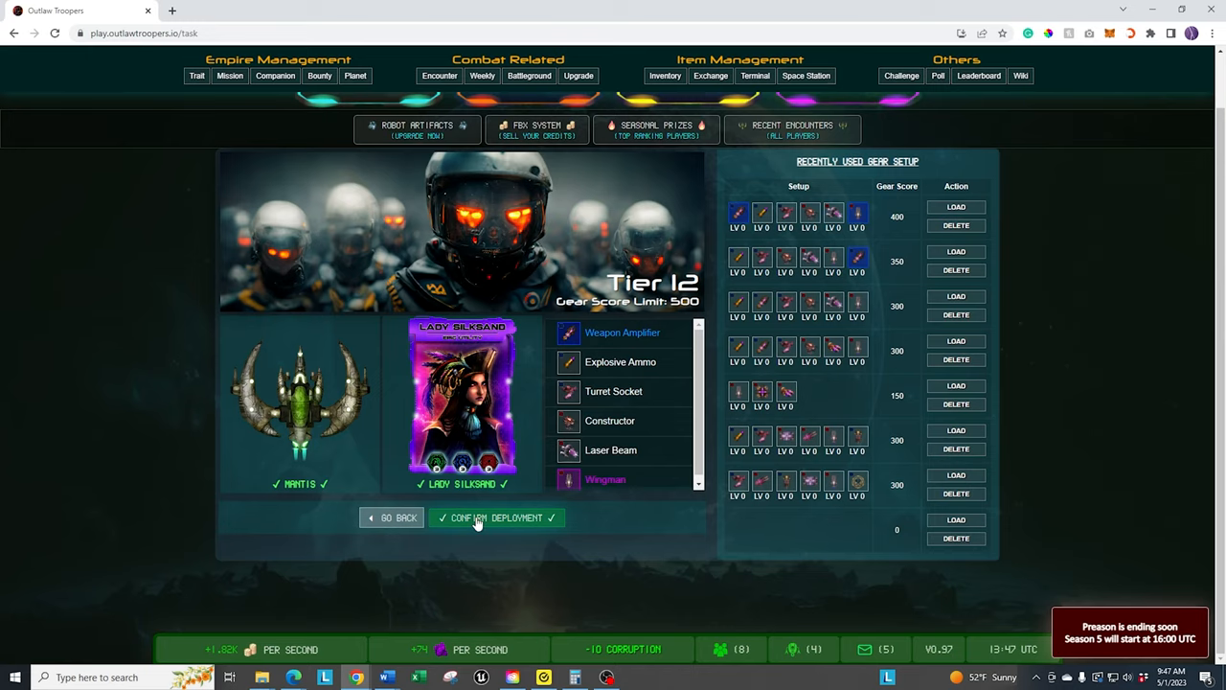
{"action": "left_click", "coordinate": [496, 517]}
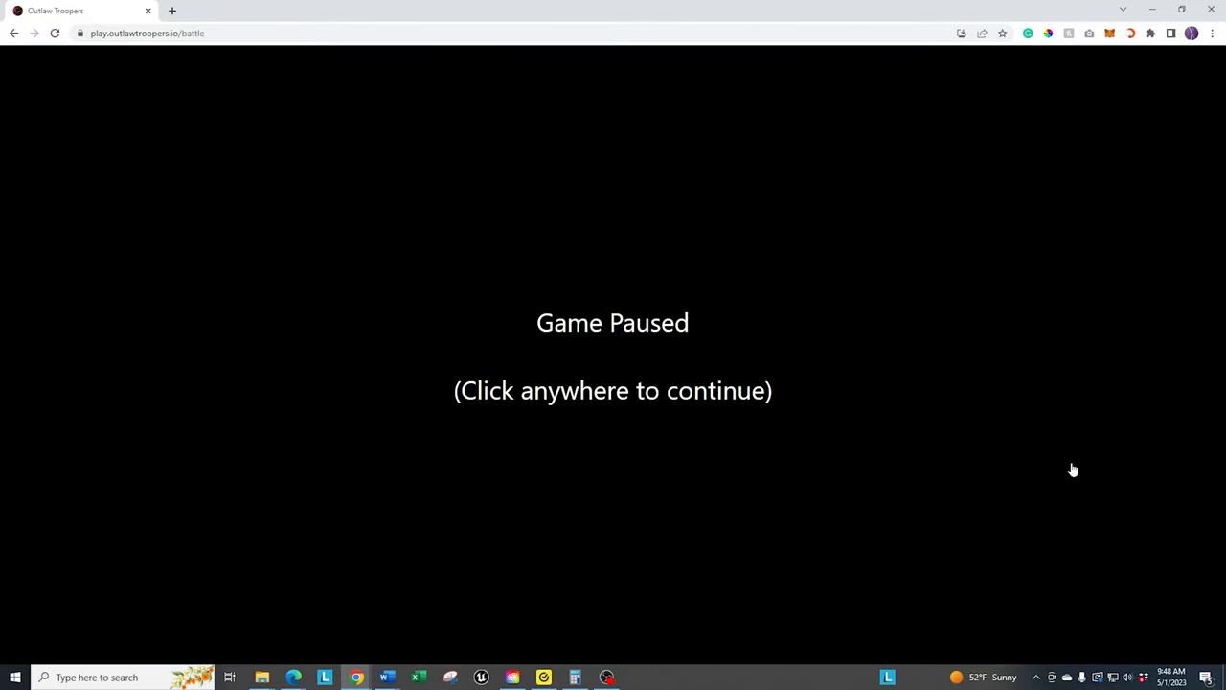
- Resume the battle, clear the first node for 26 Empire Reputation, and pick the gear node below
{"action": "left_click", "coordinate": [1073, 469]}
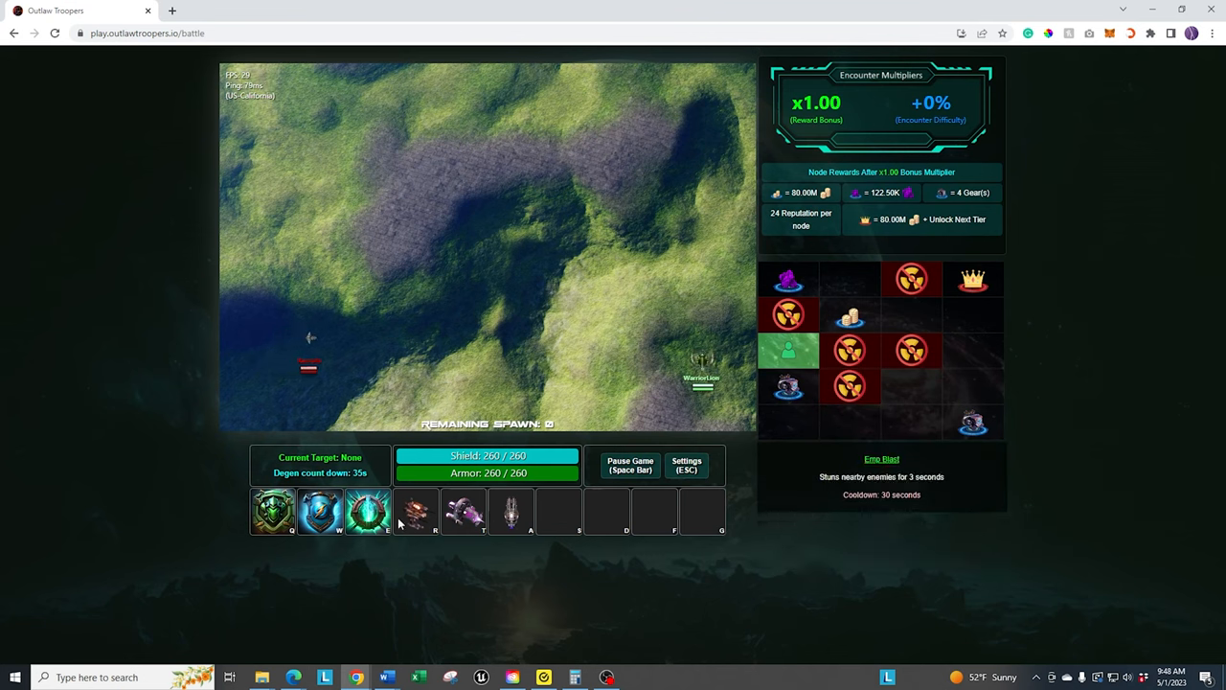
{"action": "mouse_move", "coordinate": [512, 512]}
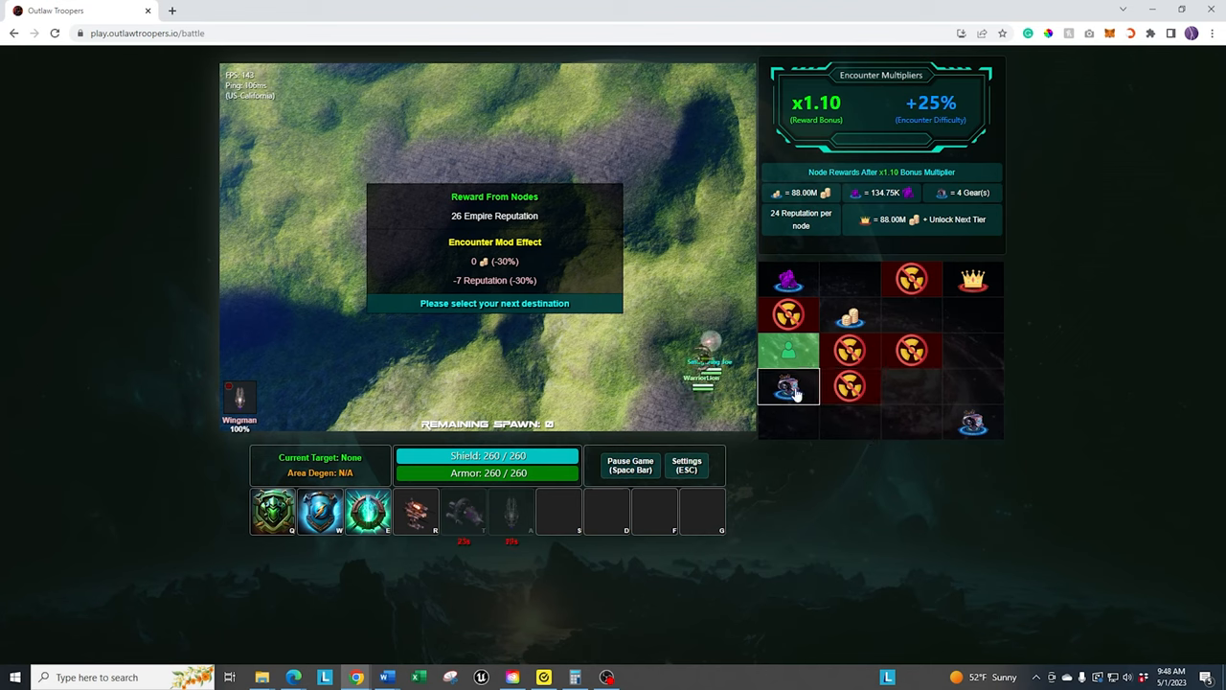
{"action": "left_click", "coordinate": [788, 387]}
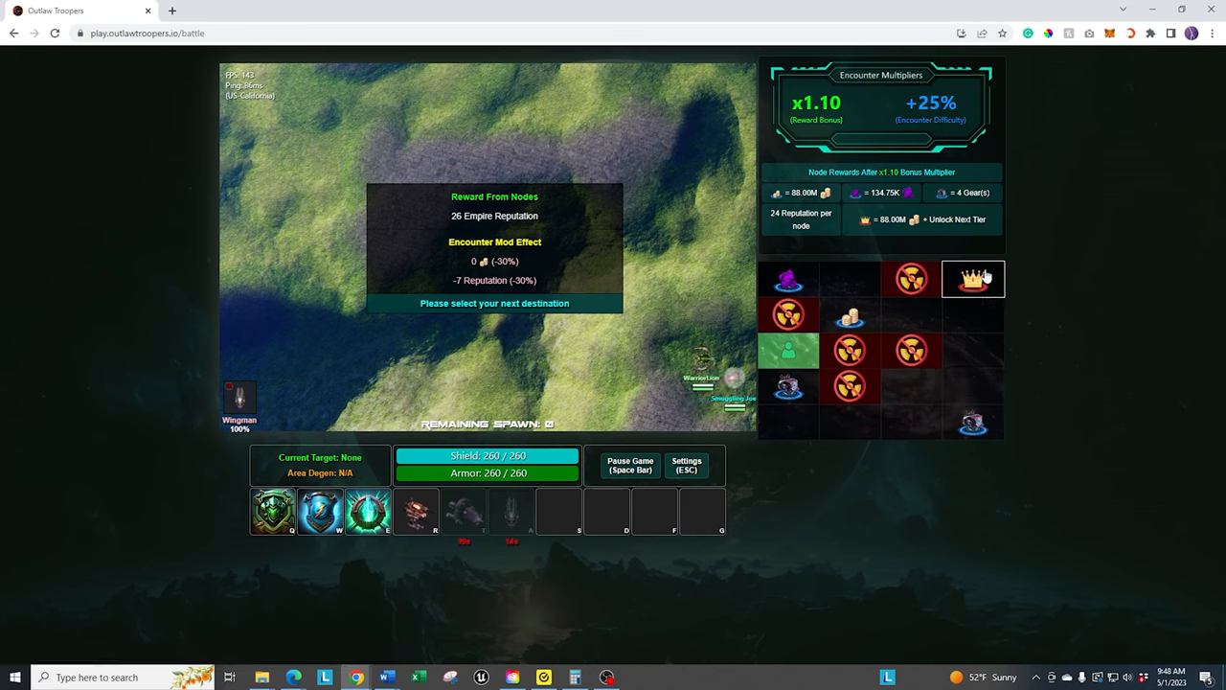
{"action": "mouse_move", "coordinate": [1049, 295]}
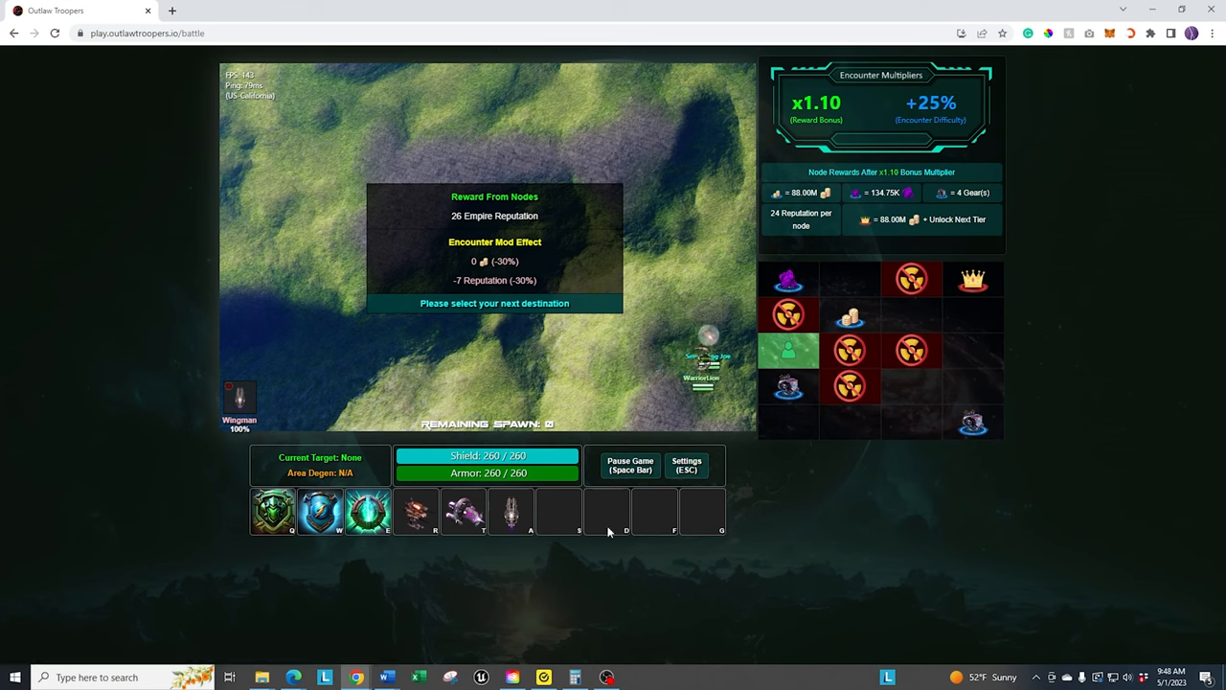
{"action": "mouse_move", "coordinate": [368, 510]}
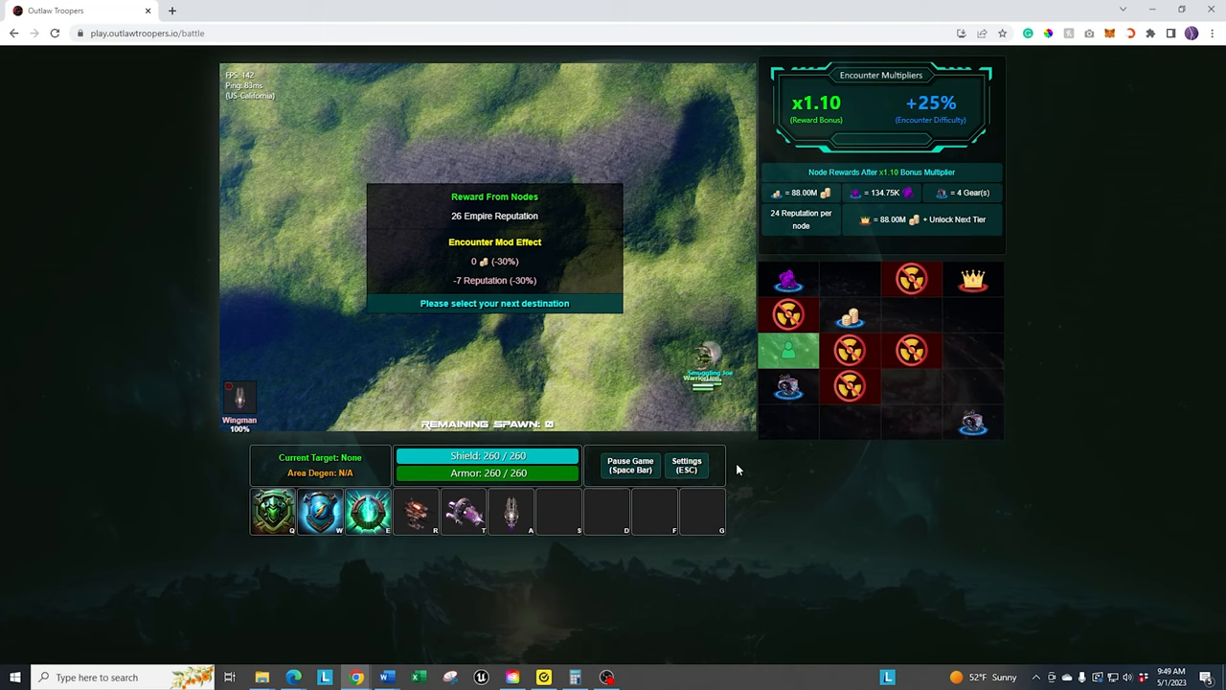
{"action": "mouse_move", "coordinate": [686, 466]}
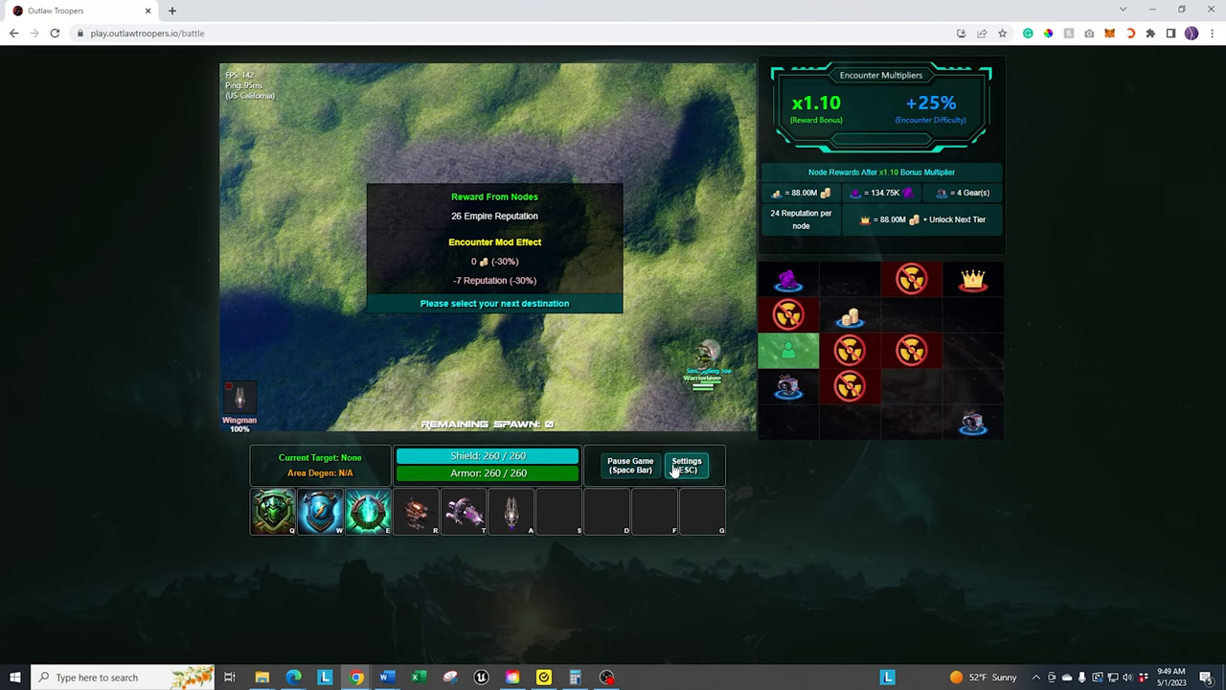
- Show the battle settings panel with general options and customizable hotkeys
{"action": "left_click", "coordinate": [686, 465]}
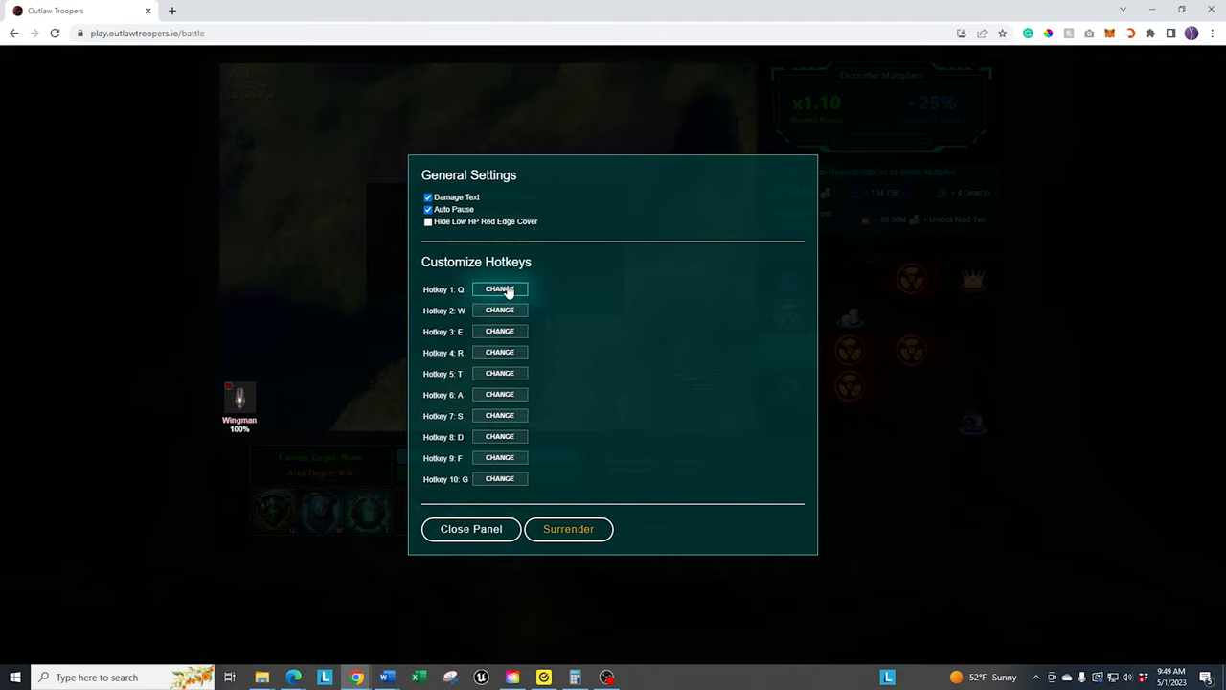
{"action": "left_click", "coordinate": [499, 289]}
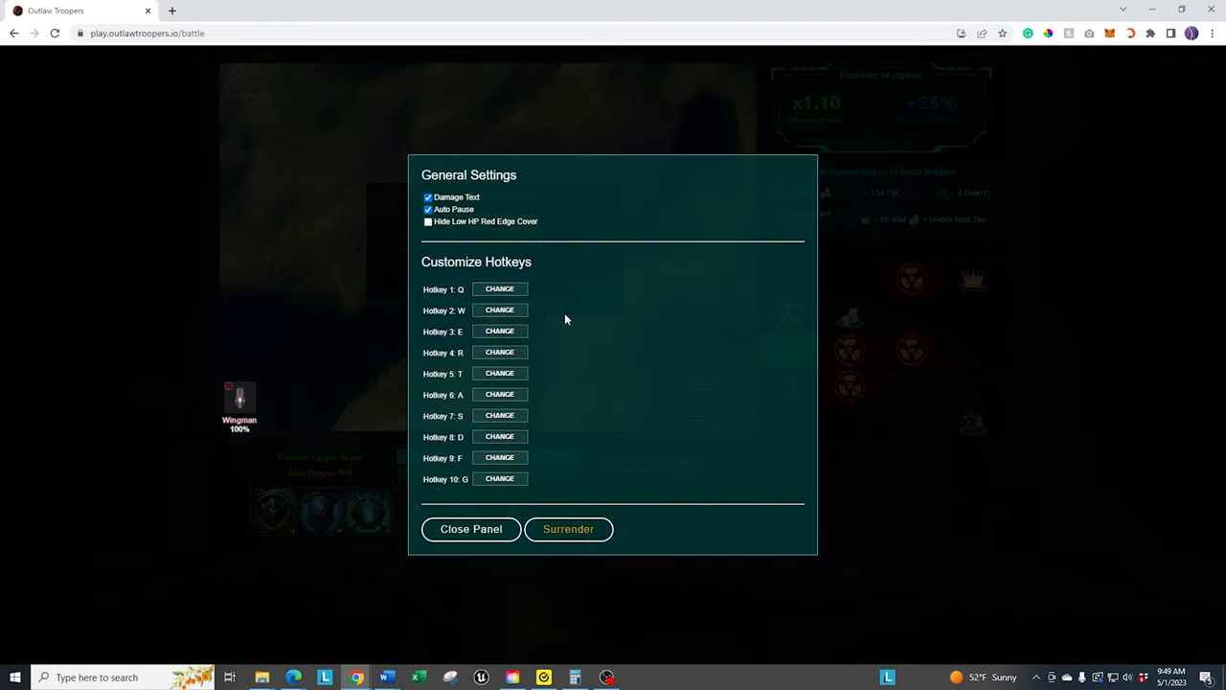
{"action": "mouse_move", "coordinate": [642, 436]}
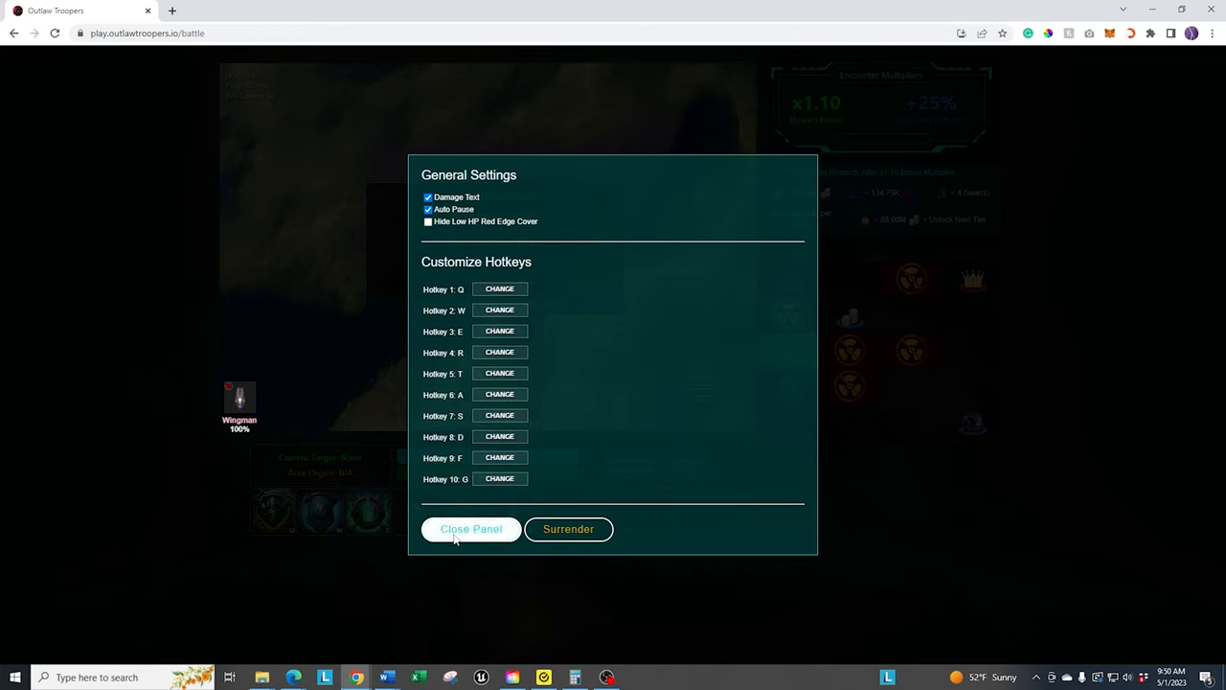
- Close the settings panel and return to the battle map
{"action": "left_click", "coordinate": [470, 528]}
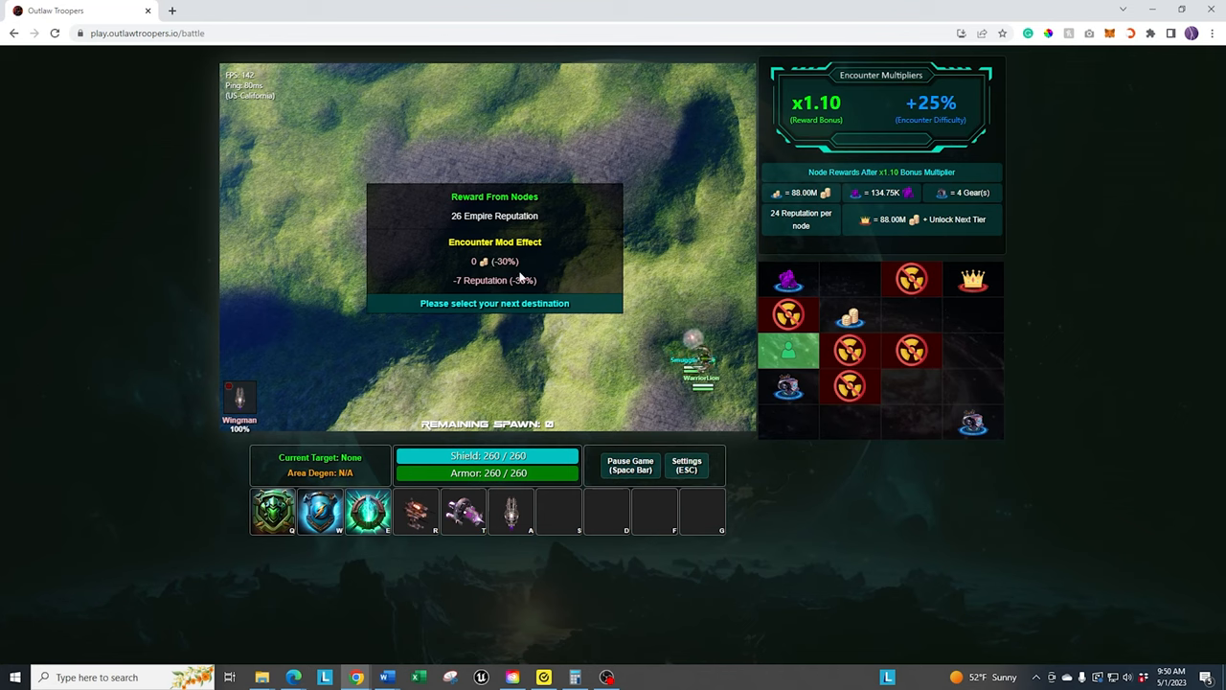
{"action": "mouse_move", "coordinate": [518, 292]}
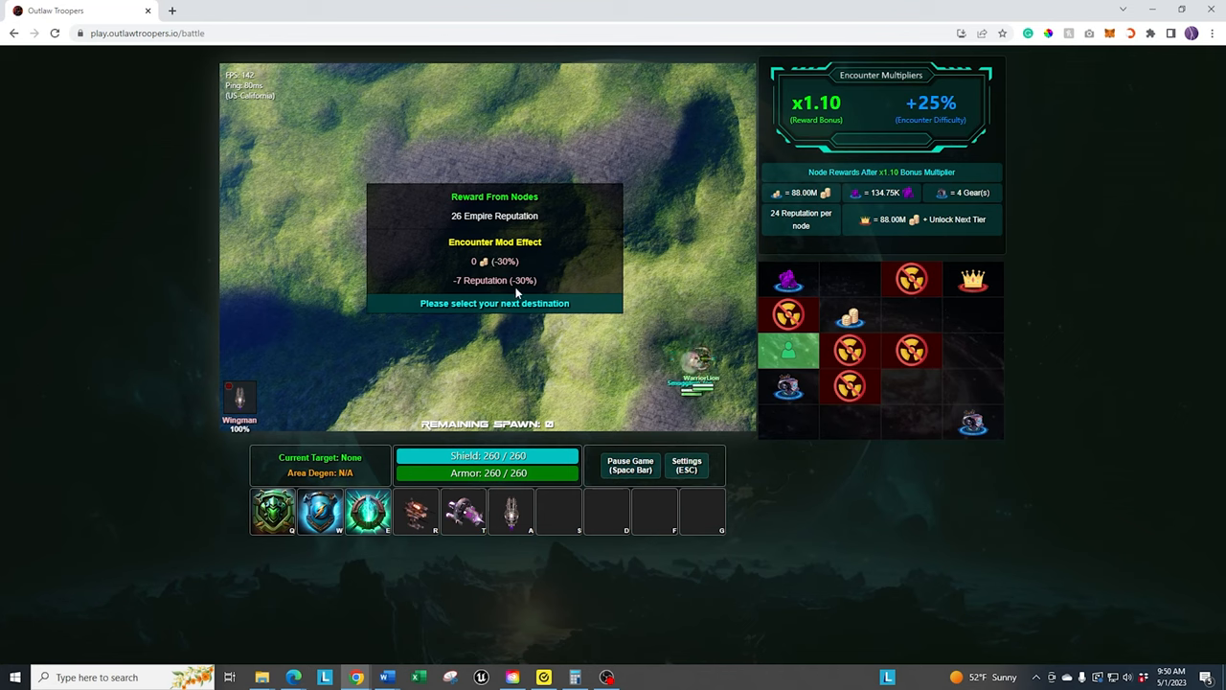
{"action": "mouse_move", "coordinate": [574, 279]}
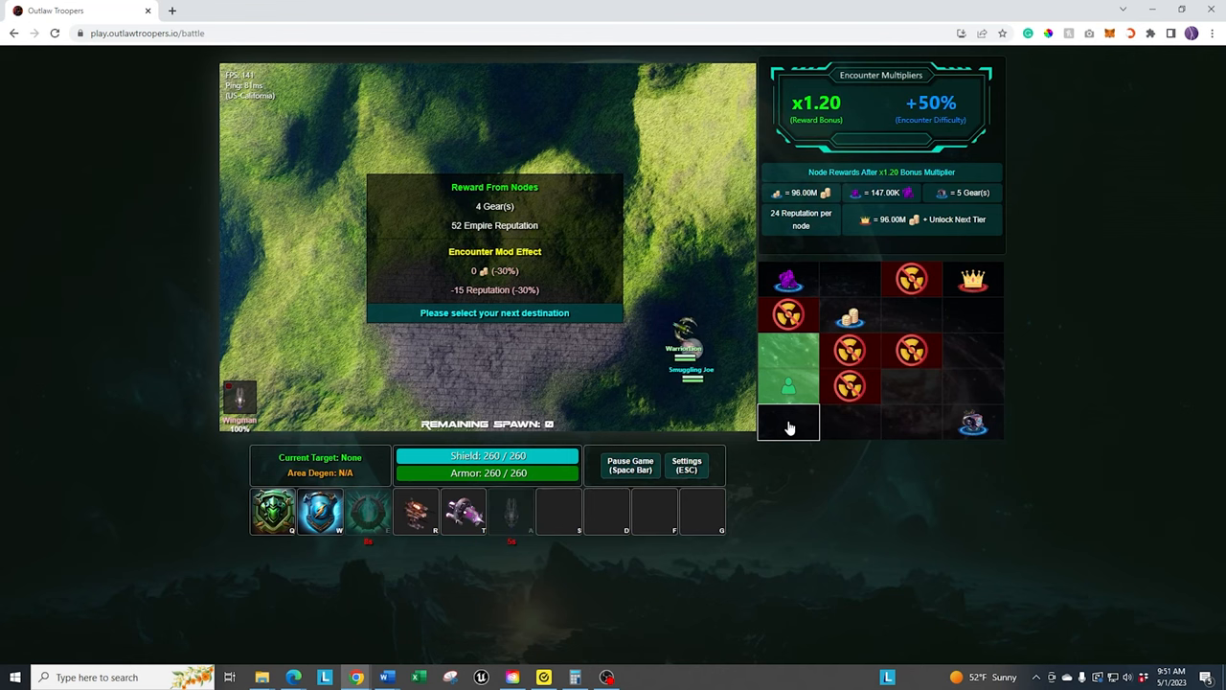
- Move through the empty node and the next bottom-row node, attacking the Logistic enemy
{"action": "left_click", "coordinate": [787, 421]}
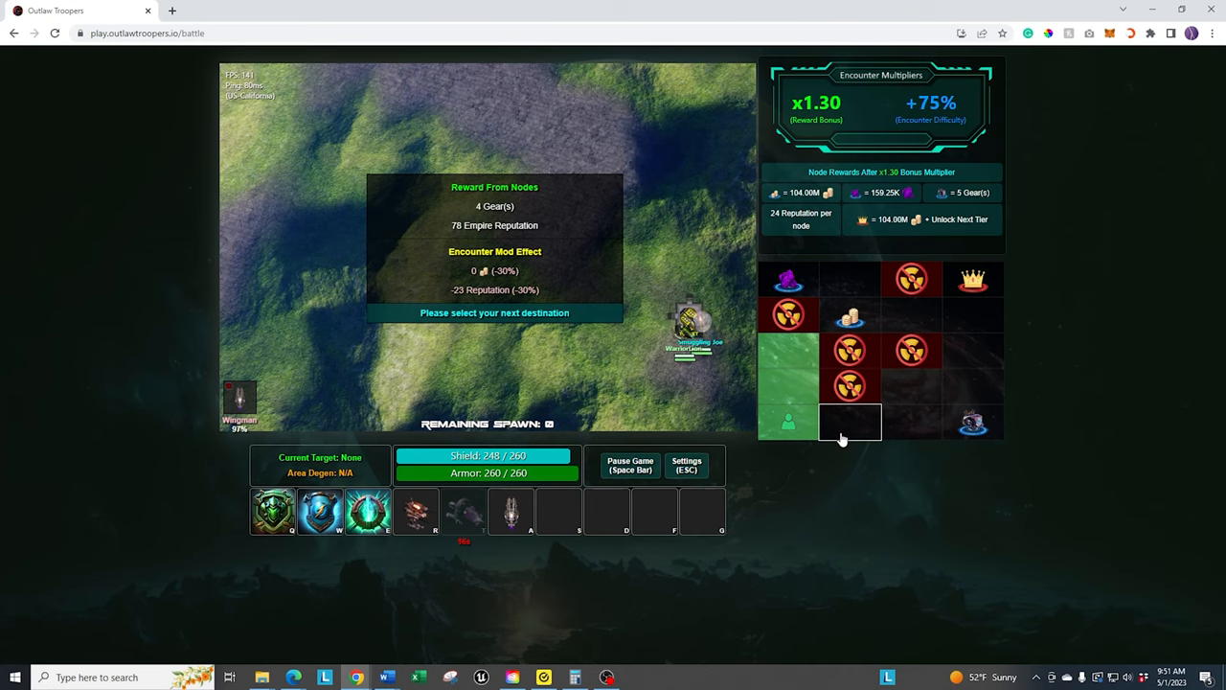
{"action": "left_click", "coordinate": [847, 386]}
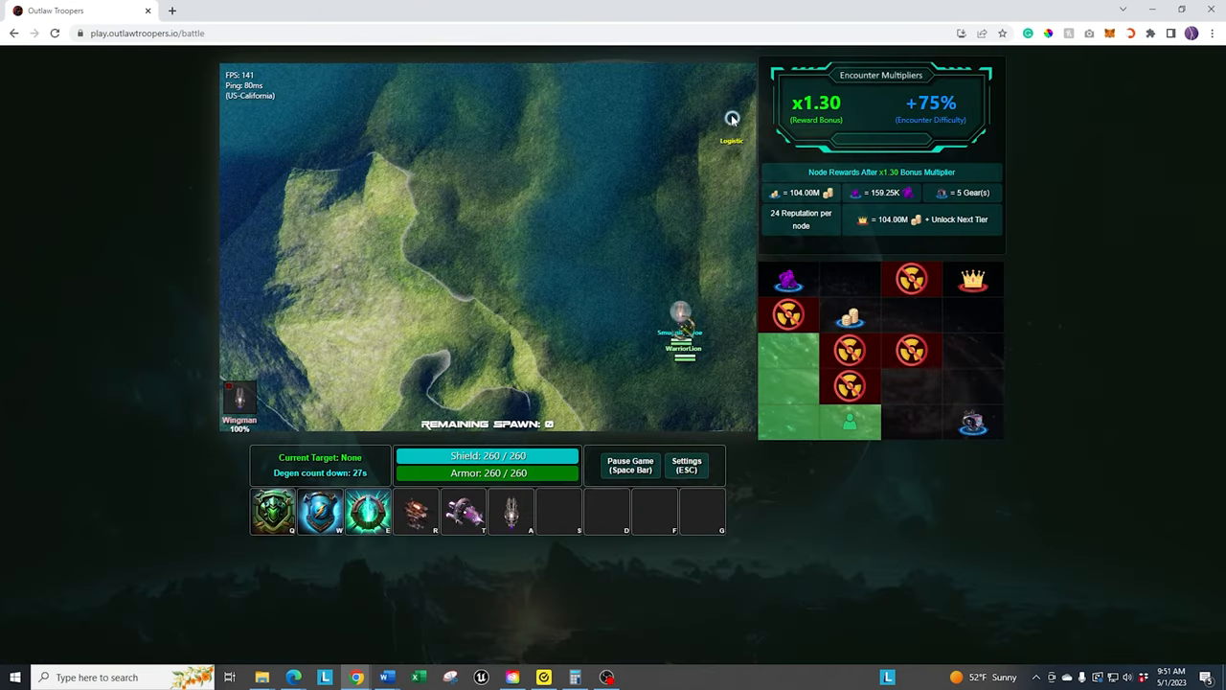
{"action": "left_click", "coordinate": [462, 511]}
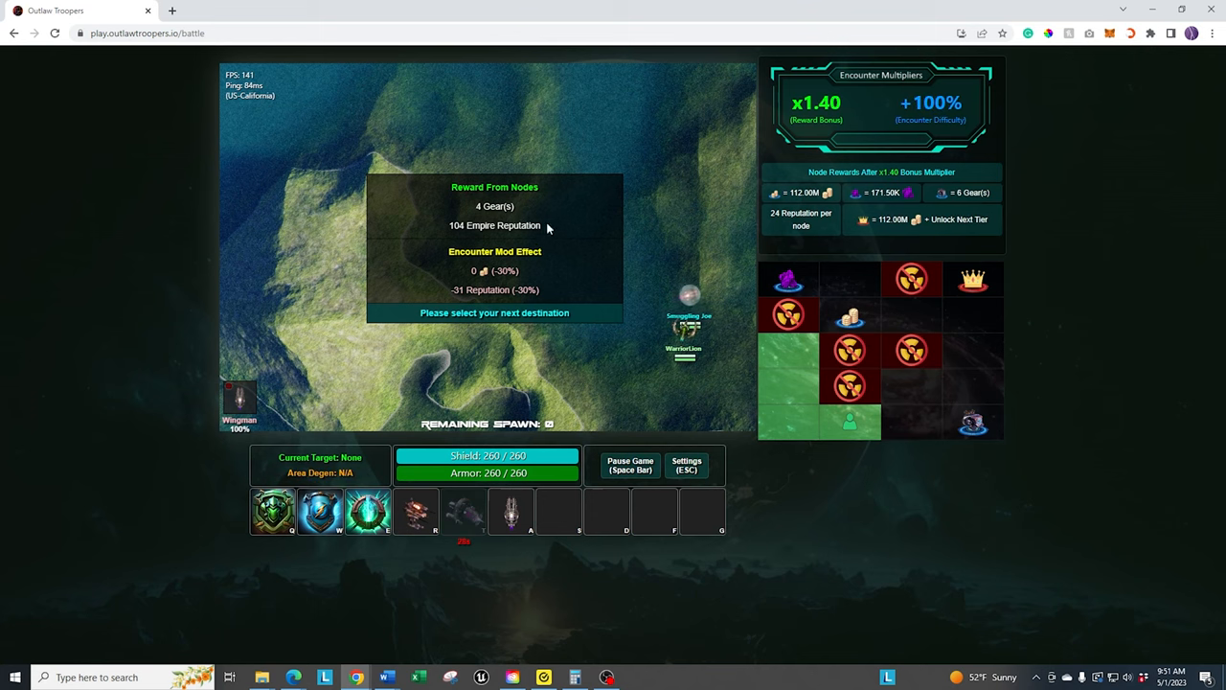
{"action": "mouse_move", "coordinate": [444, 228]}
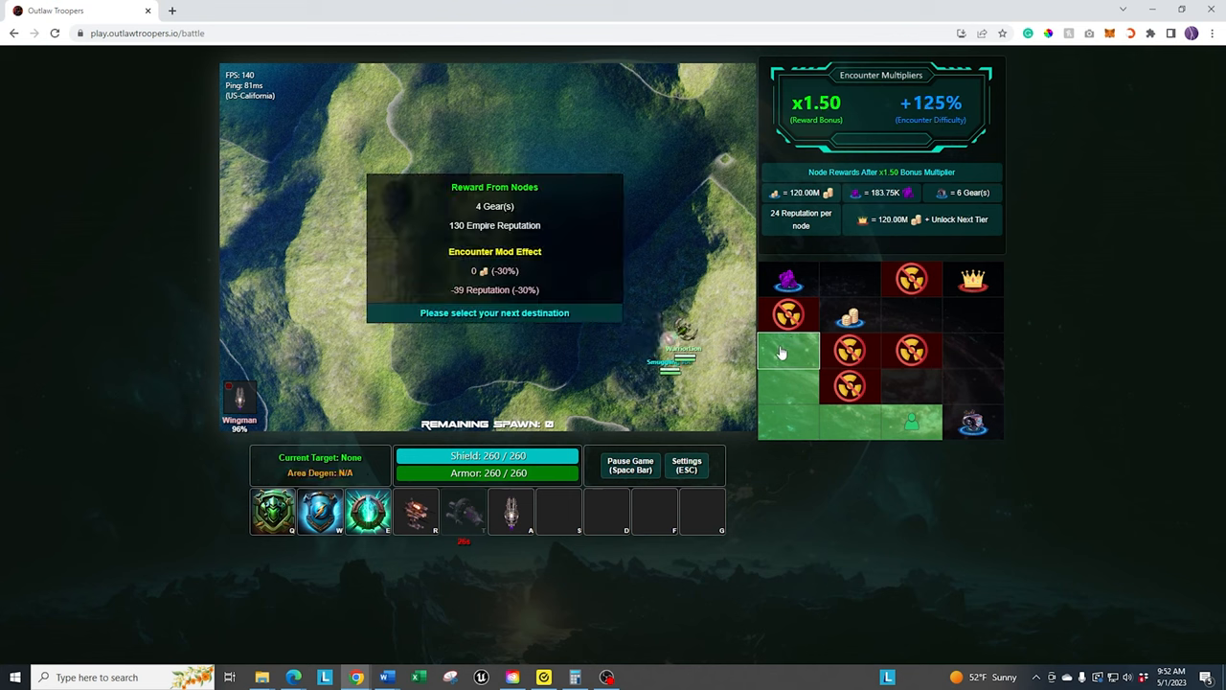
{"action": "mouse_move", "coordinate": [953, 383]}
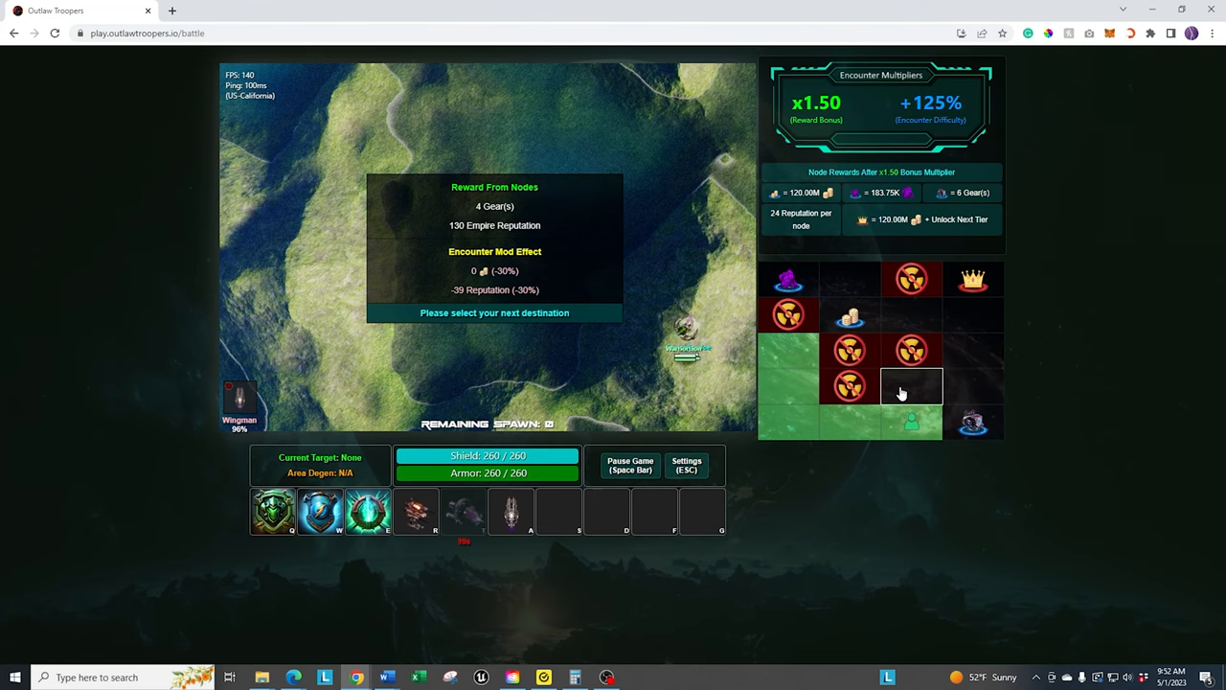
- Clear nodes up the right side, summoning Wingman, until the multiplier reaches x1.90
{"action": "left_click", "coordinate": [911, 386]}
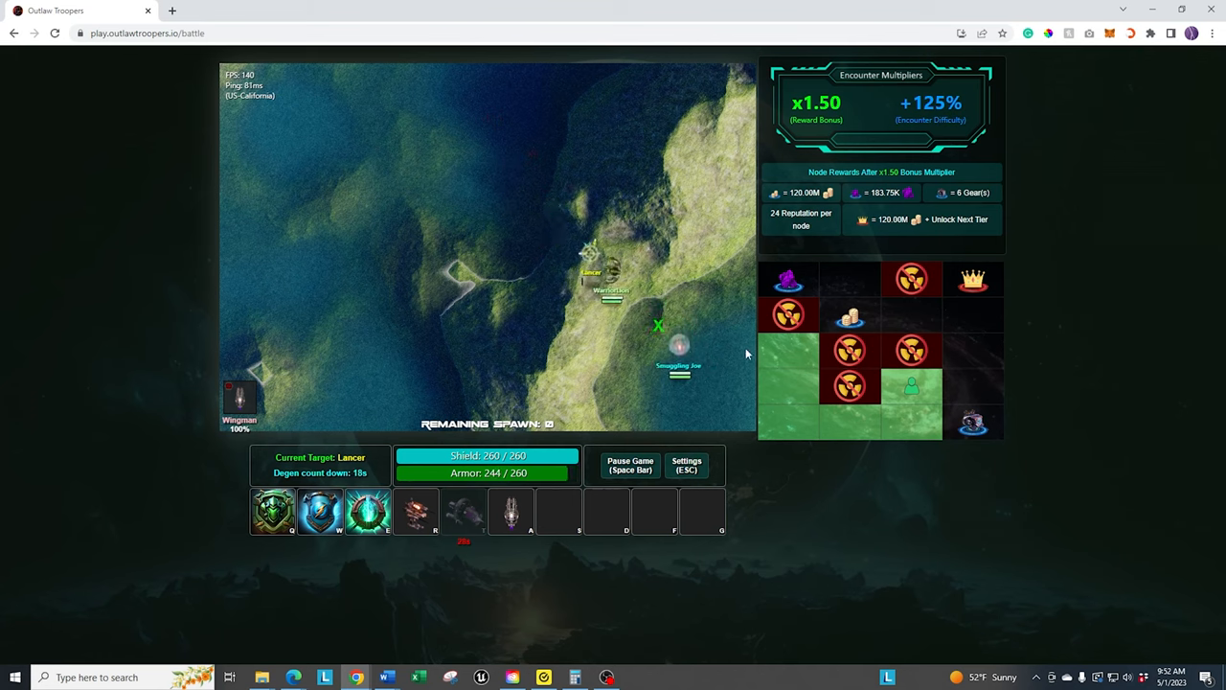
{"action": "left_click", "coordinate": [972, 349]}
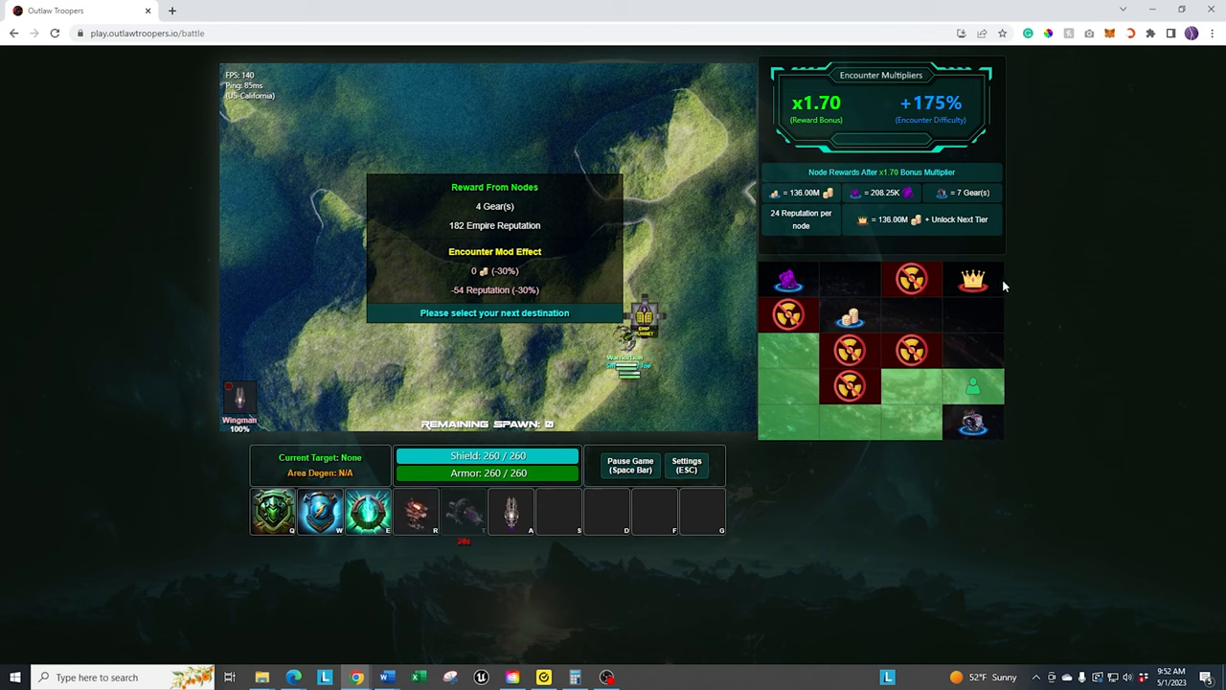
{"action": "mouse_move", "coordinate": [970, 343]}
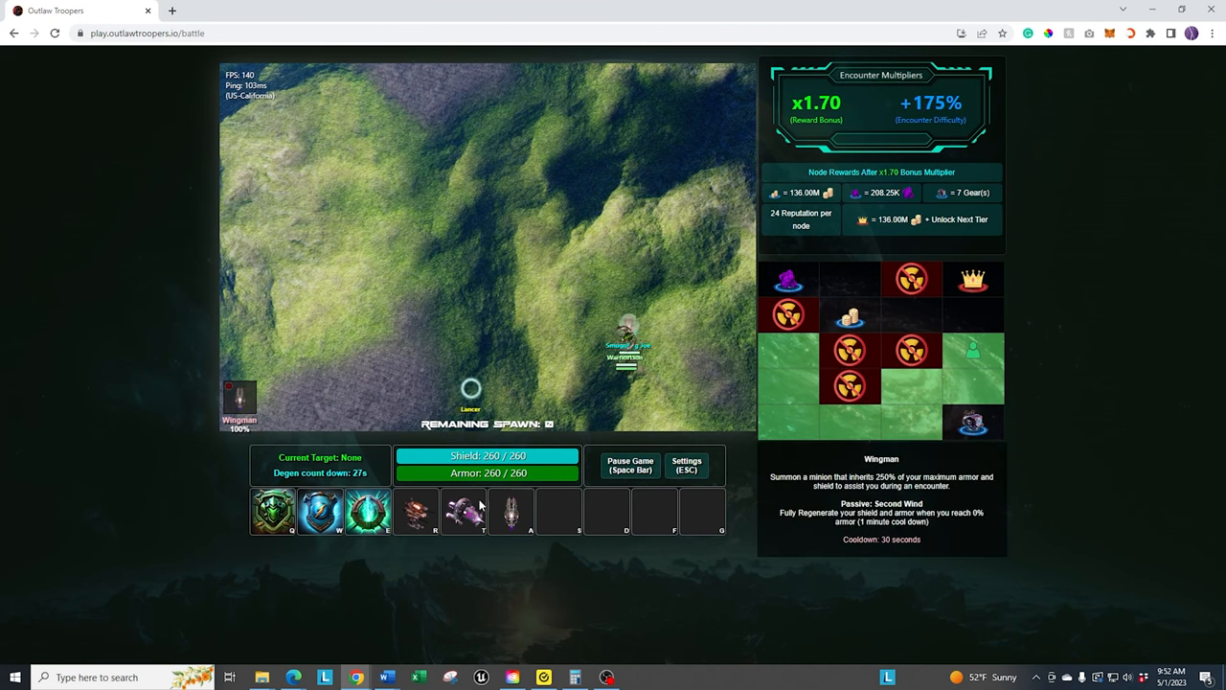
{"action": "left_click", "coordinate": [464, 510]}
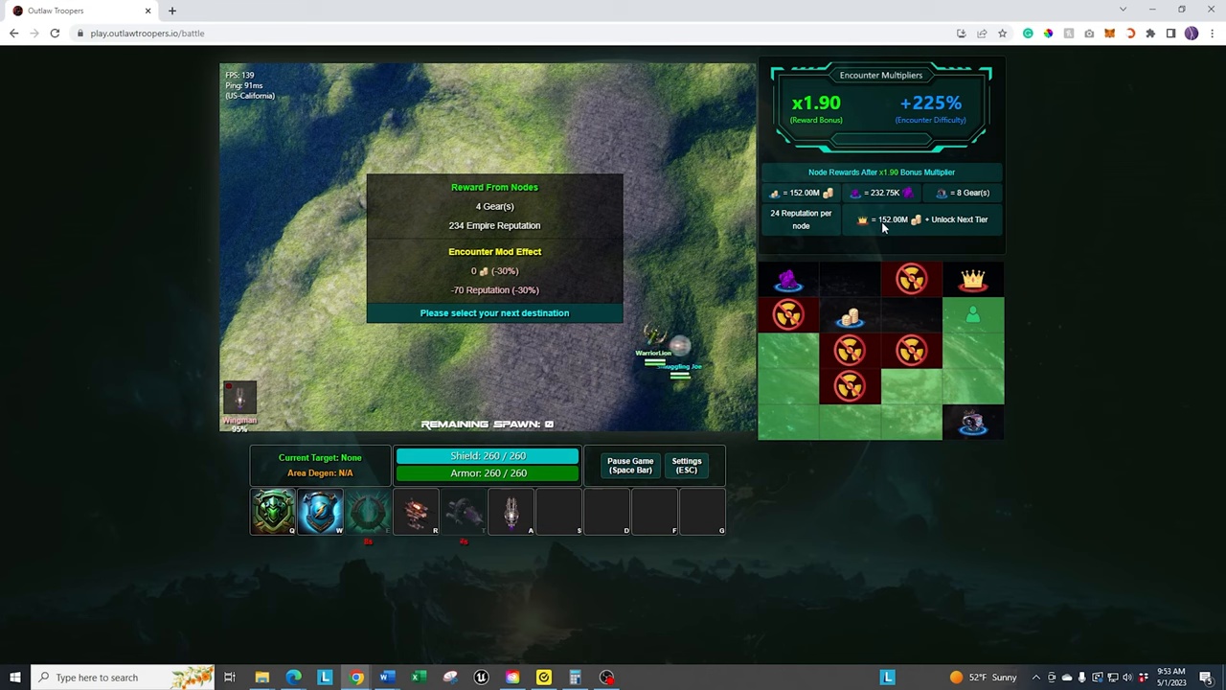
{"action": "mouse_move", "coordinate": [889, 234]}
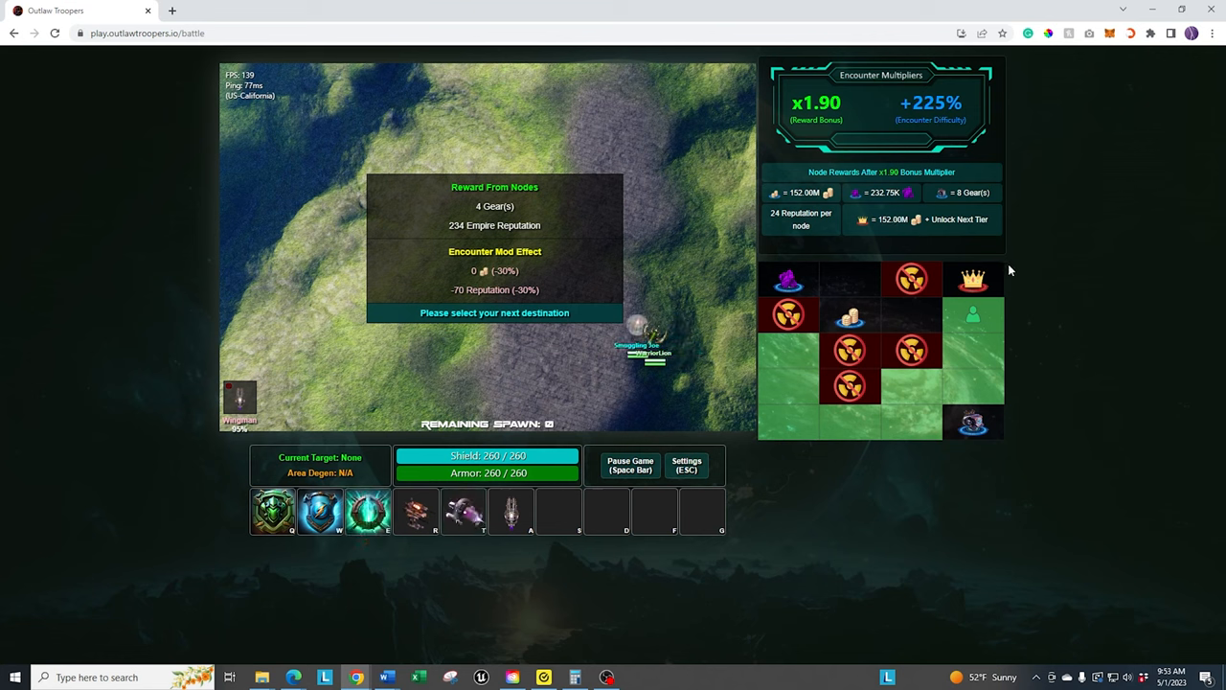
- Move into the crown boss node and attack the Protector guarding it
{"action": "left_click", "coordinate": [973, 278]}
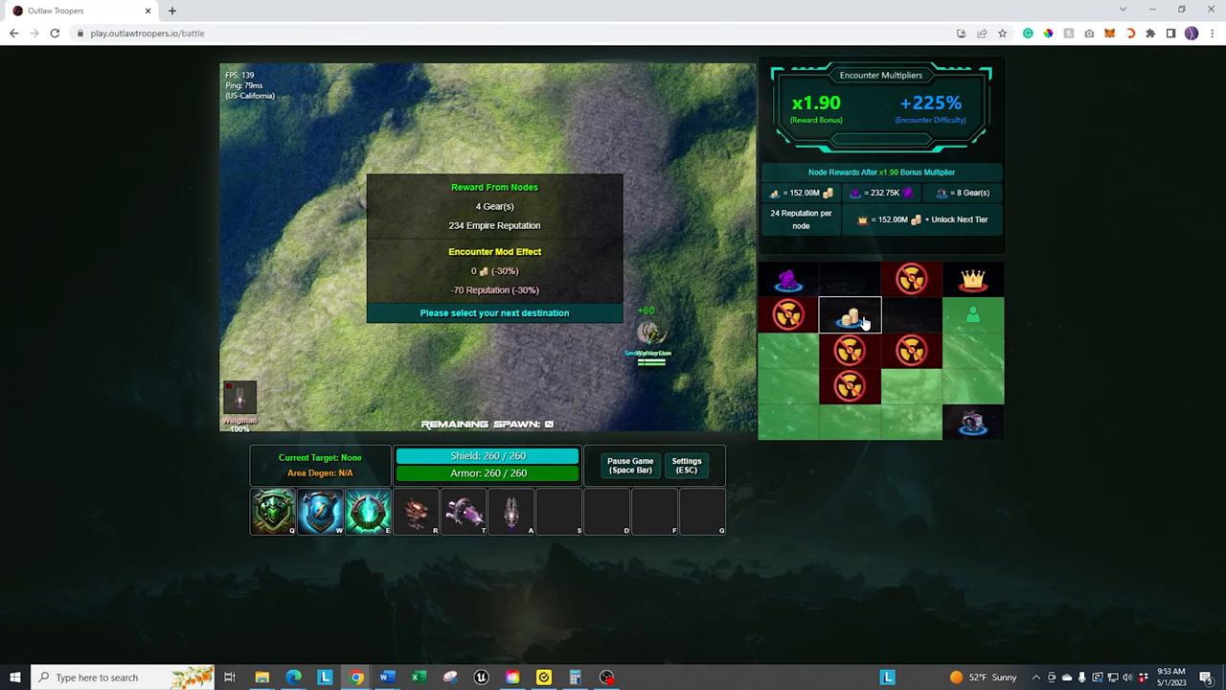
{"action": "left_click", "coordinate": [849, 316]}
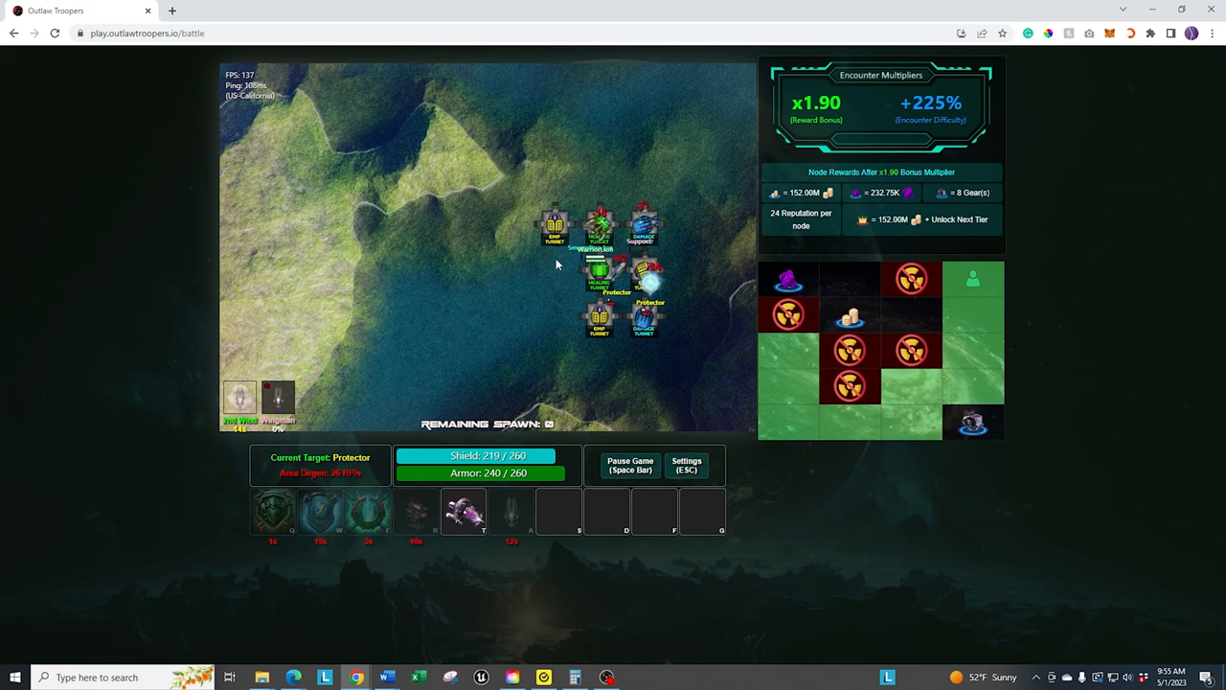
{"action": "left_click", "coordinate": [272, 513]}
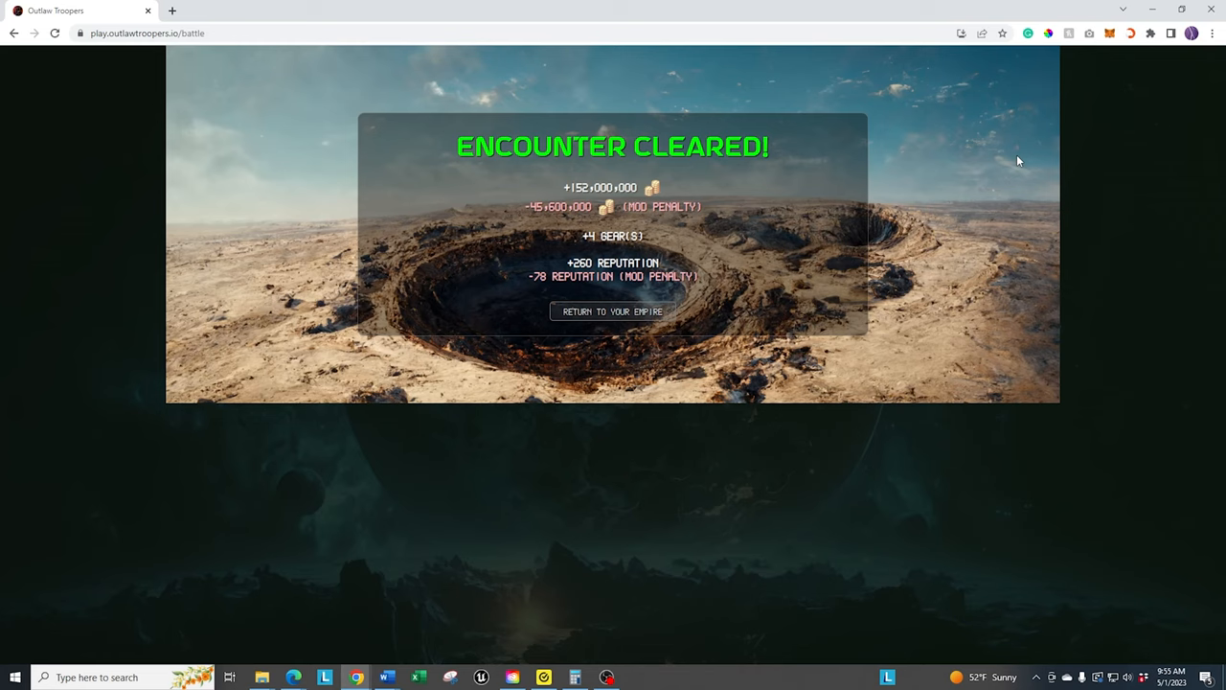
{"action": "mouse_move", "coordinate": [472, 168]}
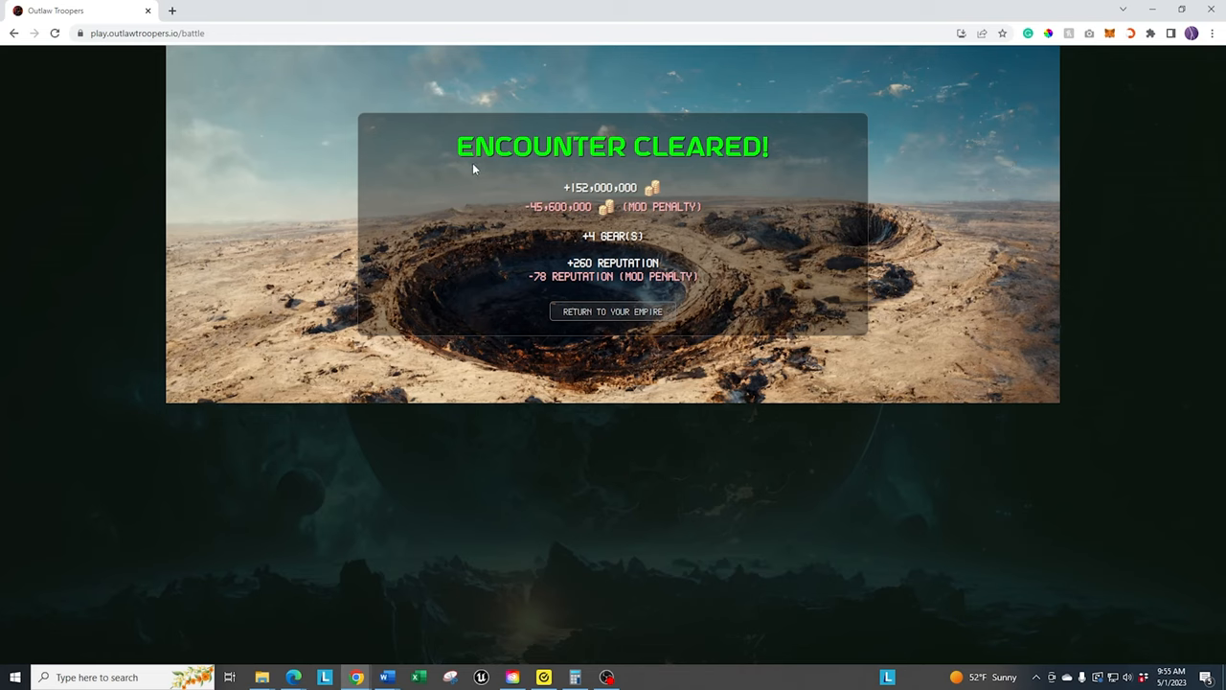
{"action": "mouse_move", "coordinate": [576, 196]}
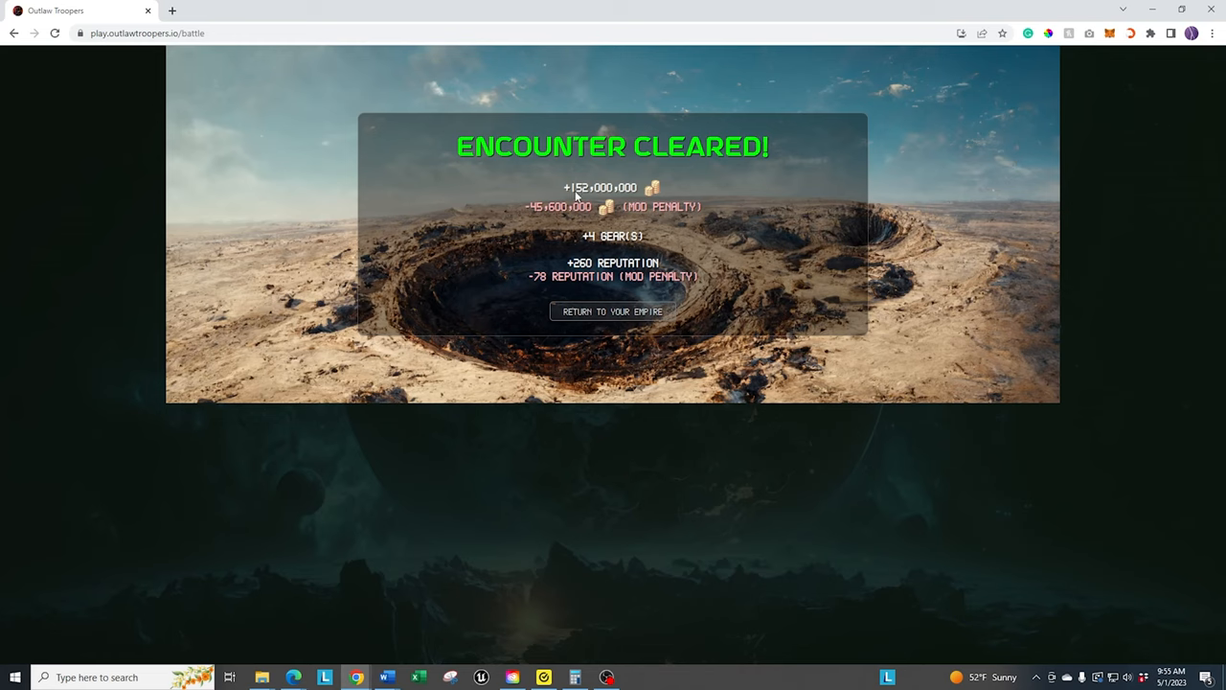
{"action": "mouse_move", "coordinate": [647, 199]}
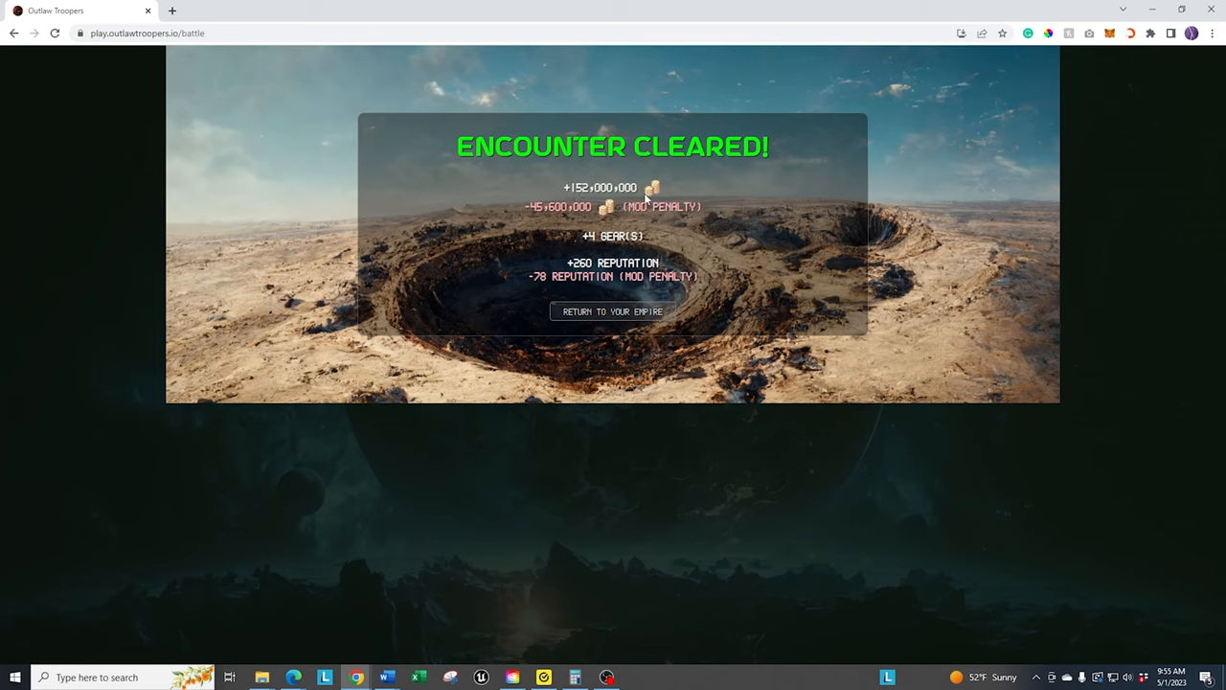
{"action": "mouse_move", "coordinate": [532, 213]}
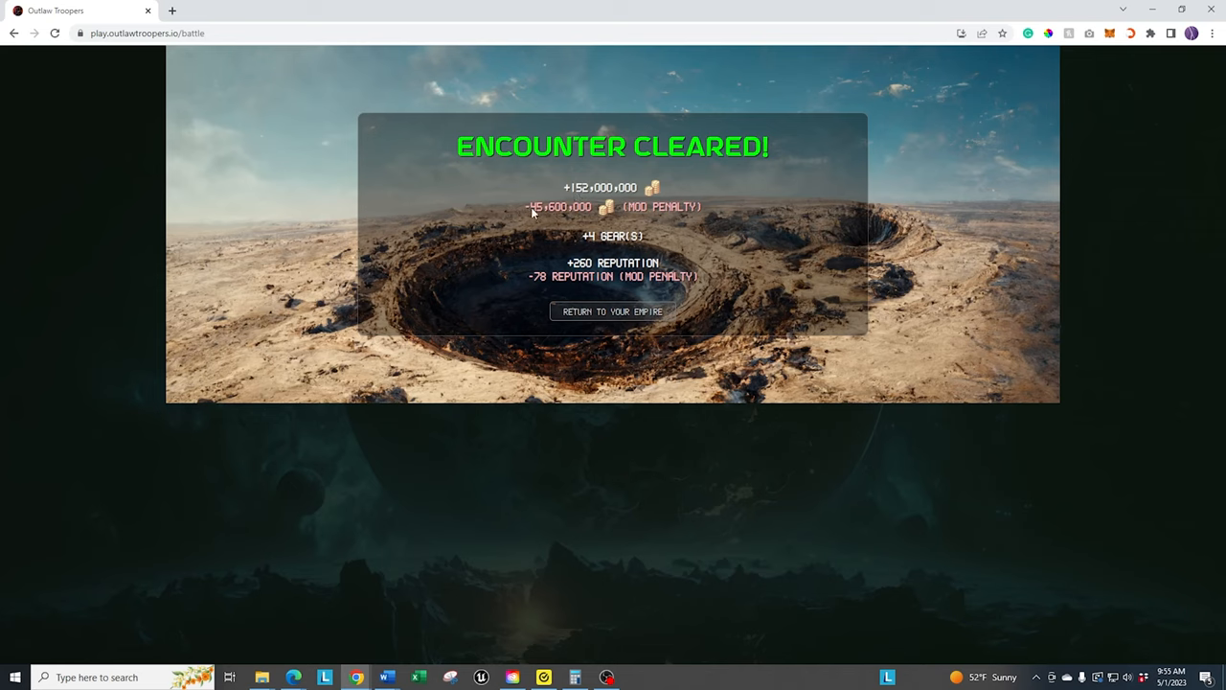
{"action": "mouse_move", "coordinate": [551, 211]}
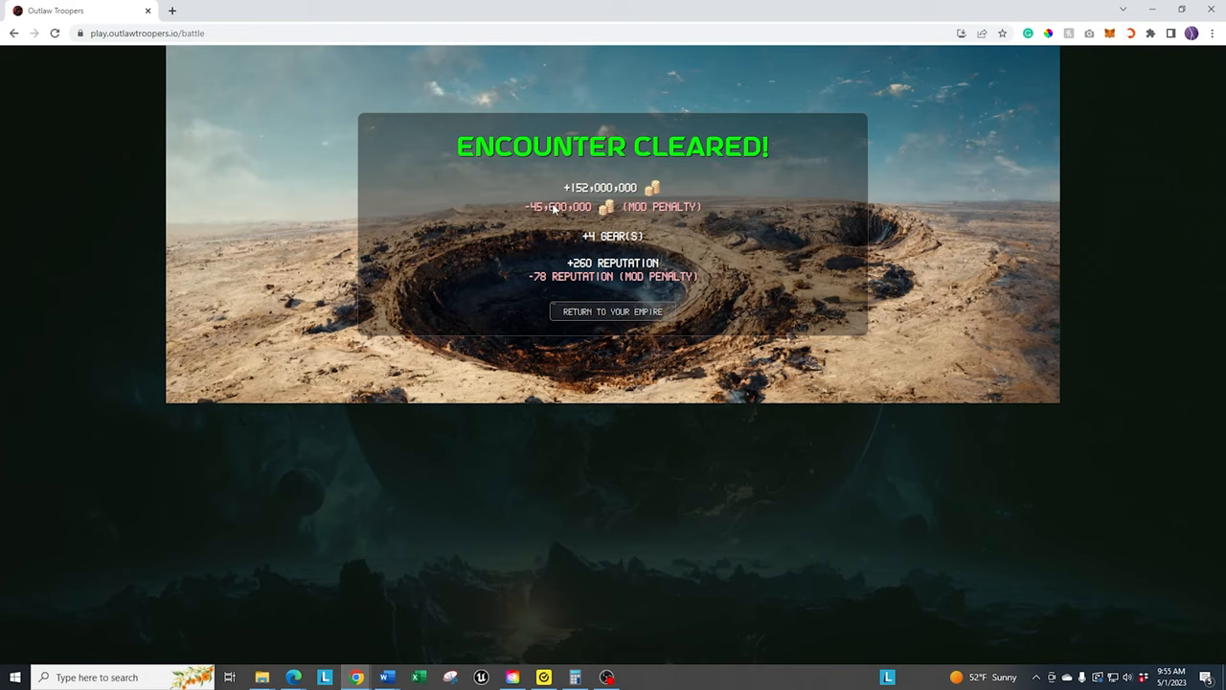
{"action": "mouse_move", "coordinate": [562, 203]}
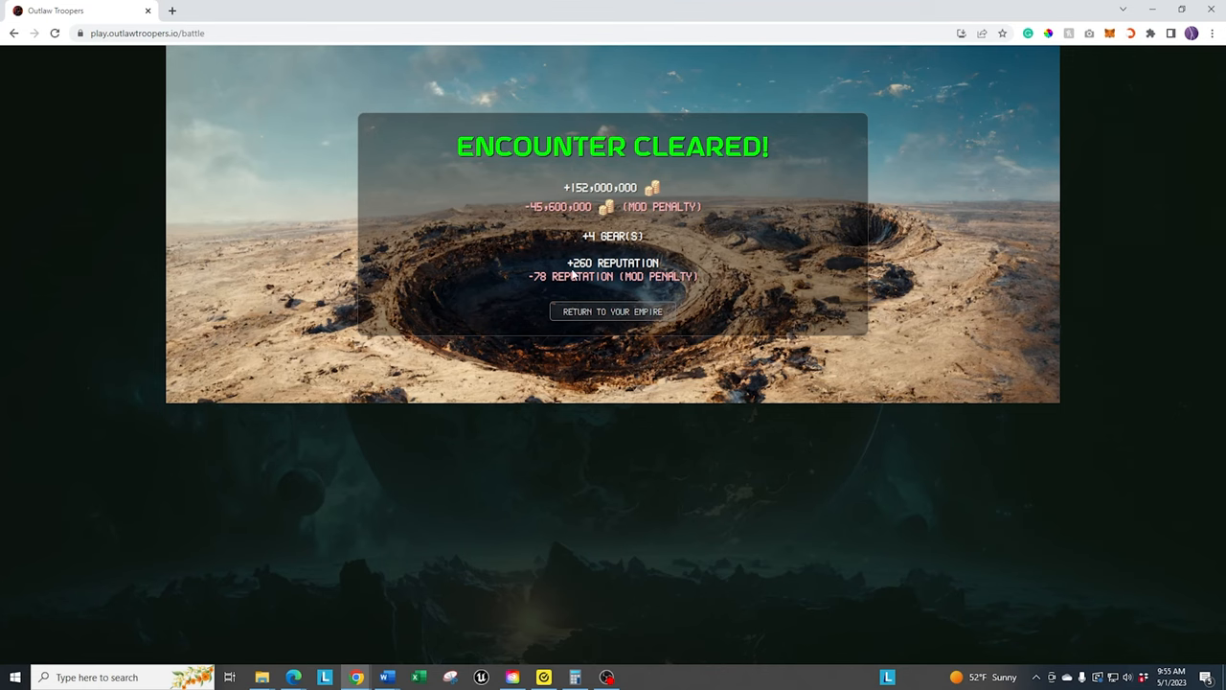
- Return to the empire from the Encounter Cleared screen after collecting the rewards
{"action": "left_click", "coordinate": [612, 312]}
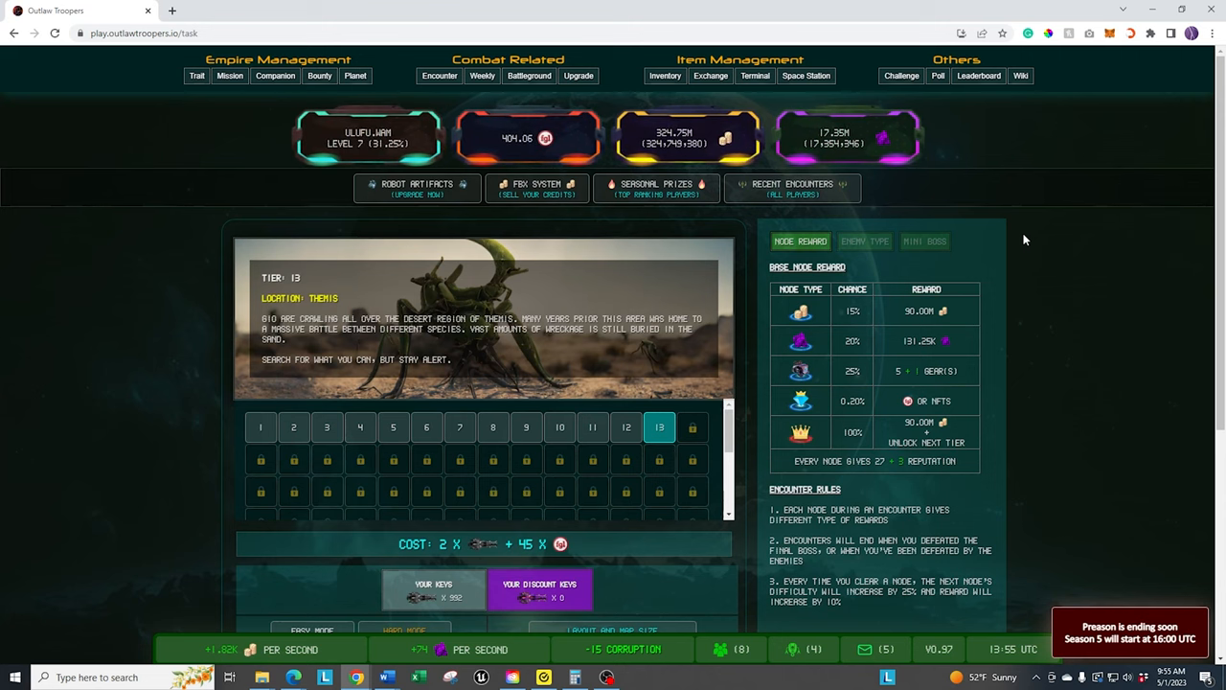
{"action": "mouse_move", "coordinate": [1060, 260]}
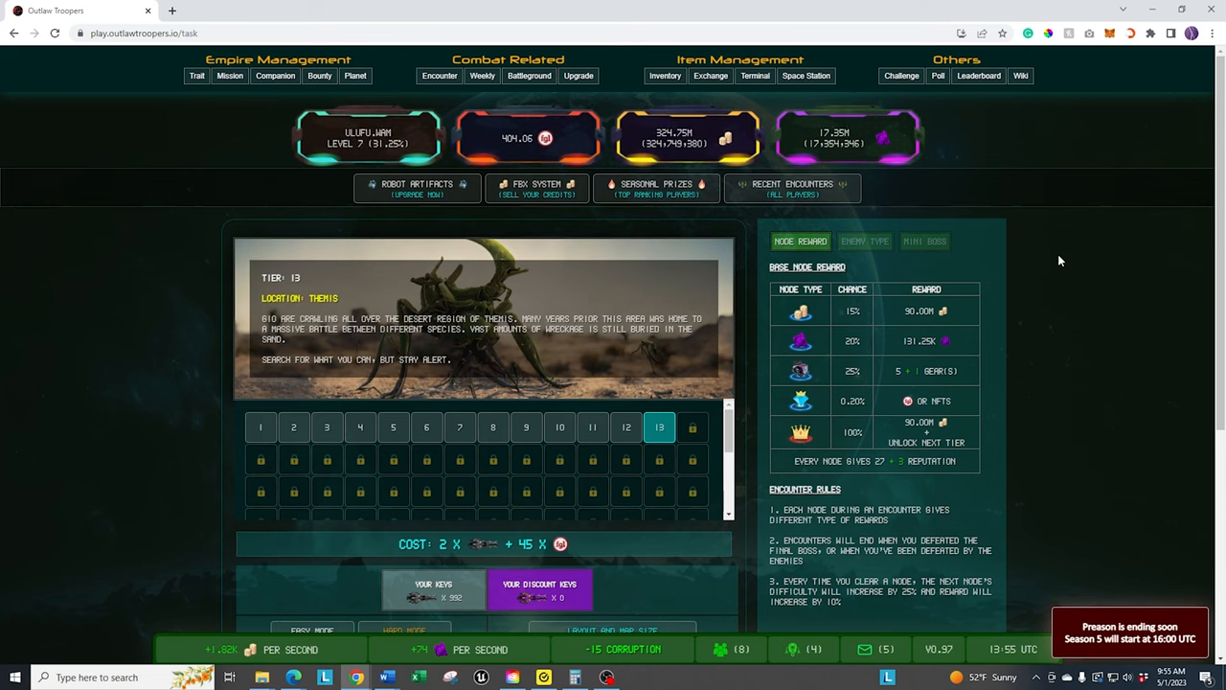
- Scroll the encounter page and select the newly unlocked Tier 13 Themis encounter
{"action": "scroll", "scroll_direction": "down", "scroll_amount": 3}
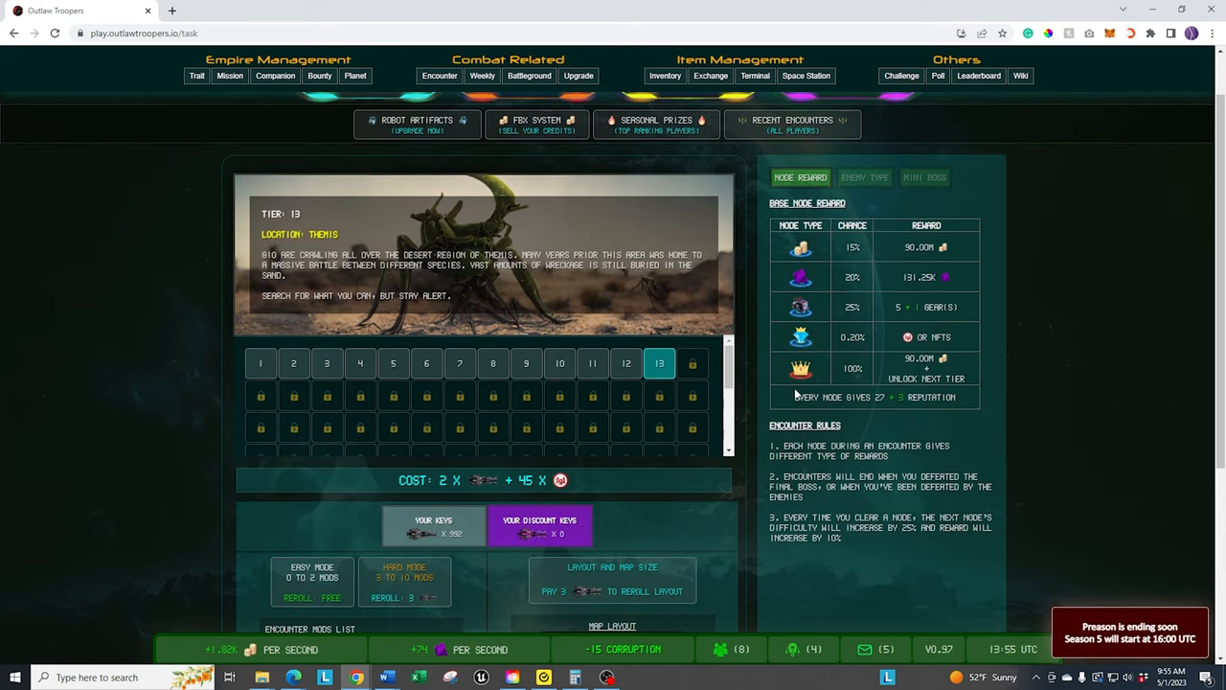
{"action": "scroll", "scroll_direction": "down", "scroll_amount": 3}
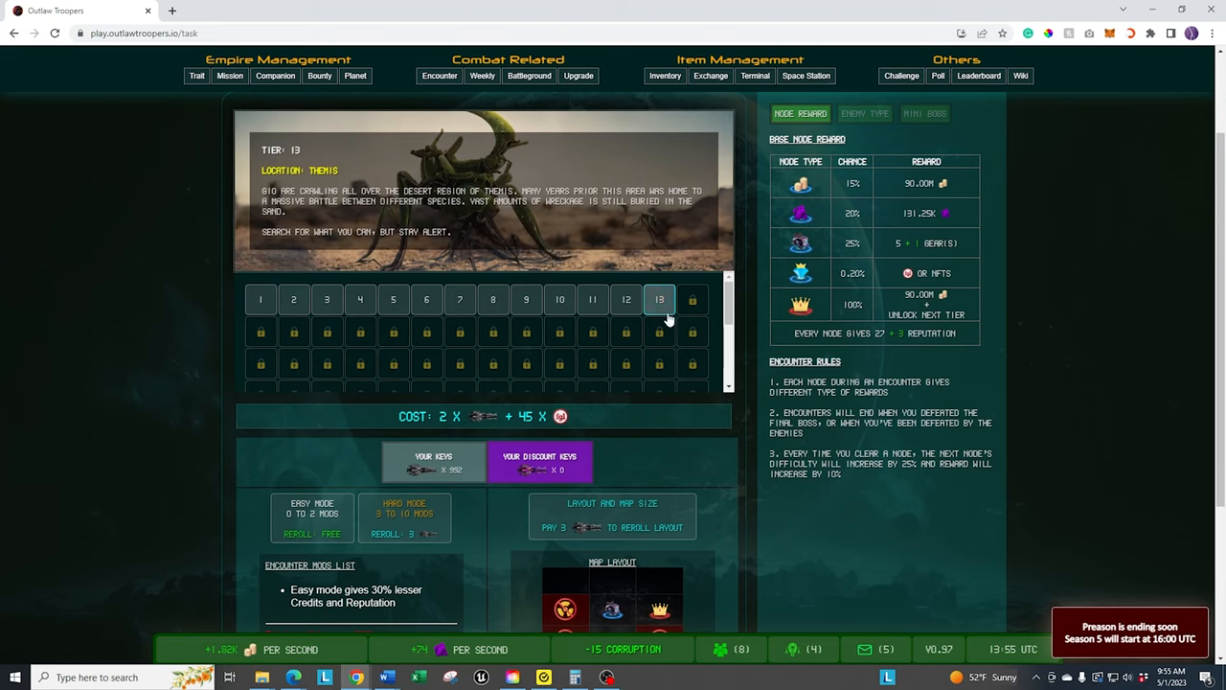
{"action": "left_click", "coordinate": [659, 299]}
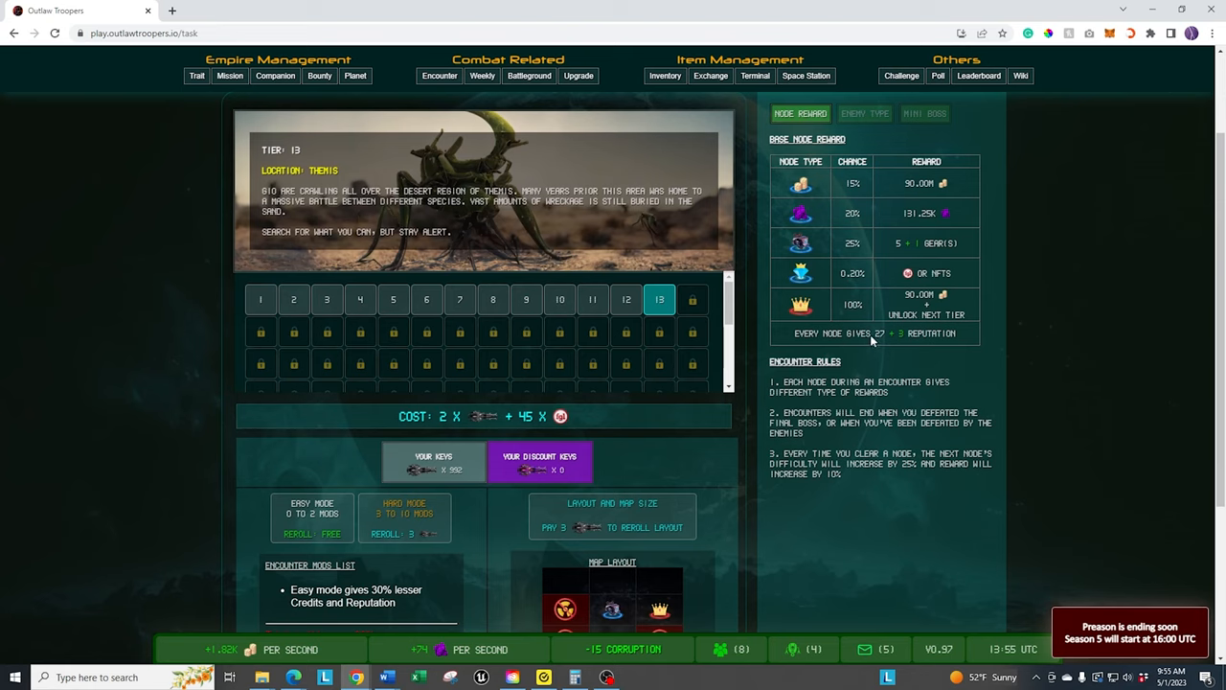
{"action": "mouse_move", "coordinate": [907, 341]}
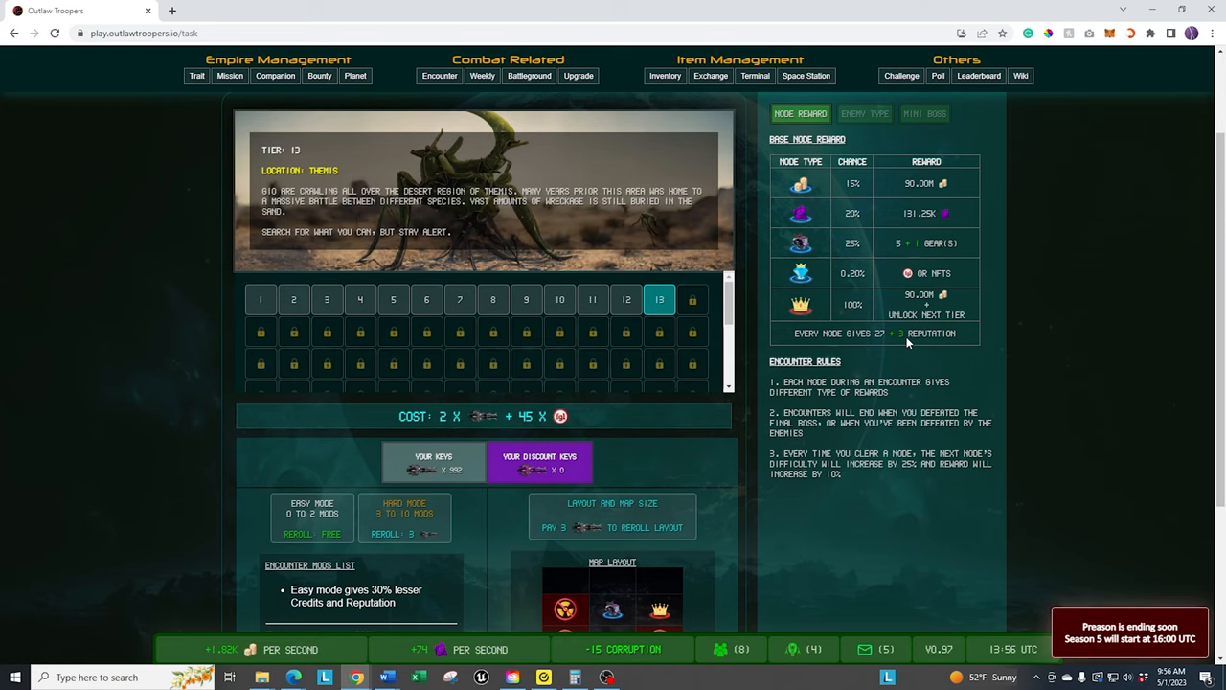
{"action": "mouse_move", "coordinate": [917, 252]}
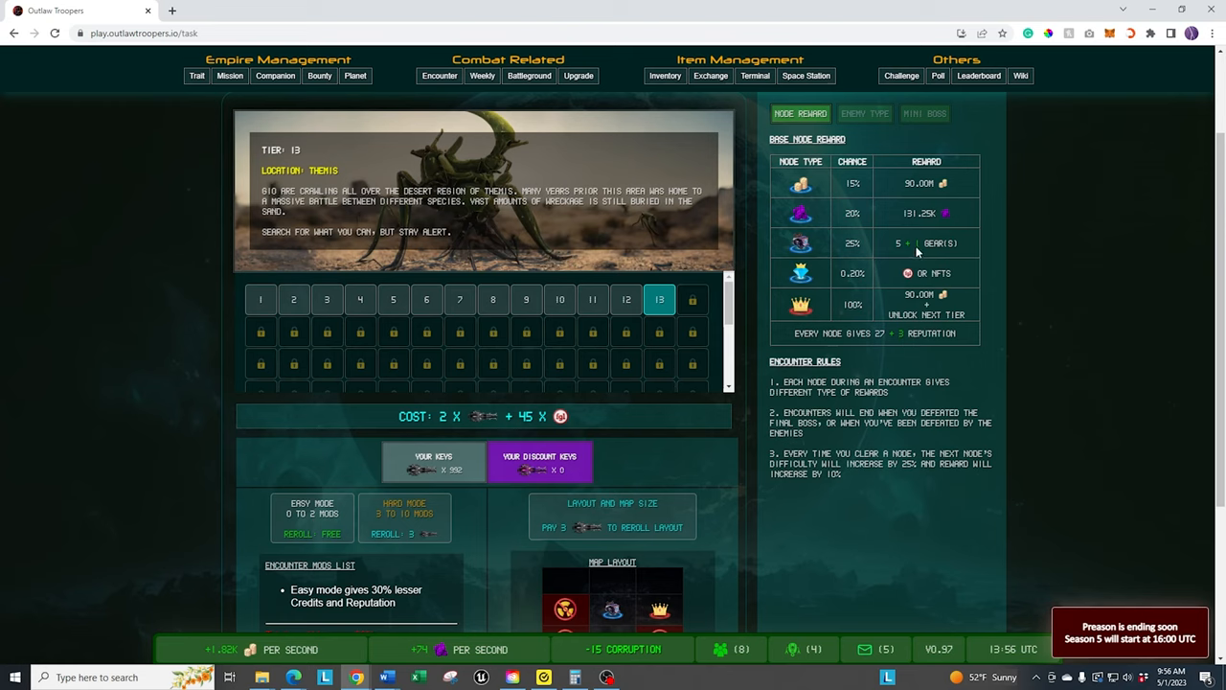
{"action": "mouse_move", "coordinate": [847, 272]}
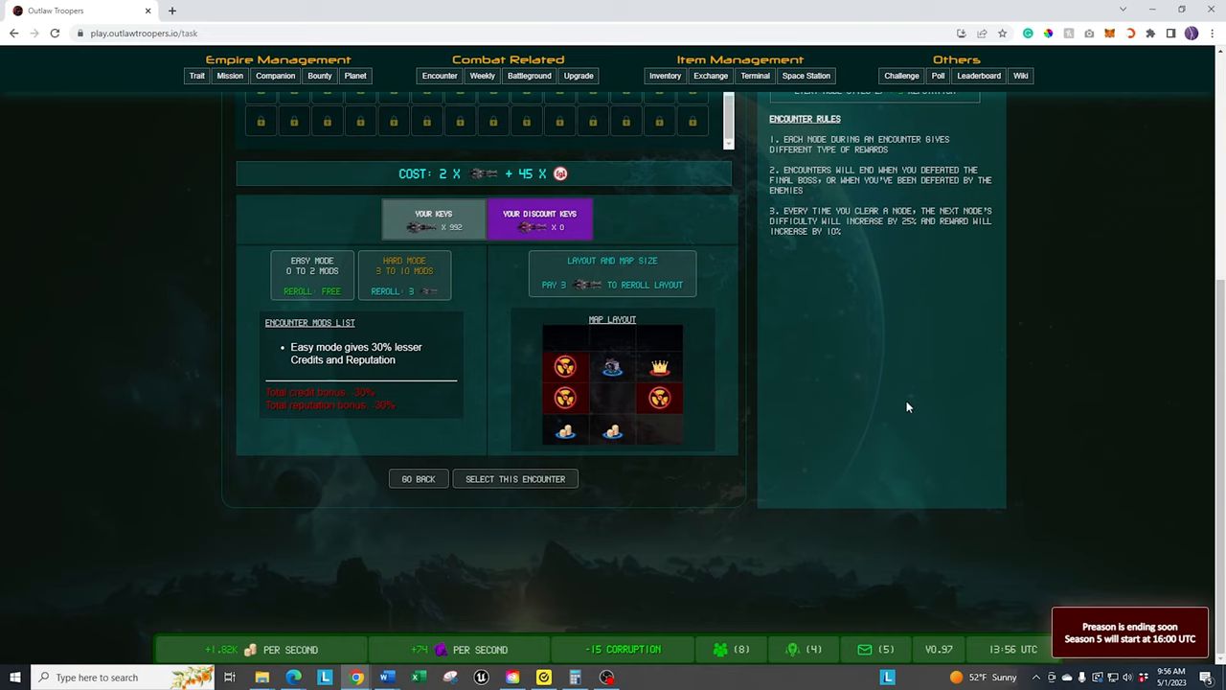
{"action": "mouse_move", "coordinate": [749, 291]}
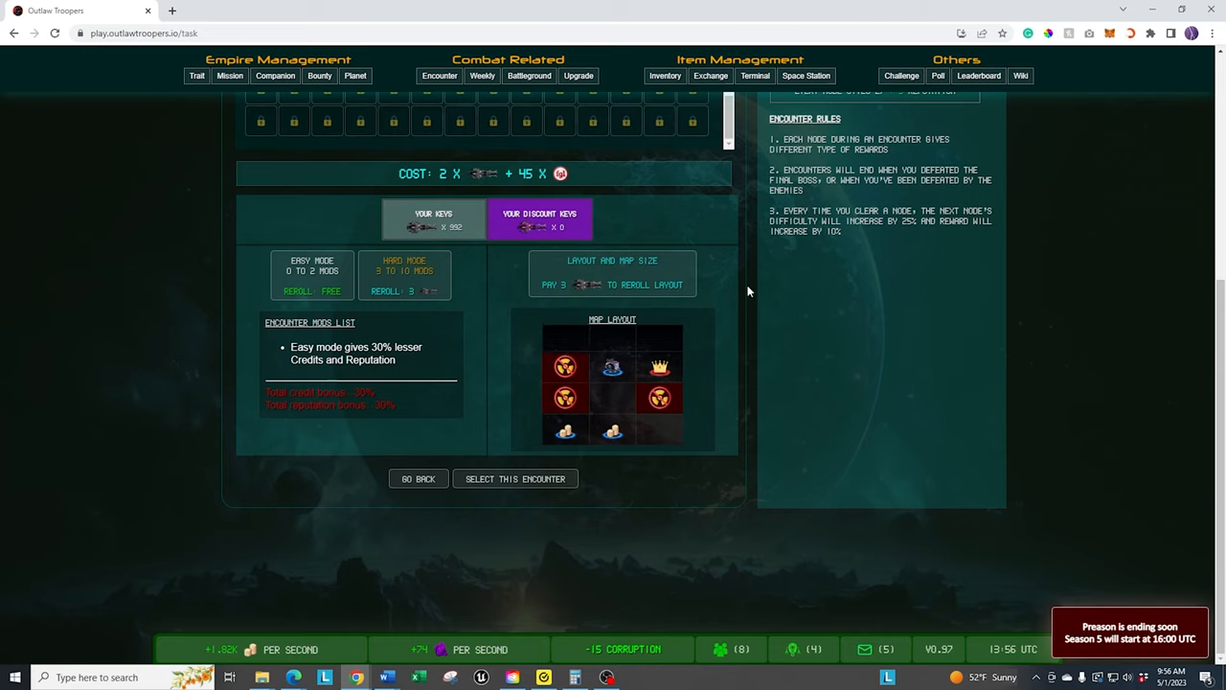
{"action": "mouse_move", "coordinate": [906, 316]}
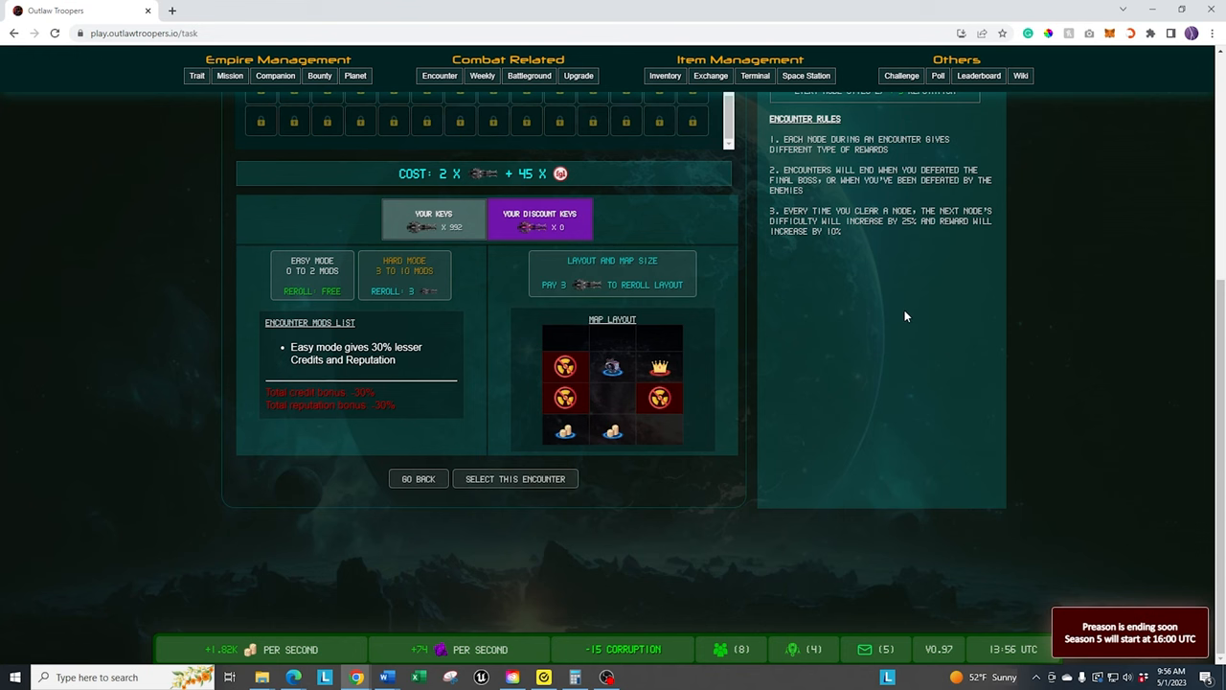